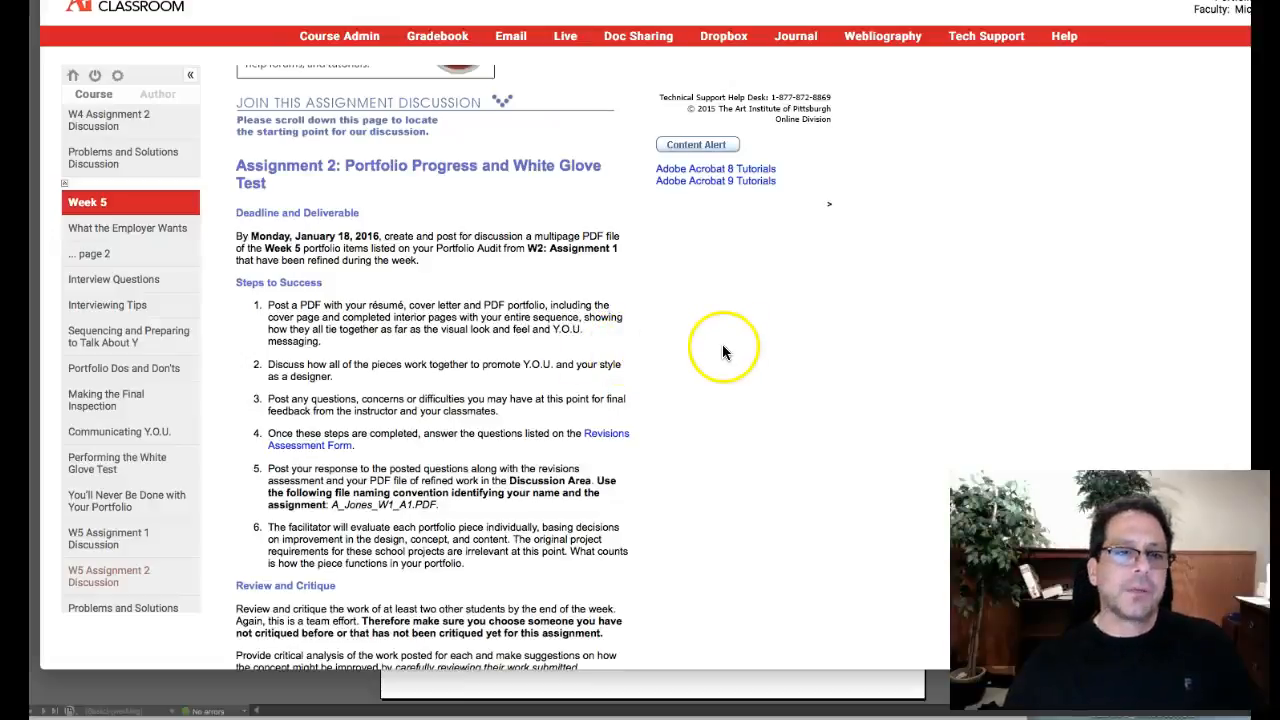
{"action": "mouse_move", "coordinate": [897, 350]}
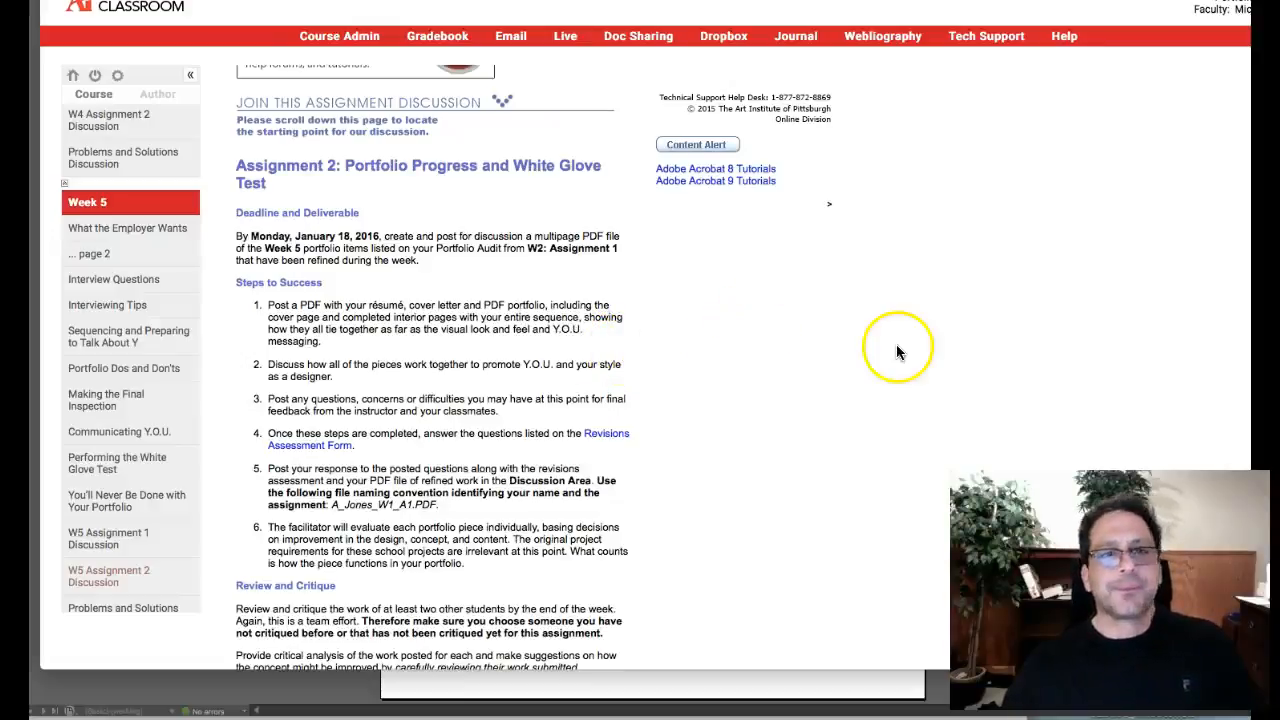
Go to the Week 5 overview page from the left course navigation.
{"action": "scroll", "scroll_direction": "up", "scroll_amount": 3}
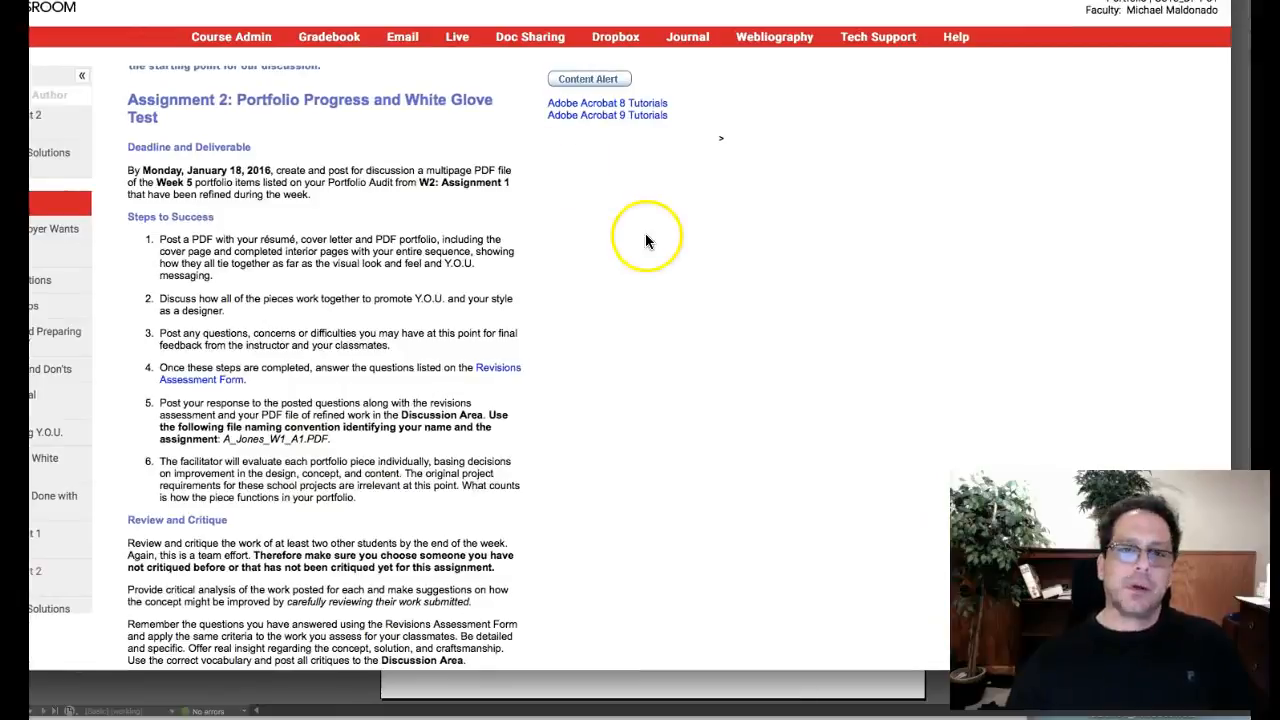
{"action": "mouse_move", "coordinate": [648, 243]}
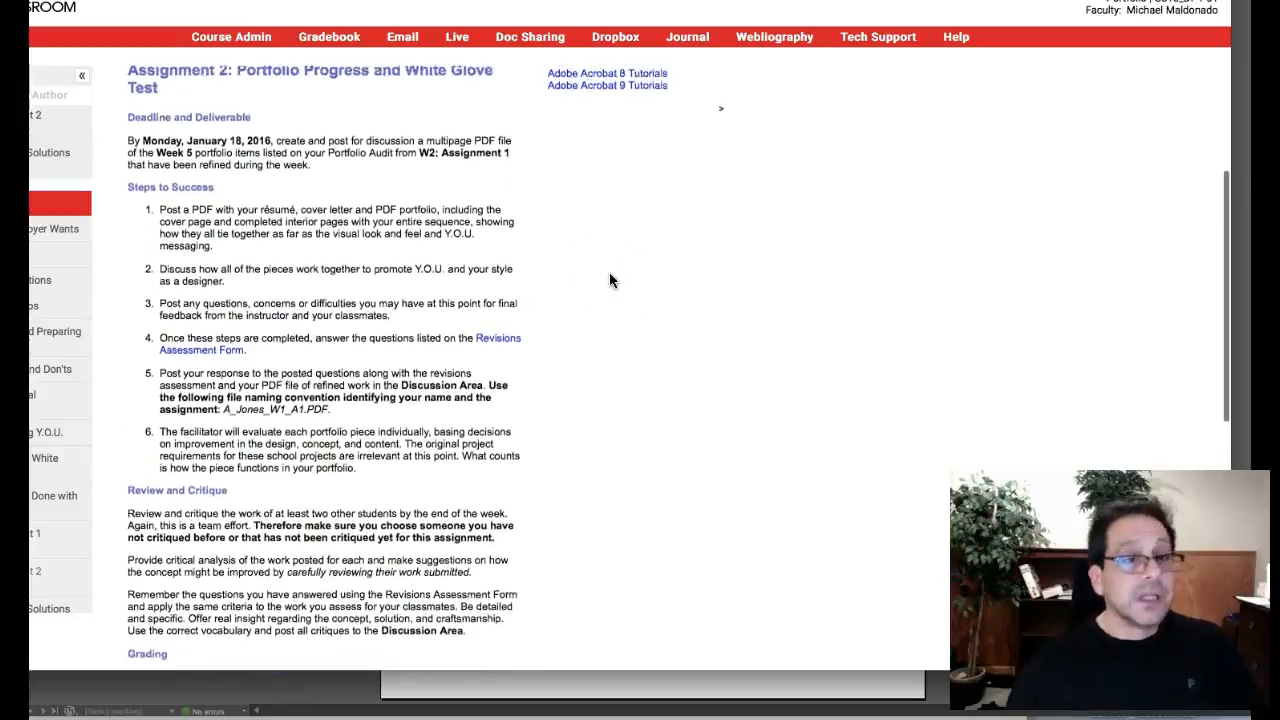
{"action": "scroll", "scroll_direction": "up", "scroll_amount": 3}
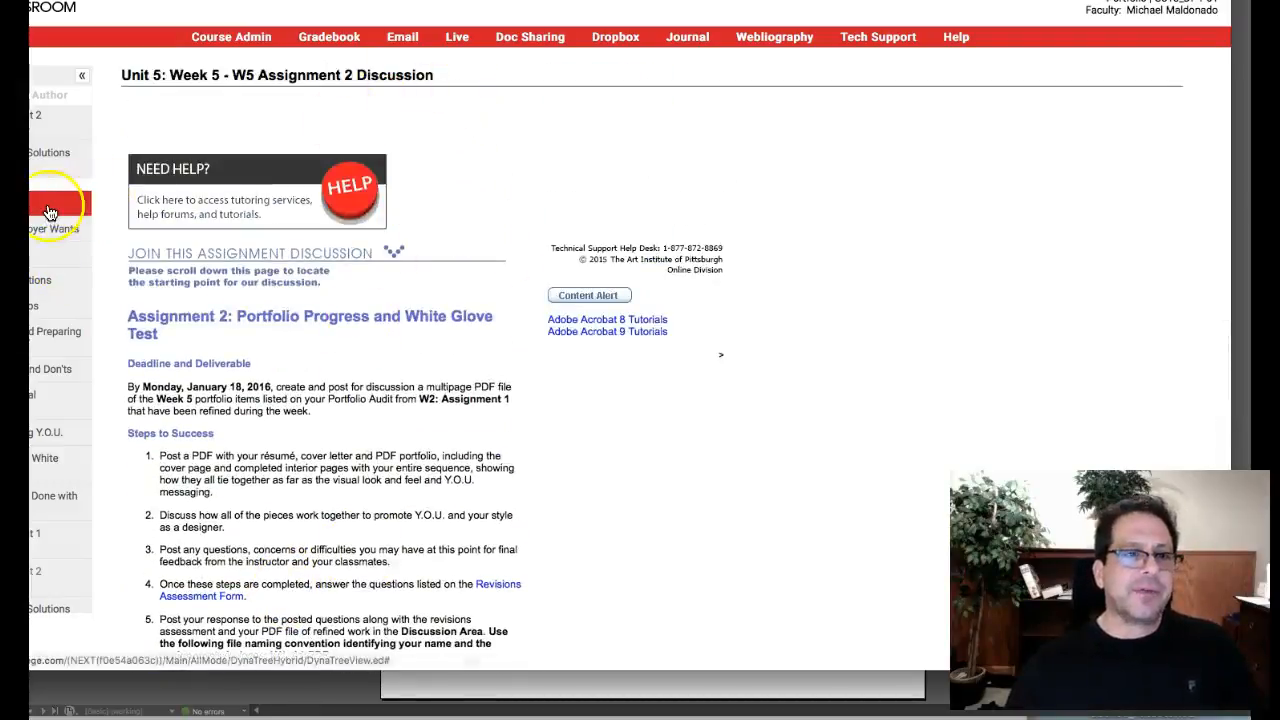
{"action": "left_click", "coordinate": [65, 202]}
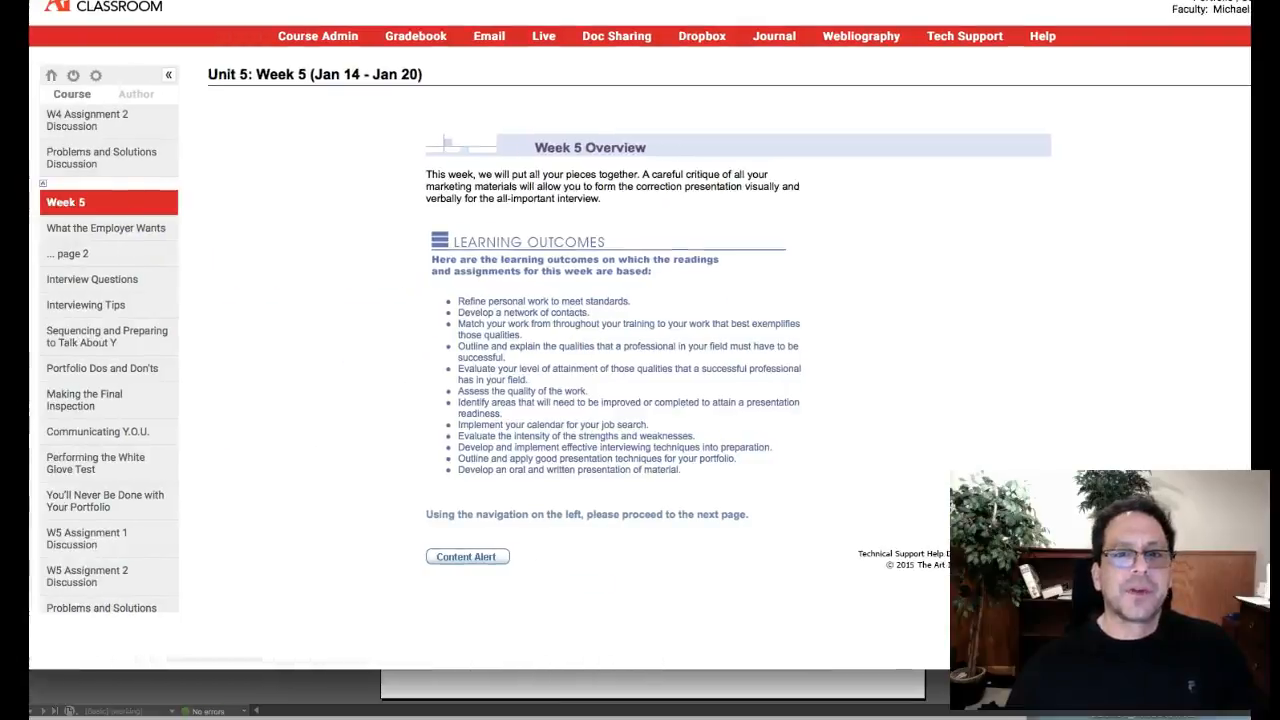
{"action": "mouse_move", "coordinate": [96, 230]}
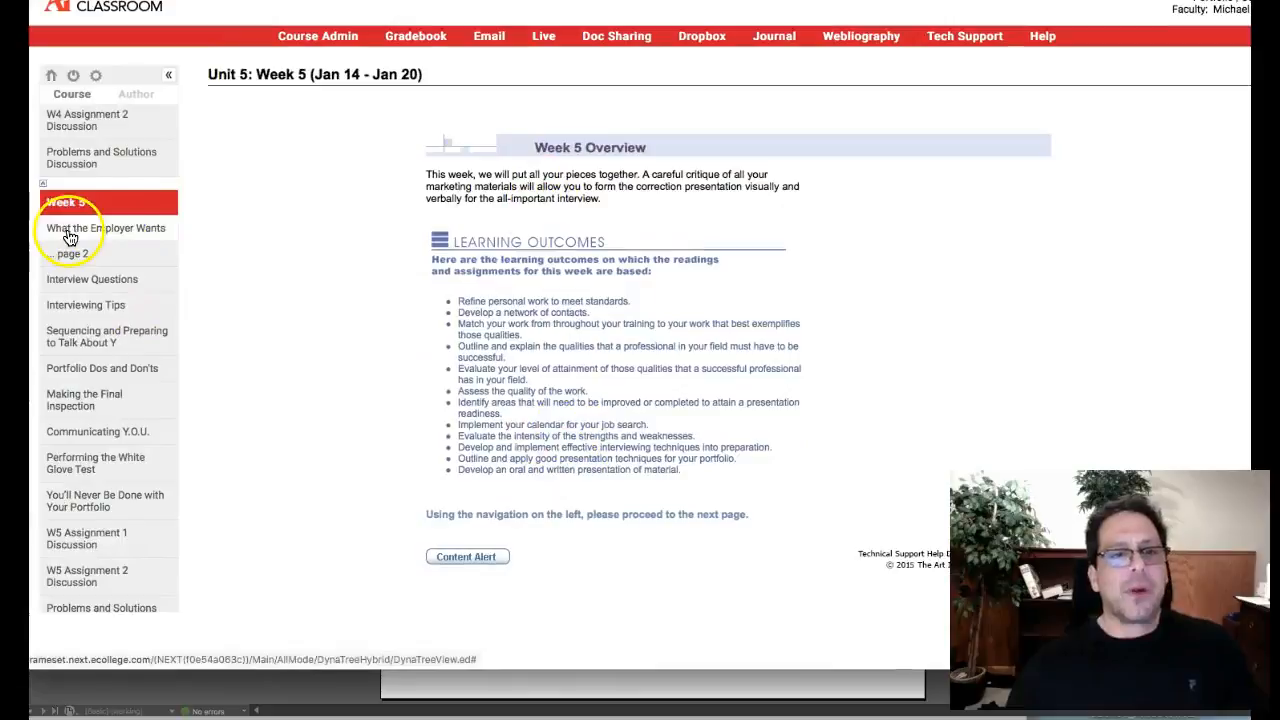
{"action": "mouse_move", "coordinate": [58, 400]}
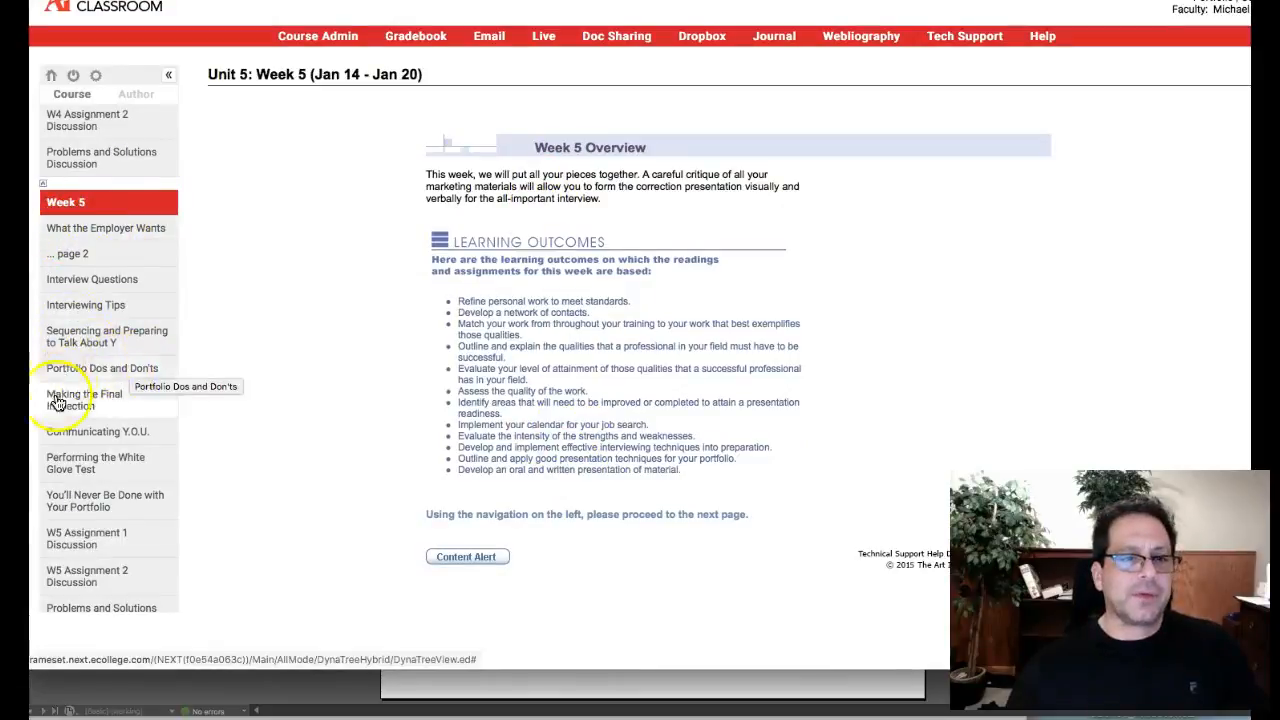
{"action": "mouse_move", "coordinate": [208, 472]}
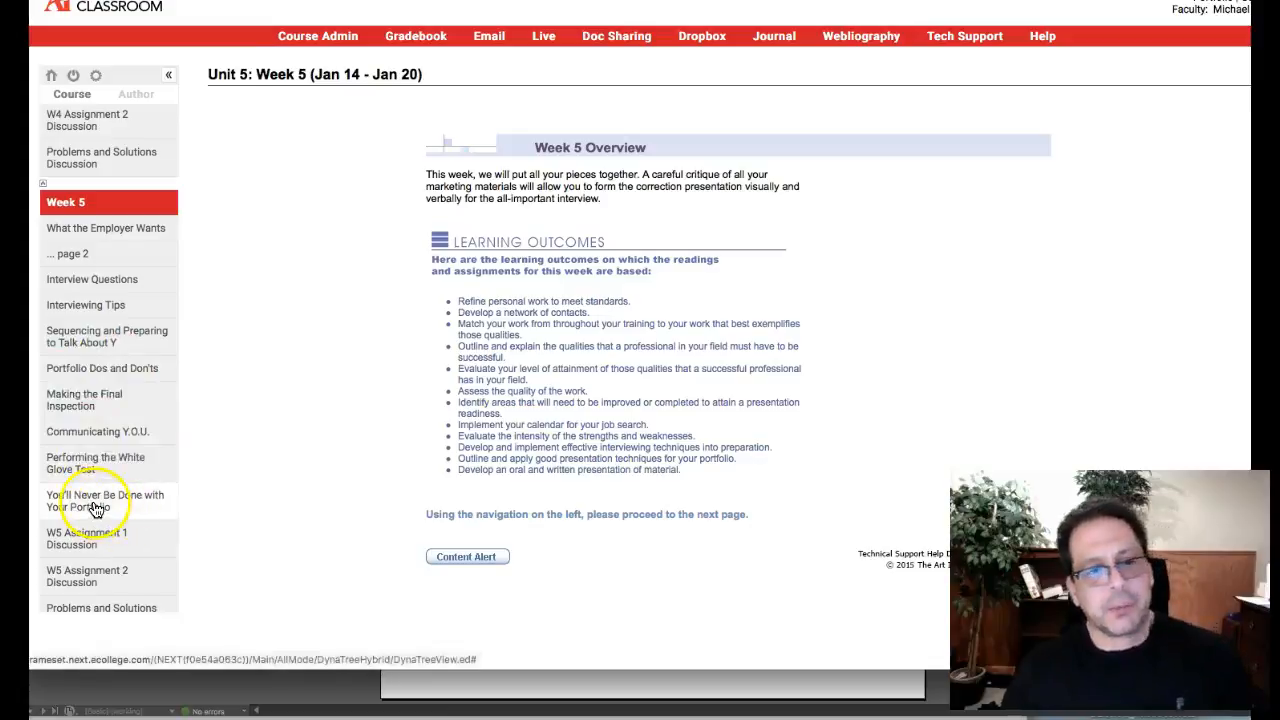
{"action": "mouse_move", "coordinate": [625, 347]}
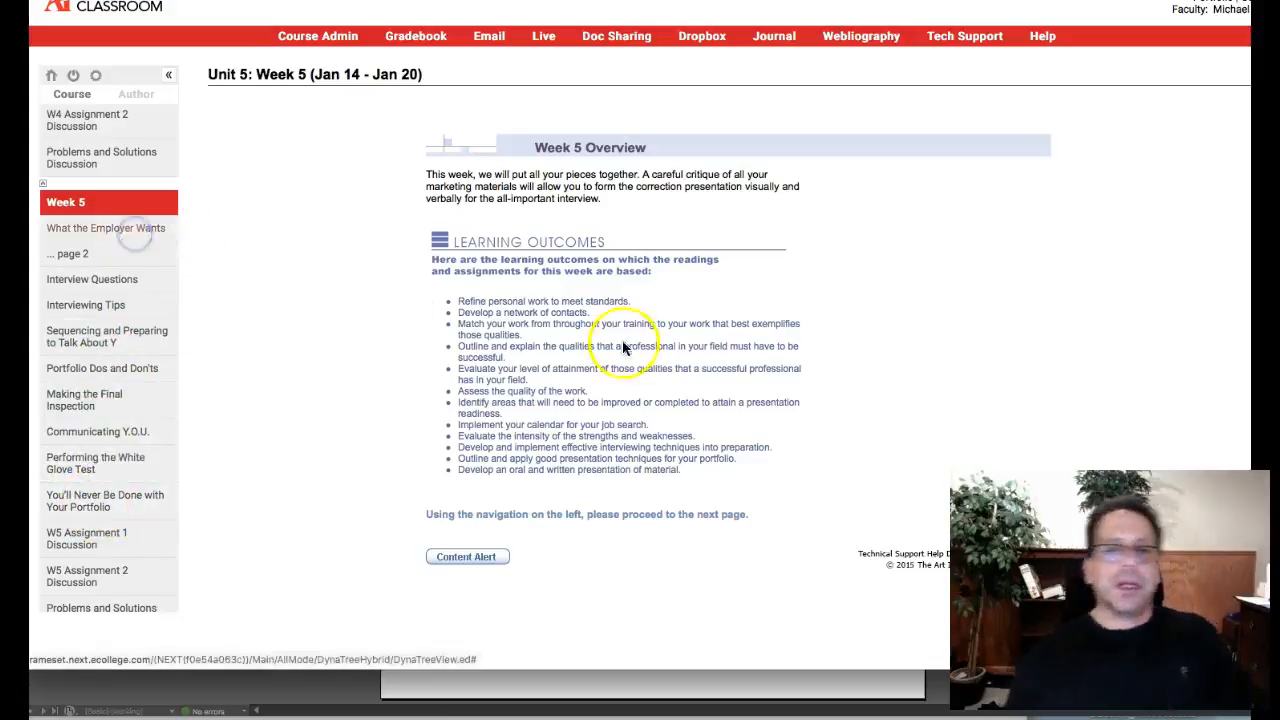
Read the What the Employer Wants material through to page 2 on maturity and compensation.
{"action": "left_click", "coordinate": [106, 228]}
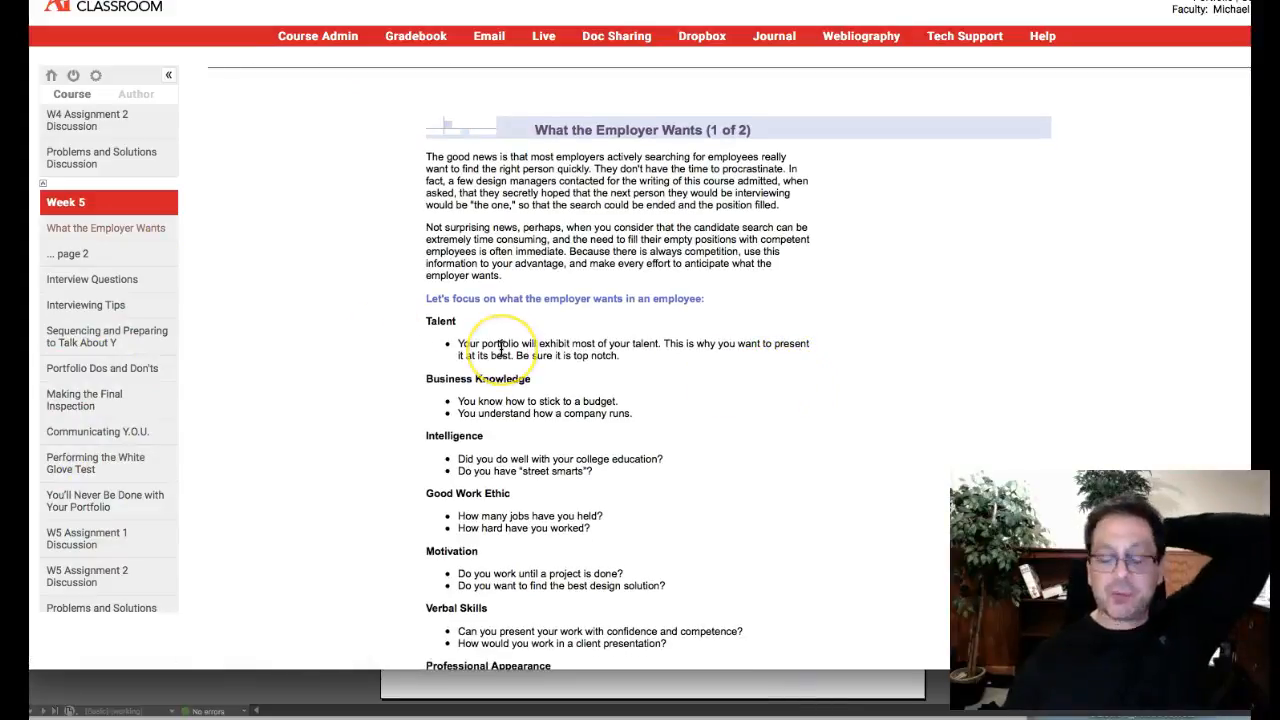
{"action": "scroll", "scroll_direction": "down", "scroll_amount": 3}
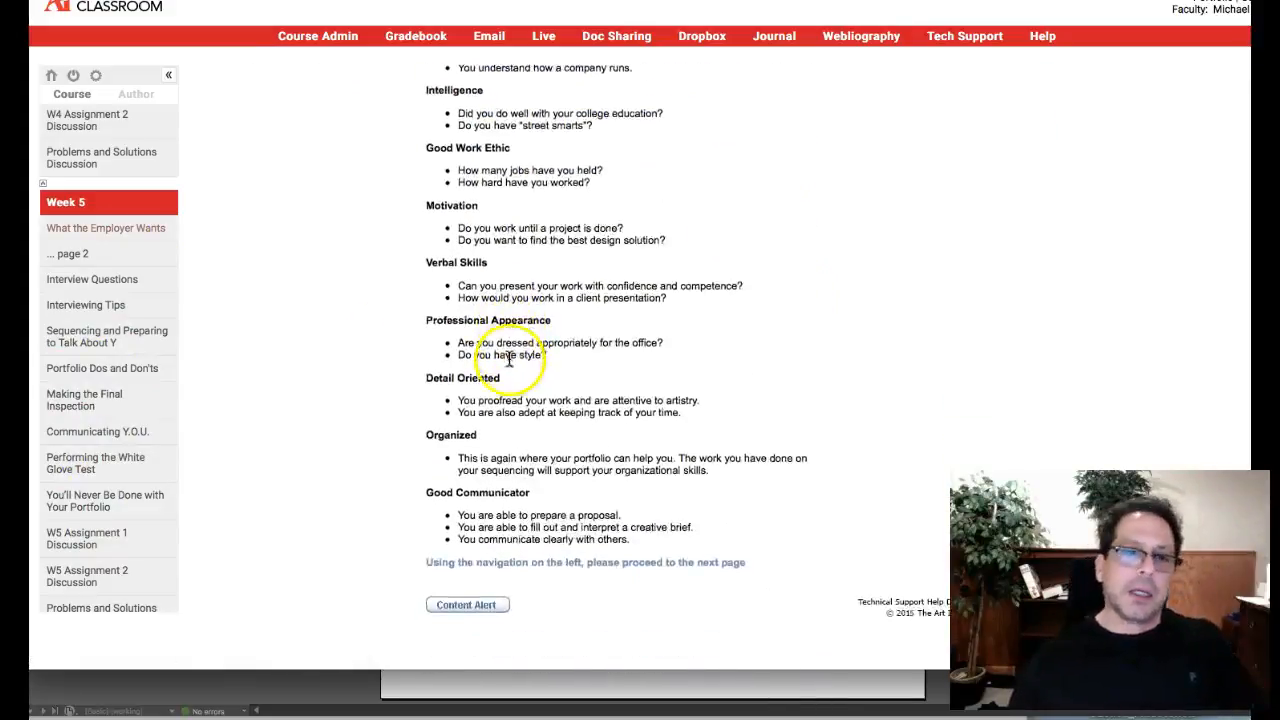
{"action": "scroll", "scroll_direction": "up", "scroll_amount": 3}
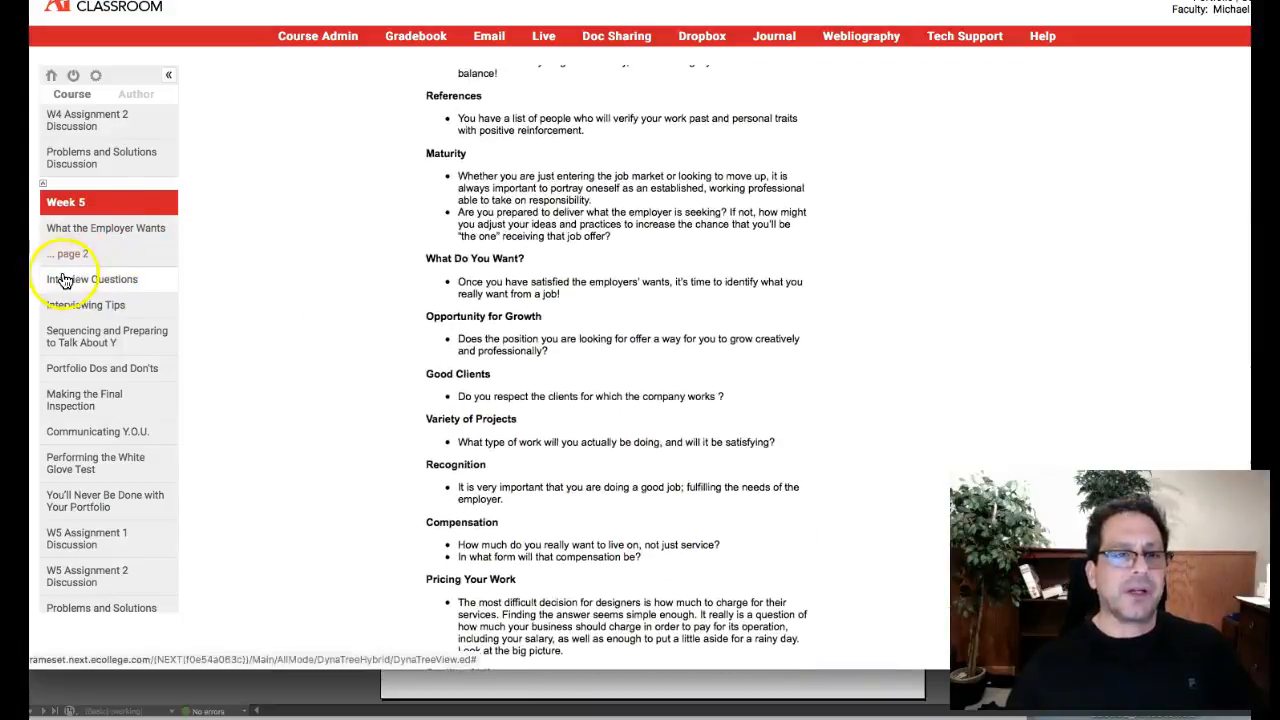
{"action": "scroll", "scroll_direction": "down", "scroll_amount": 3}
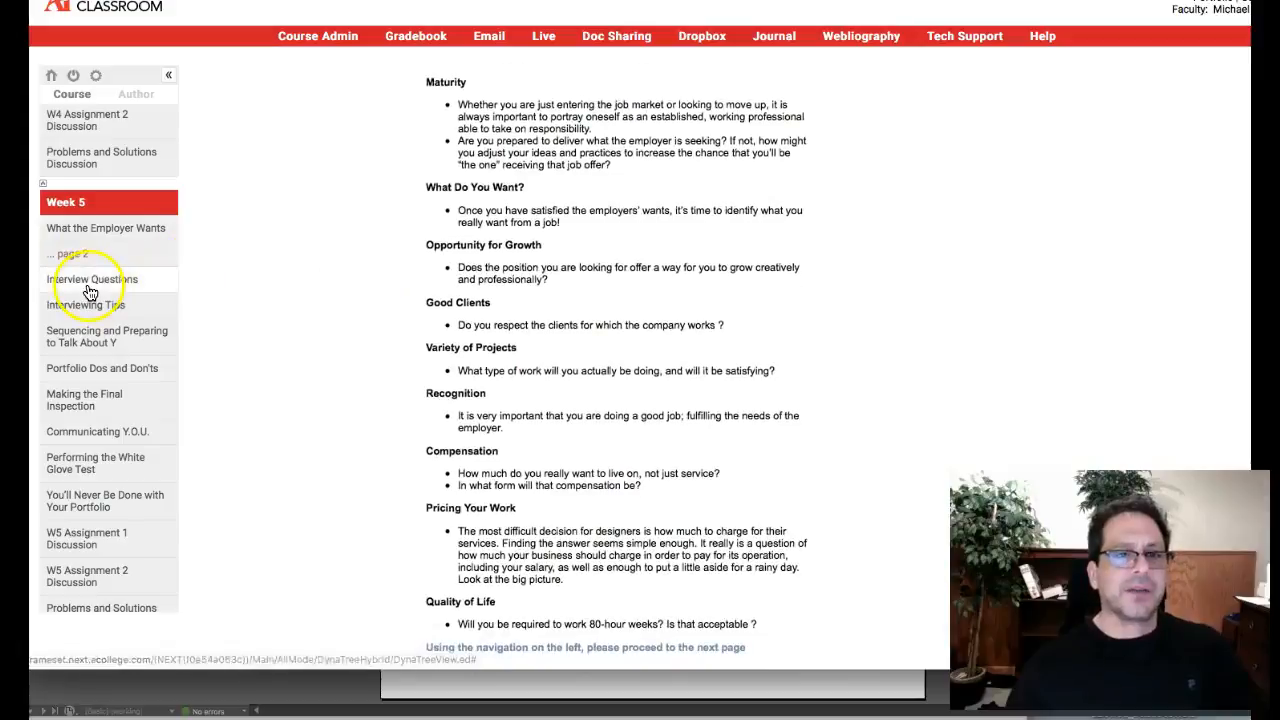
Read the Week 5 Interview Questions lists down to the 'greatest weakness' question.
{"action": "left_click", "coordinate": [93, 279]}
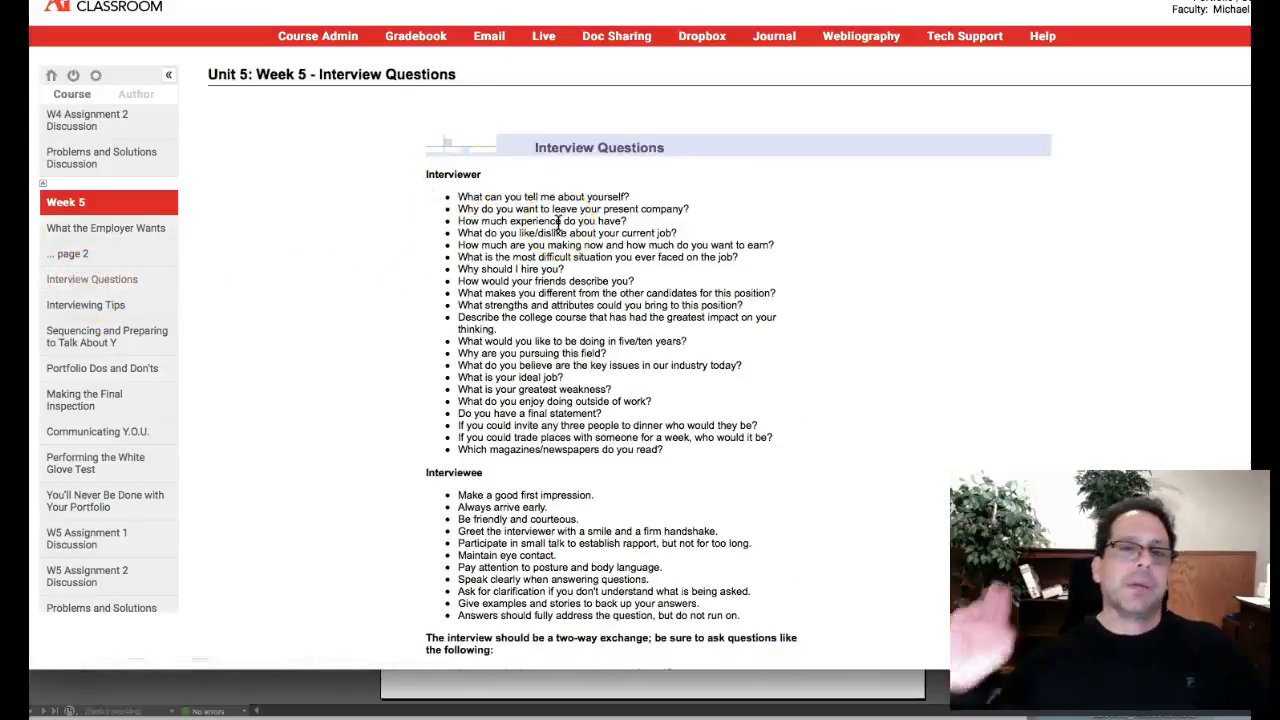
{"action": "mouse_move", "coordinate": [790, 330]}
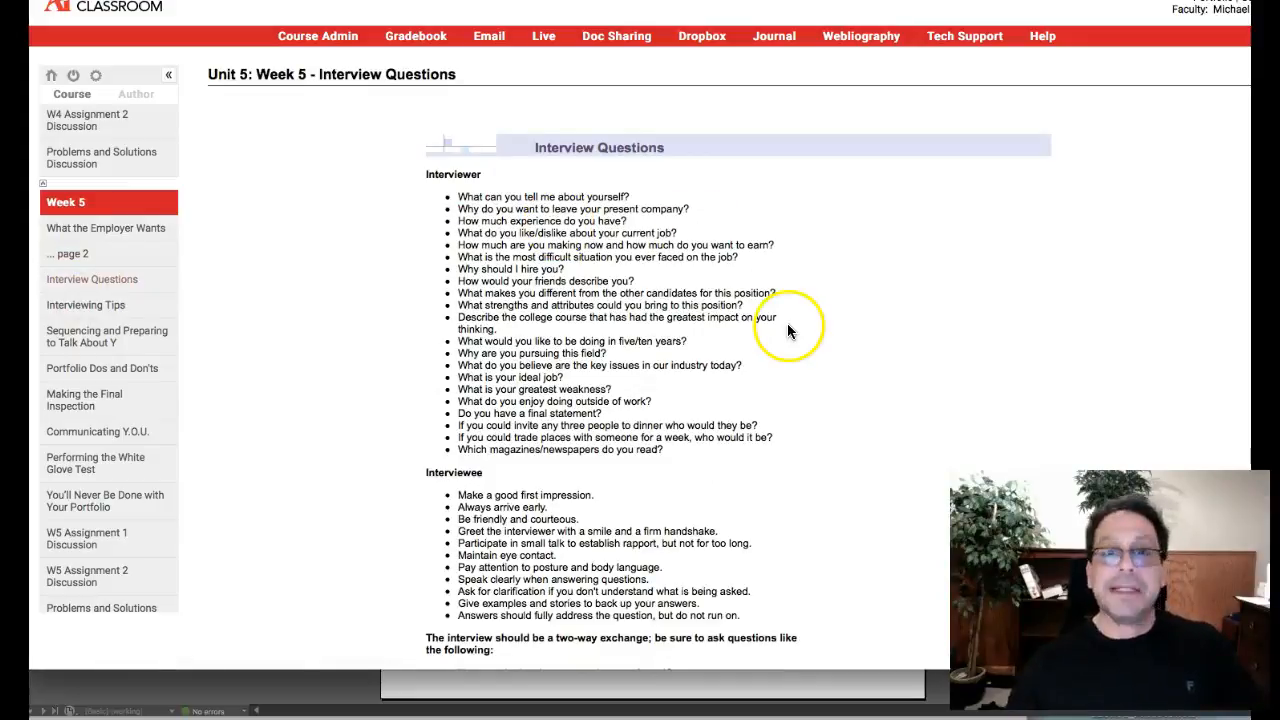
{"action": "mouse_move", "coordinate": [308, 303]}
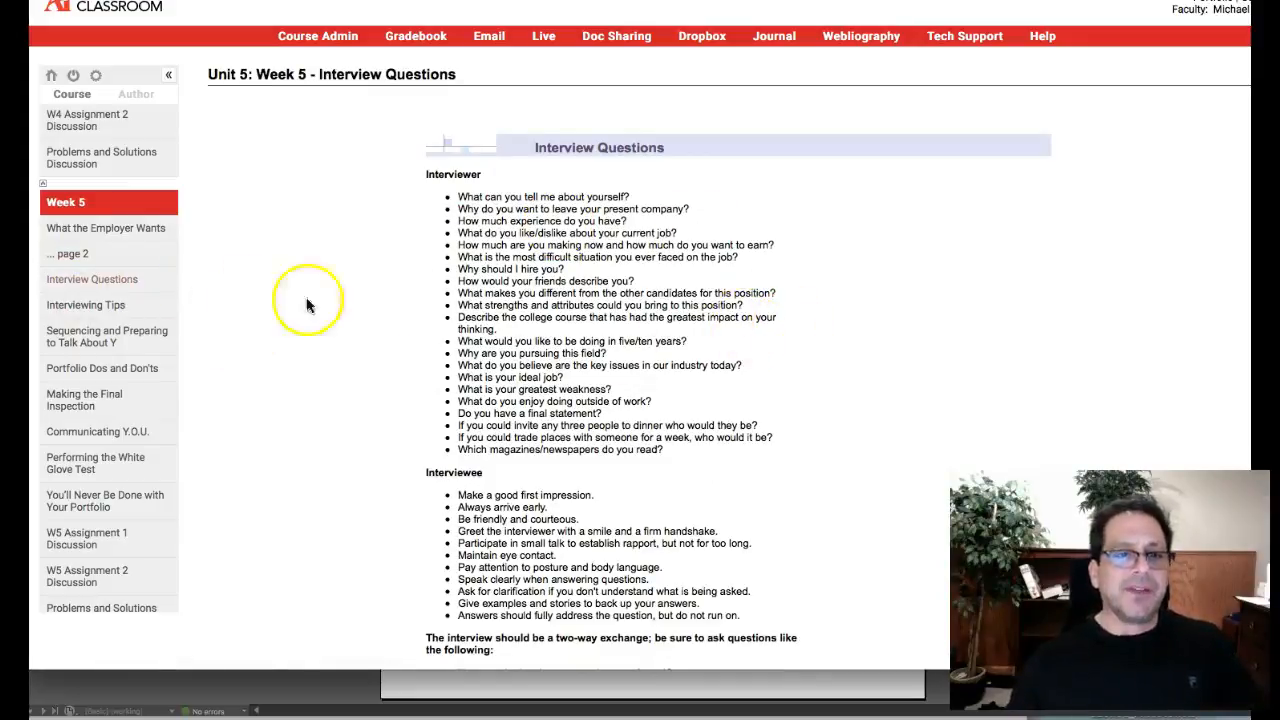
{"action": "scroll", "scroll_direction": "down", "scroll_amount": 3}
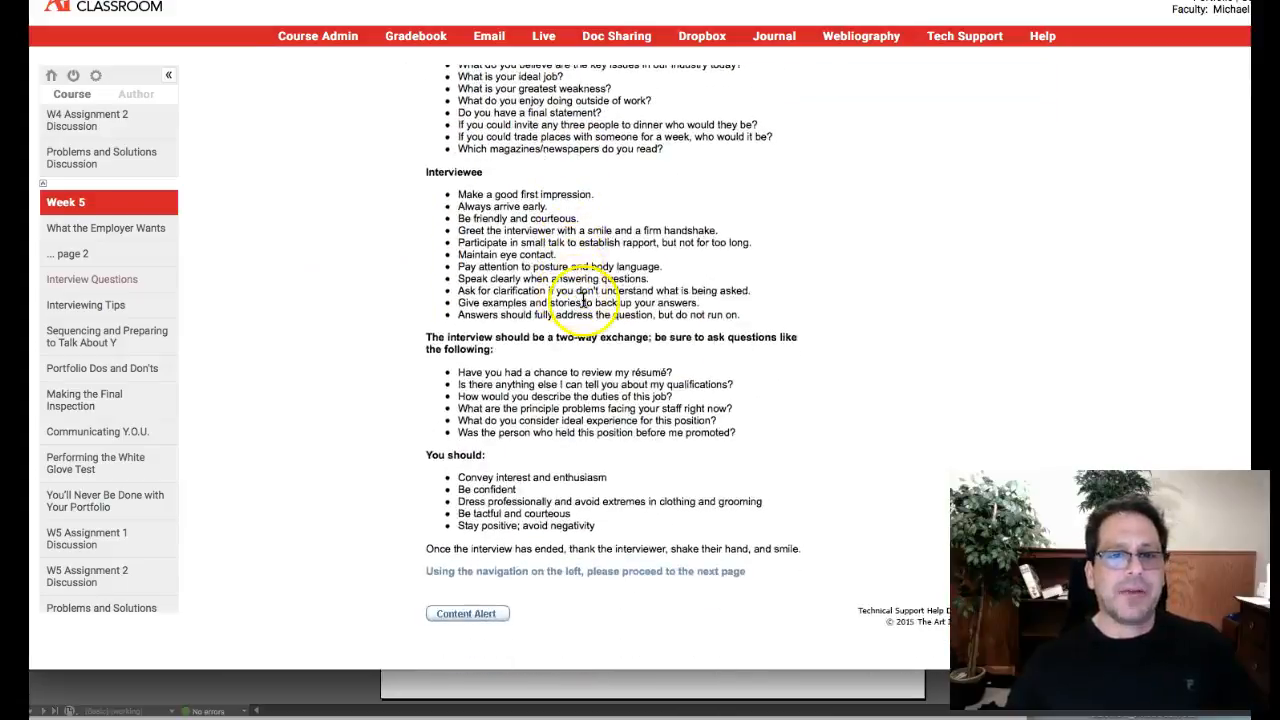
{"action": "scroll", "scroll_direction": "up", "scroll_amount": 3}
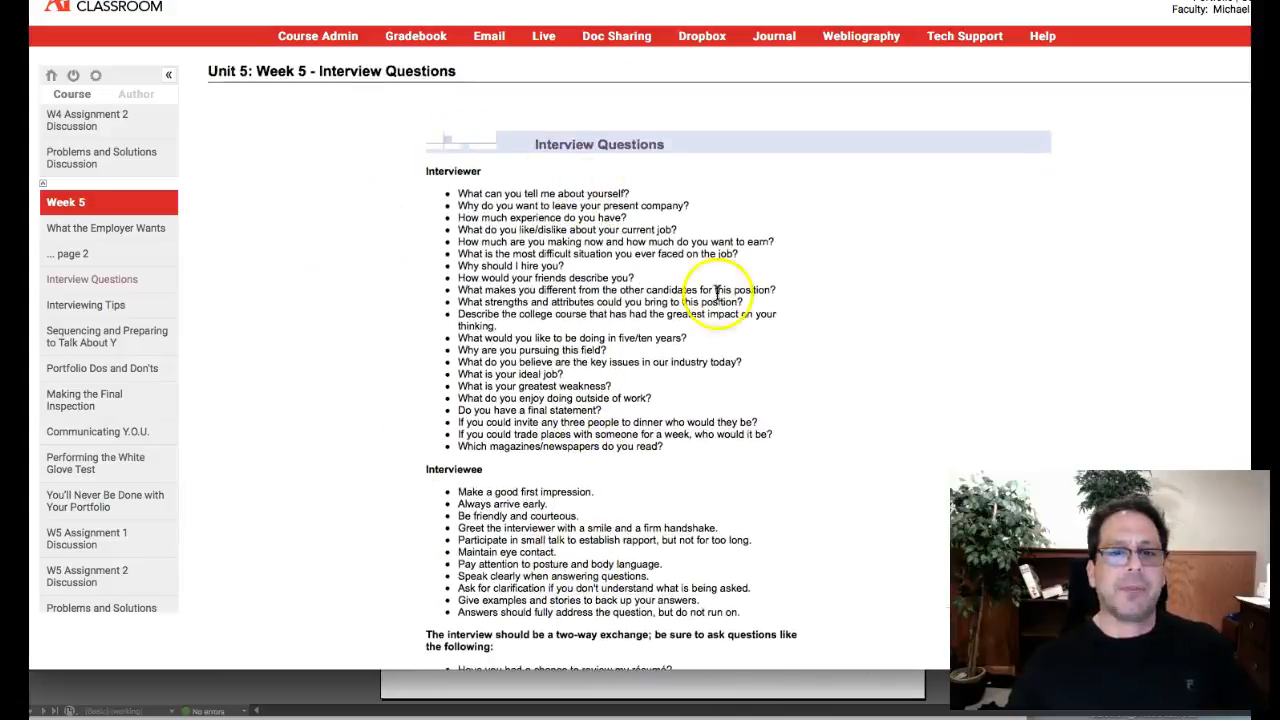
{"action": "scroll", "scroll_direction": "up", "scroll_amount": 3}
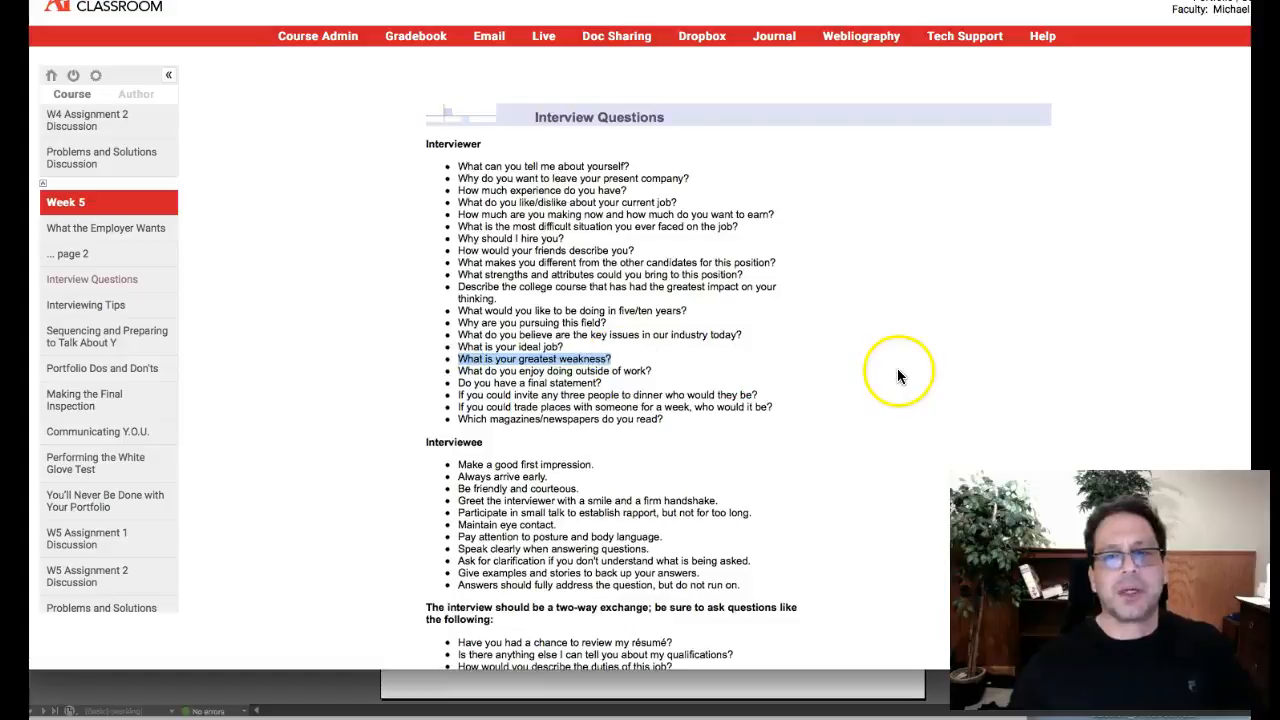
{"action": "mouse_move", "coordinate": [898, 378]}
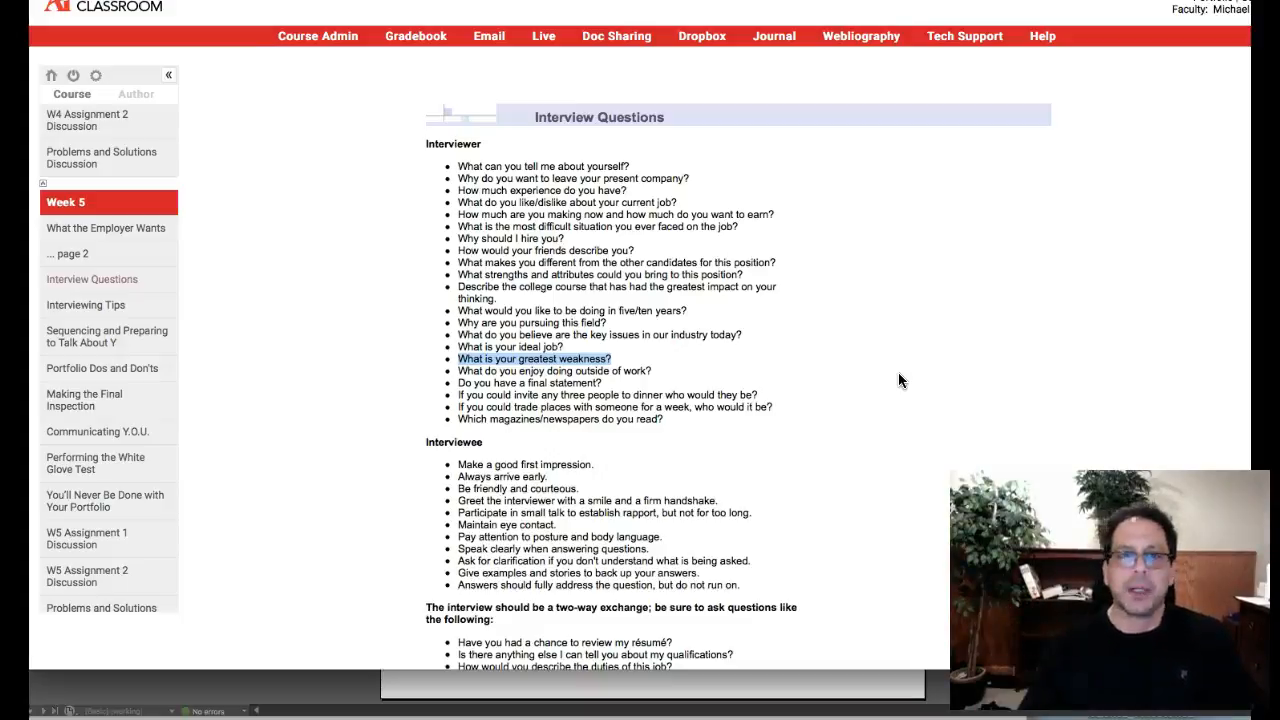
{"action": "mouse_move", "coordinate": [760, 355]}
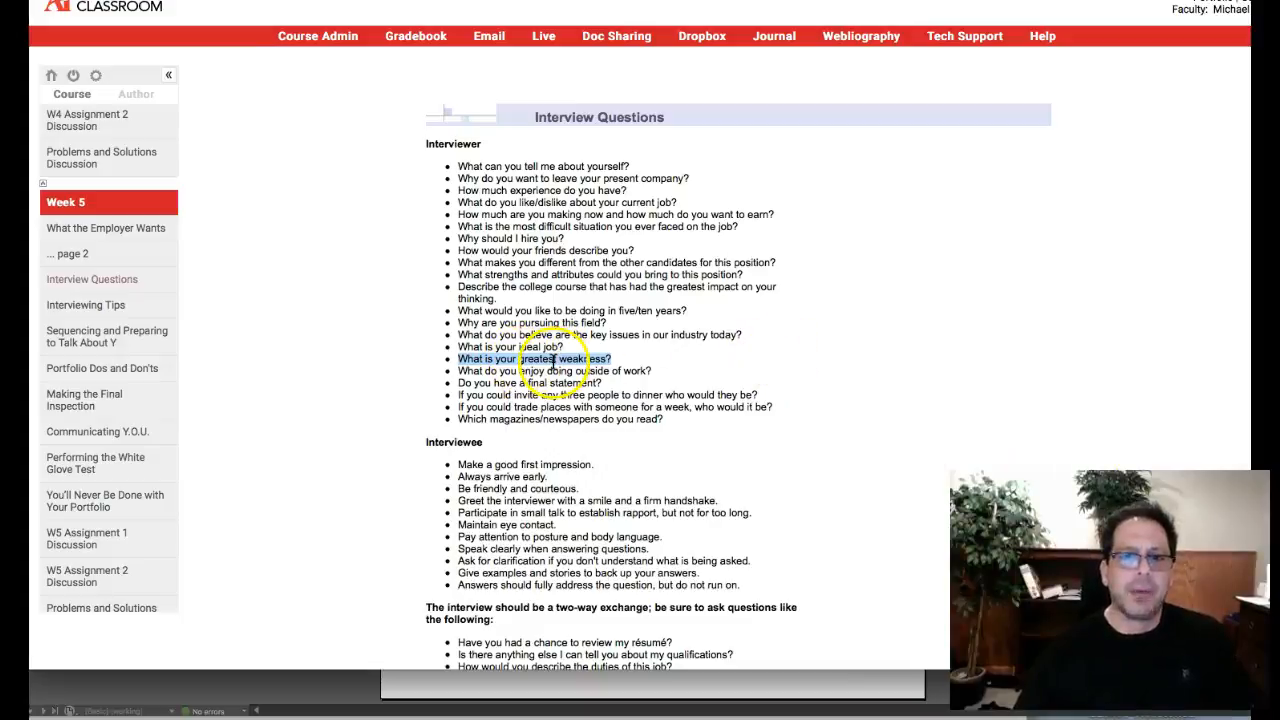
{"action": "scroll", "scroll_direction": "down", "scroll_amount": 3}
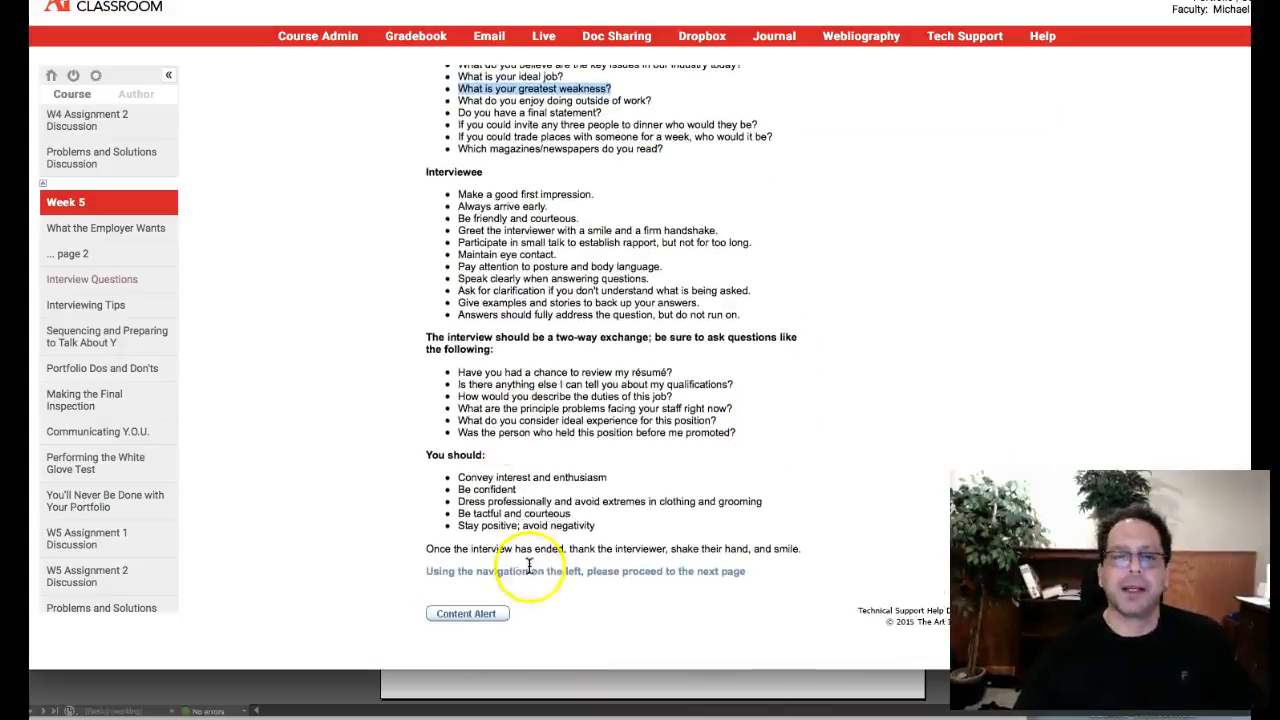
{"action": "scroll", "scroll_direction": "up", "scroll_amount": 3}
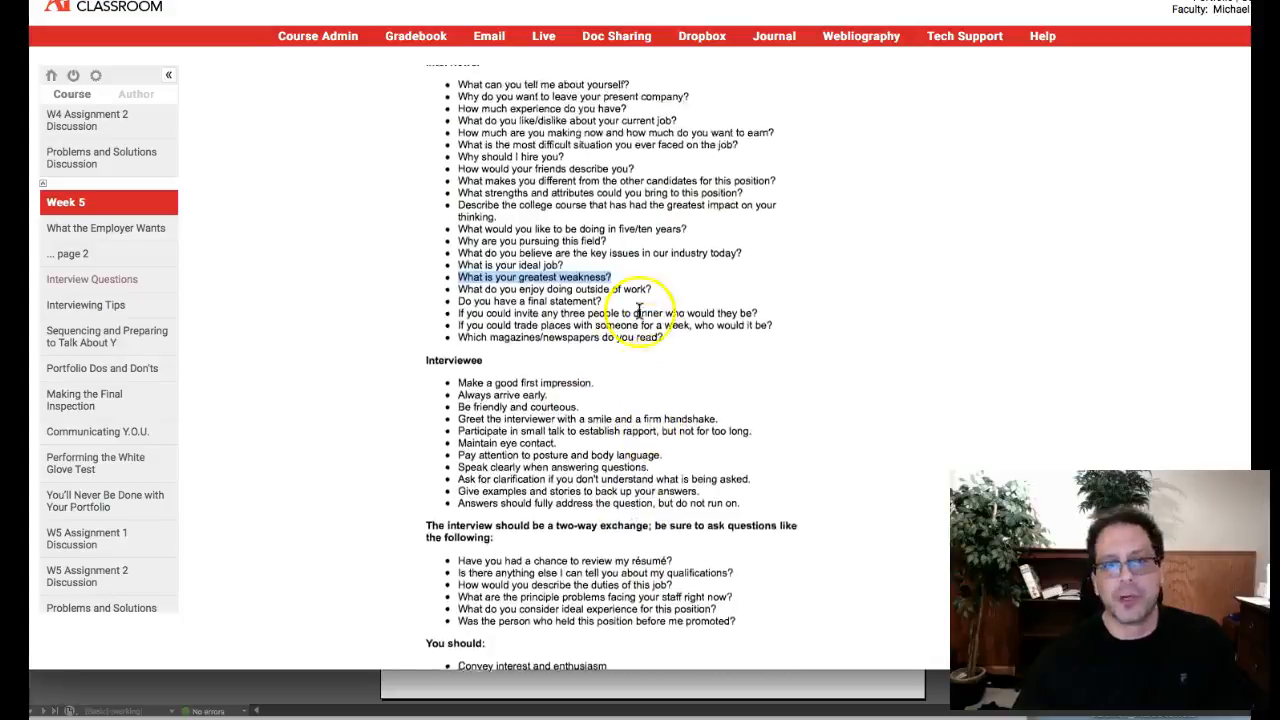
{"action": "scroll", "scroll_direction": "down", "scroll_amount": 3}
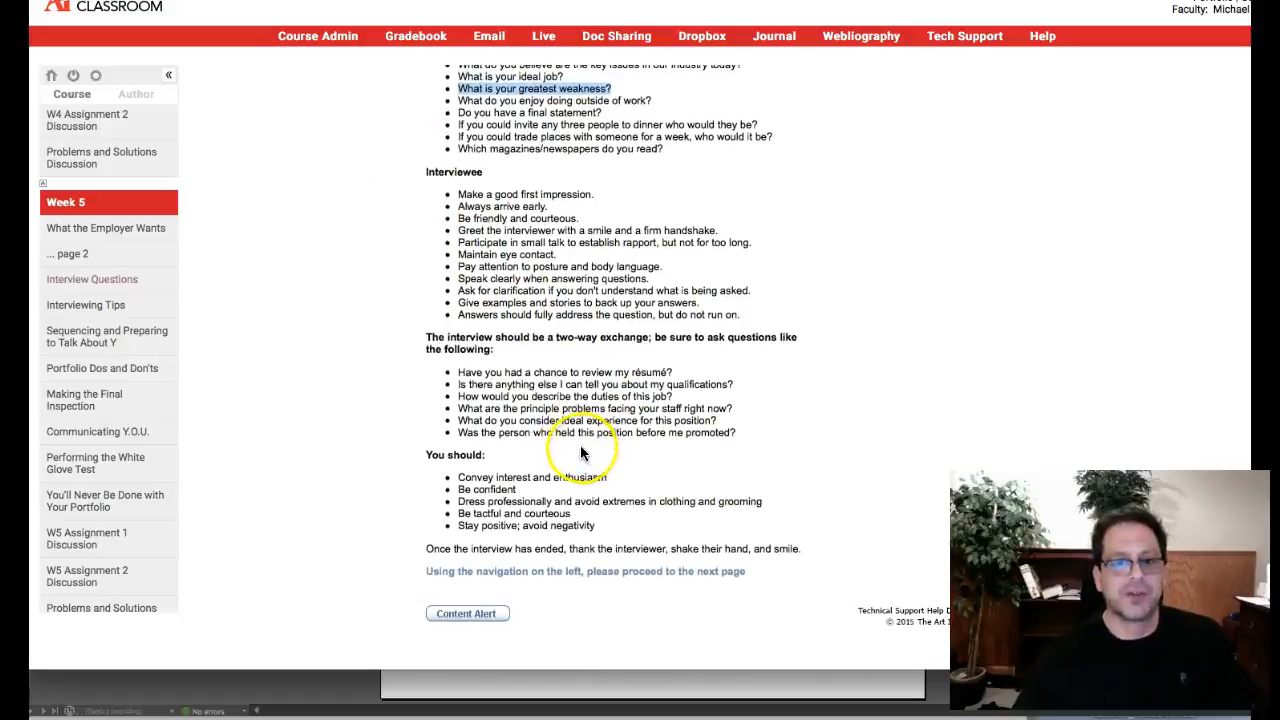
{"action": "mouse_move", "coordinate": [183, 407]}
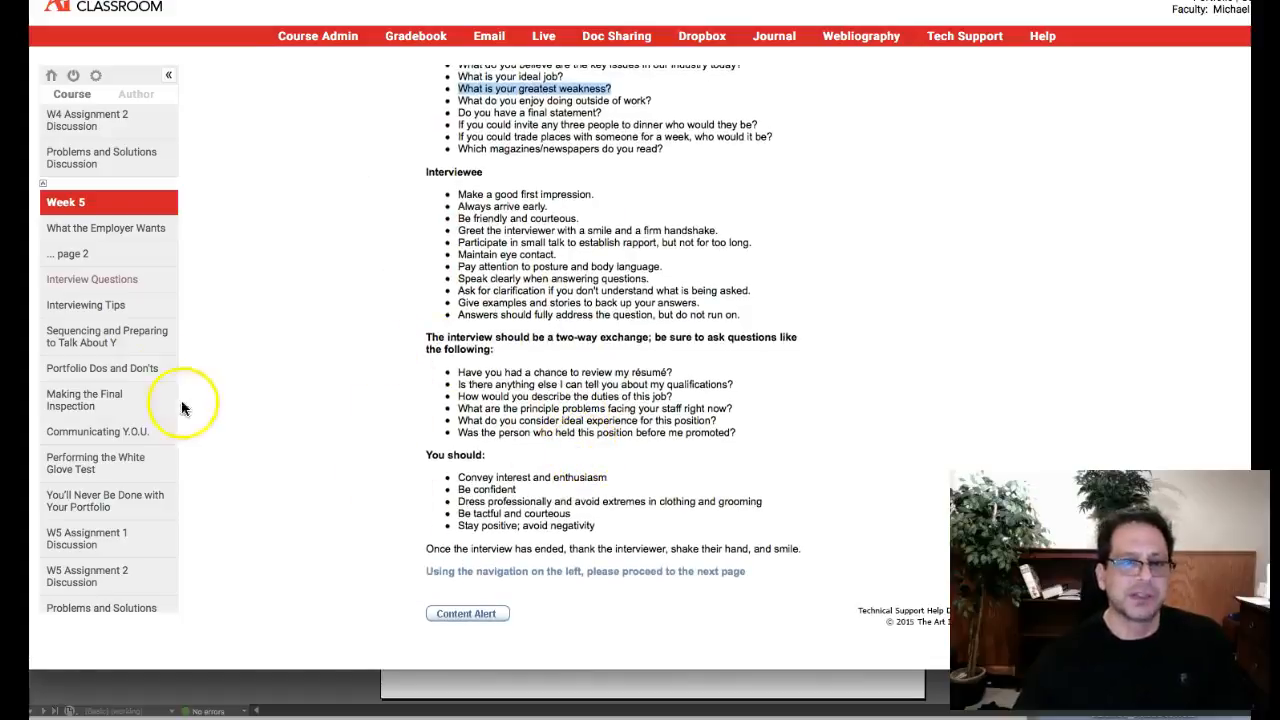
Read the Week 5 Interviewing Tips lesson from top to bottom.
{"action": "left_click", "coordinate": [85, 305]}
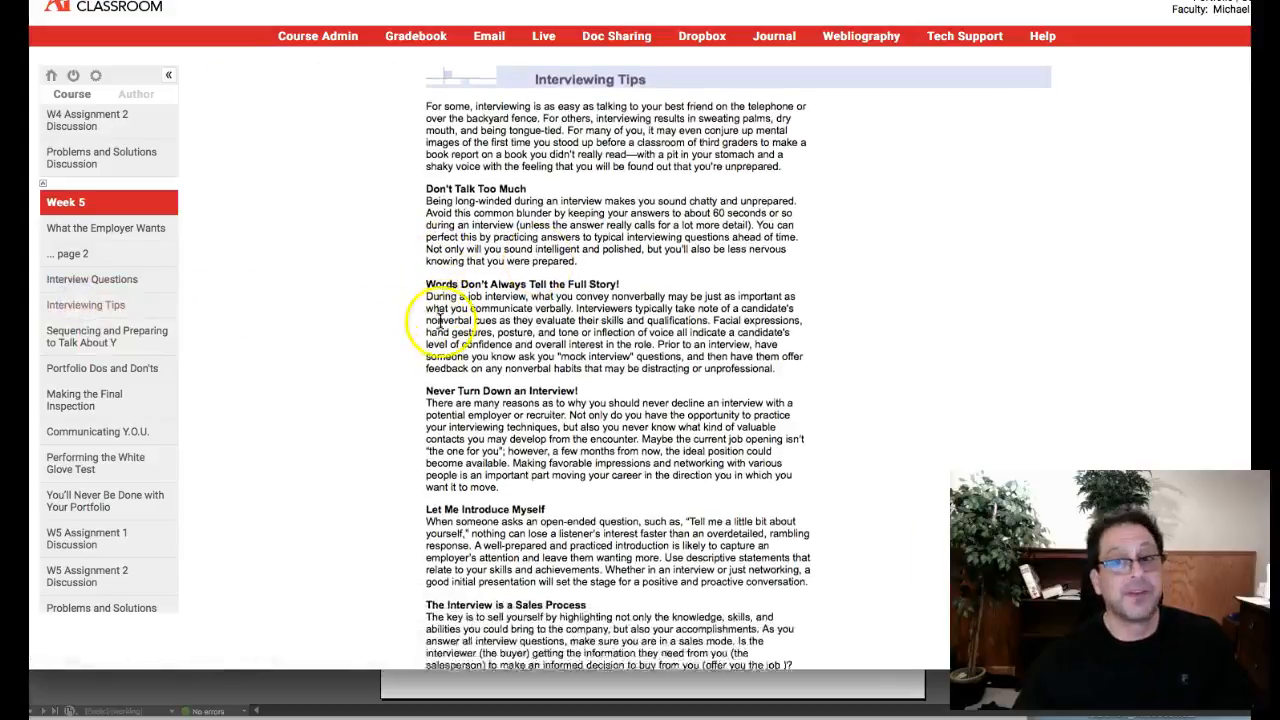
{"action": "scroll", "scroll_direction": "down", "scroll_amount": 3}
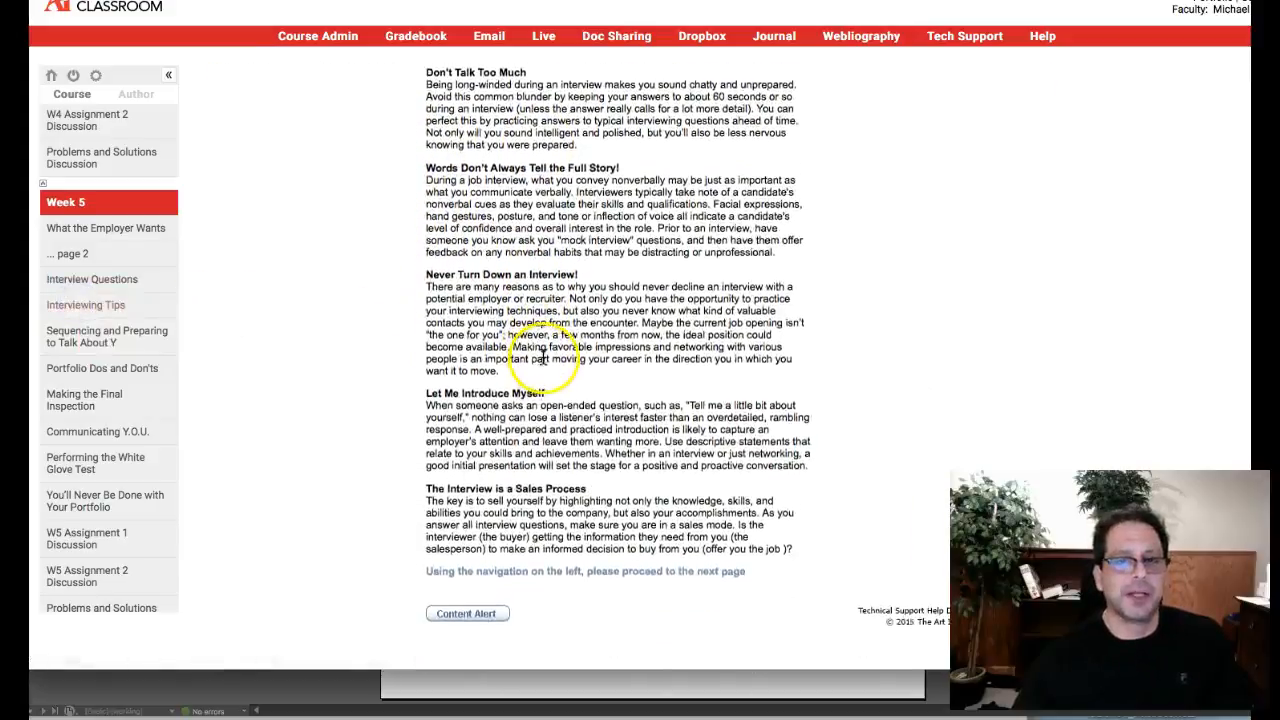
{"action": "scroll", "scroll_direction": "up", "scroll_amount": 3}
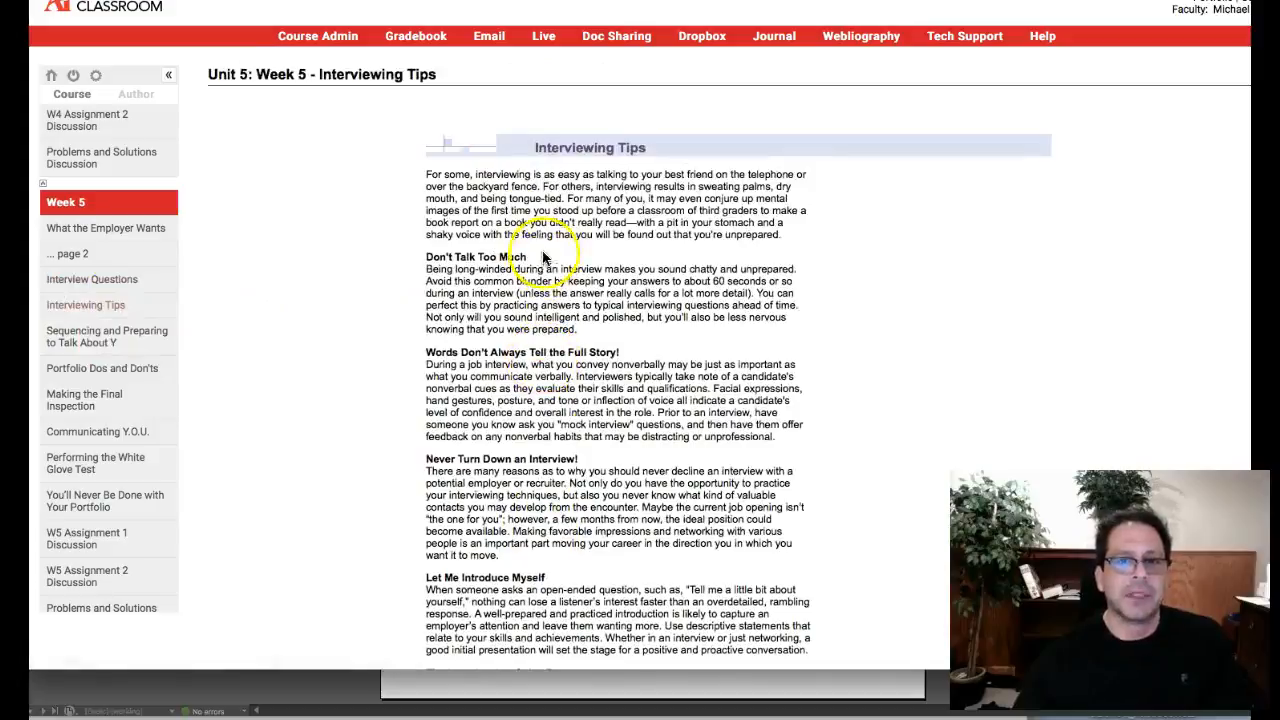
{"action": "scroll", "scroll_direction": "down", "scroll_amount": 3}
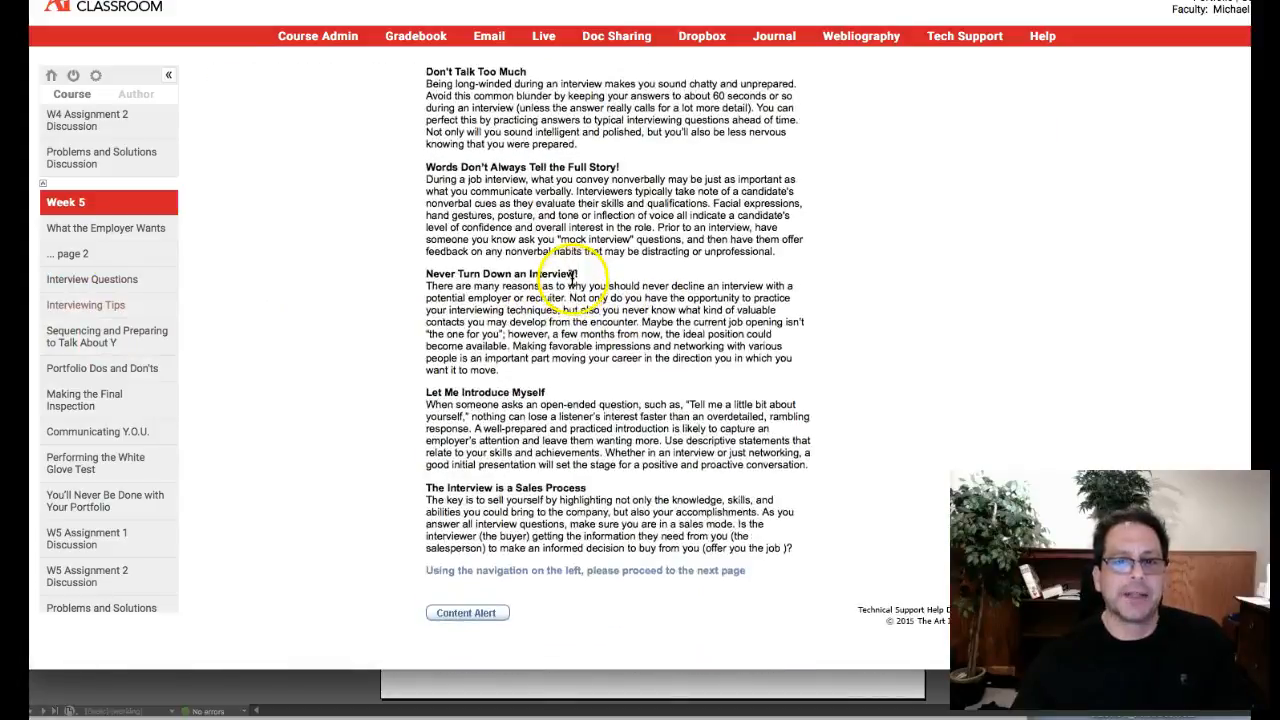
{"action": "scroll", "scroll_direction": "up", "scroll_amount": 3}
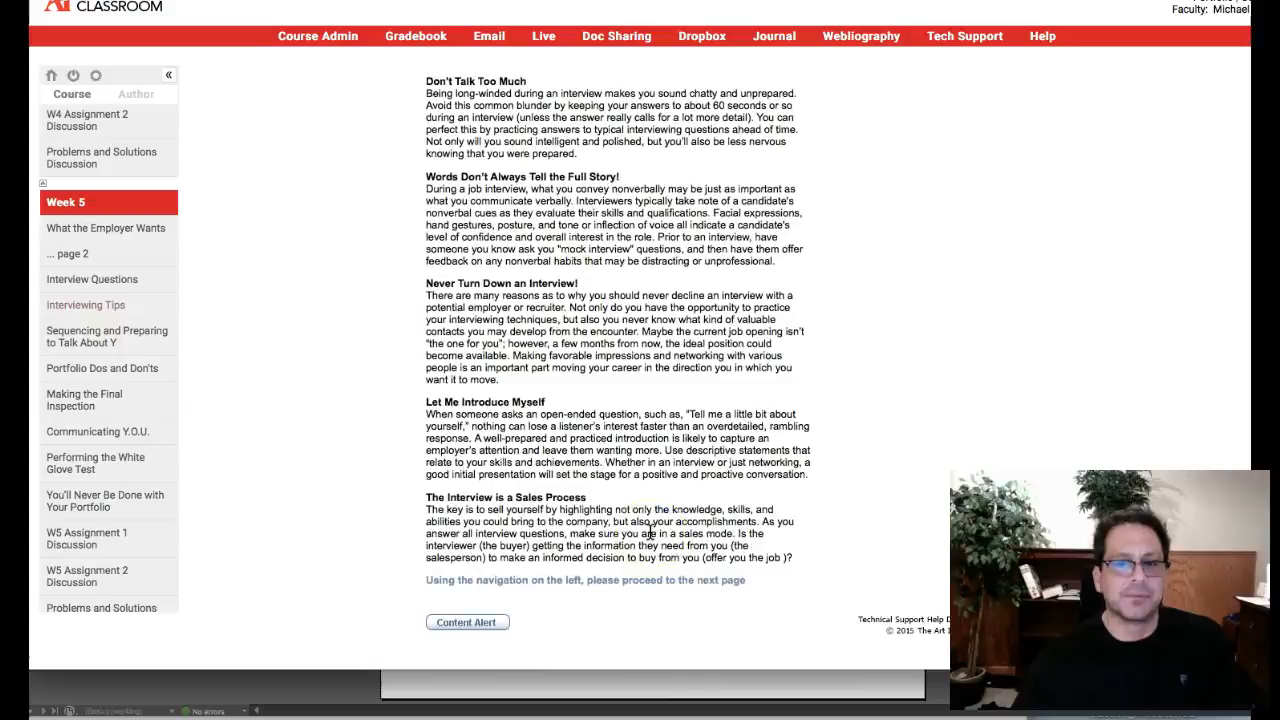
{"action": "scroll", "scroll_direction": "up", "scroll_amount": 3}
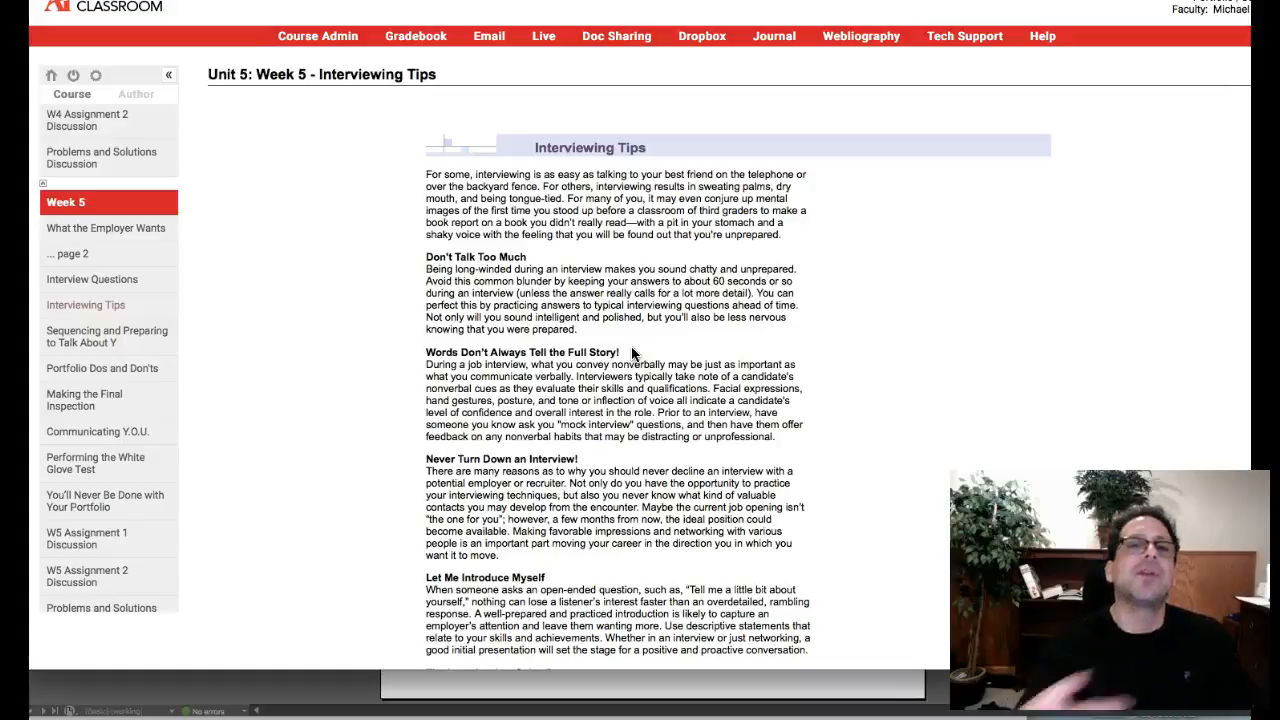
{"action": "scroll", "scroll_direction": "down", "scroll_amount": 3}
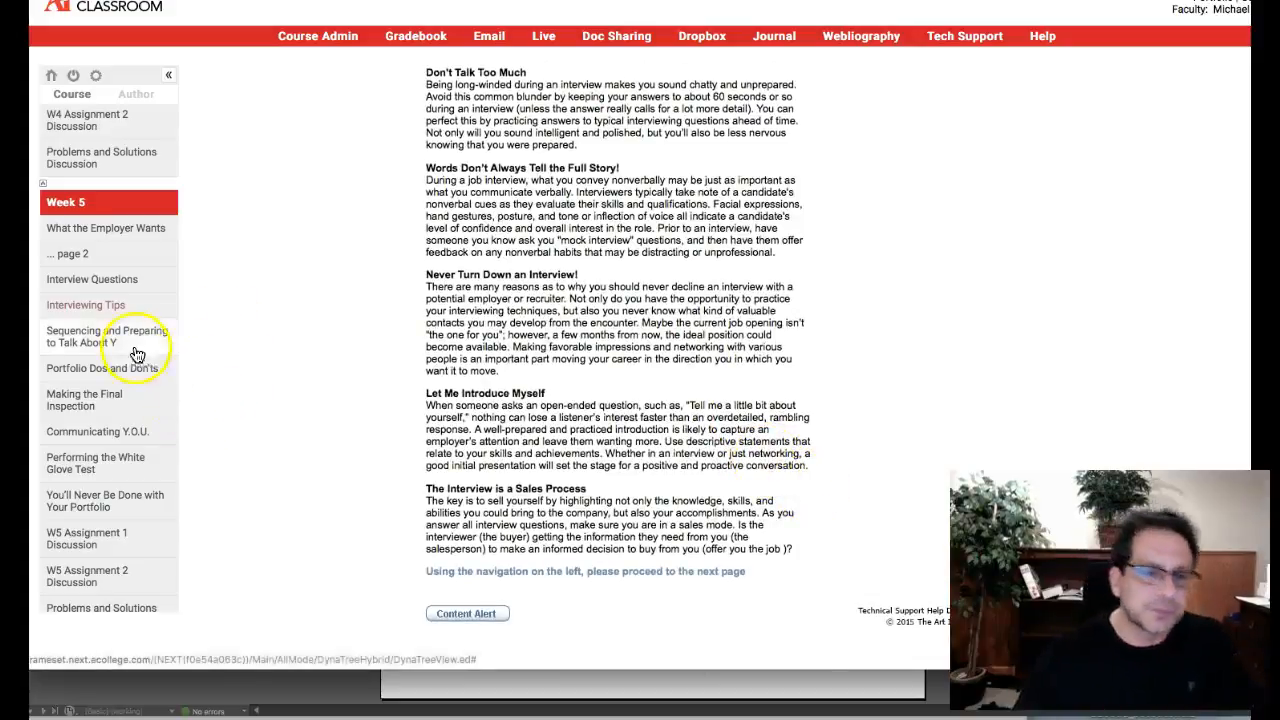
Read the Sequencing and Preparing to Talk About Your Work lesson to its end.
{"action": "left_click", "coordinate": [106, 336]}
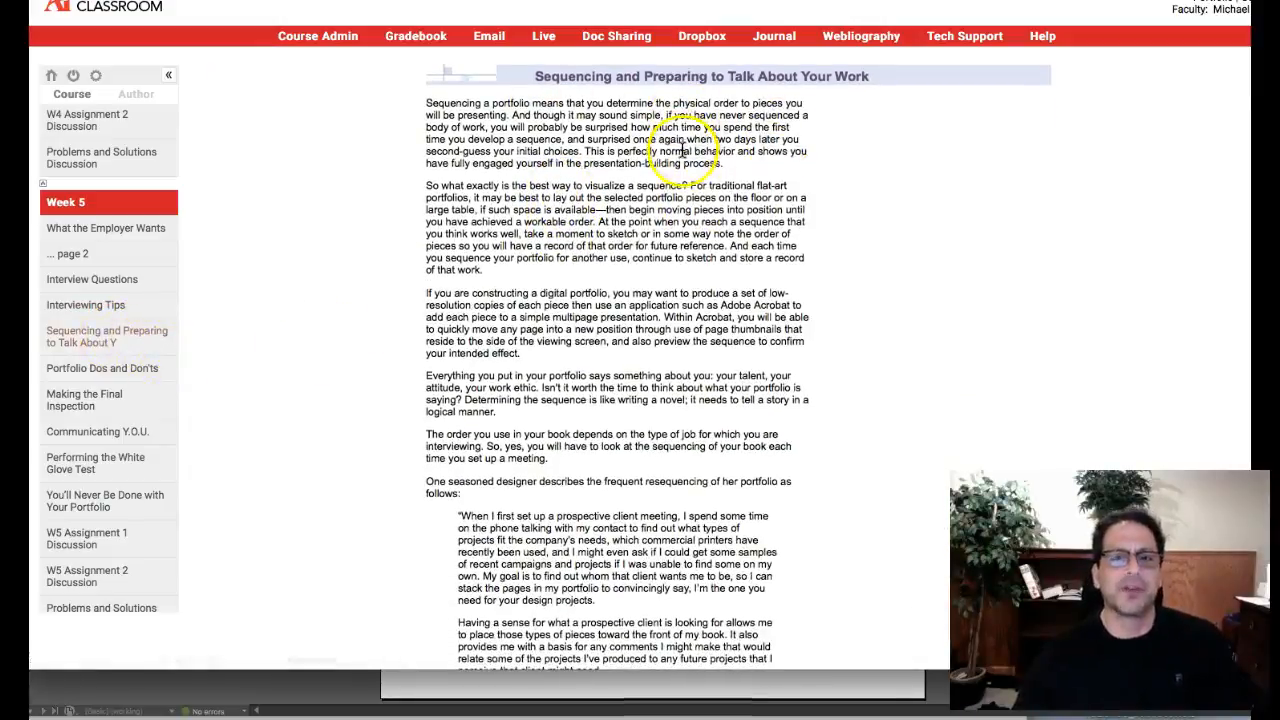
{"action": "scroll", "scroll_direction": "down", "scroll_amount": 3}
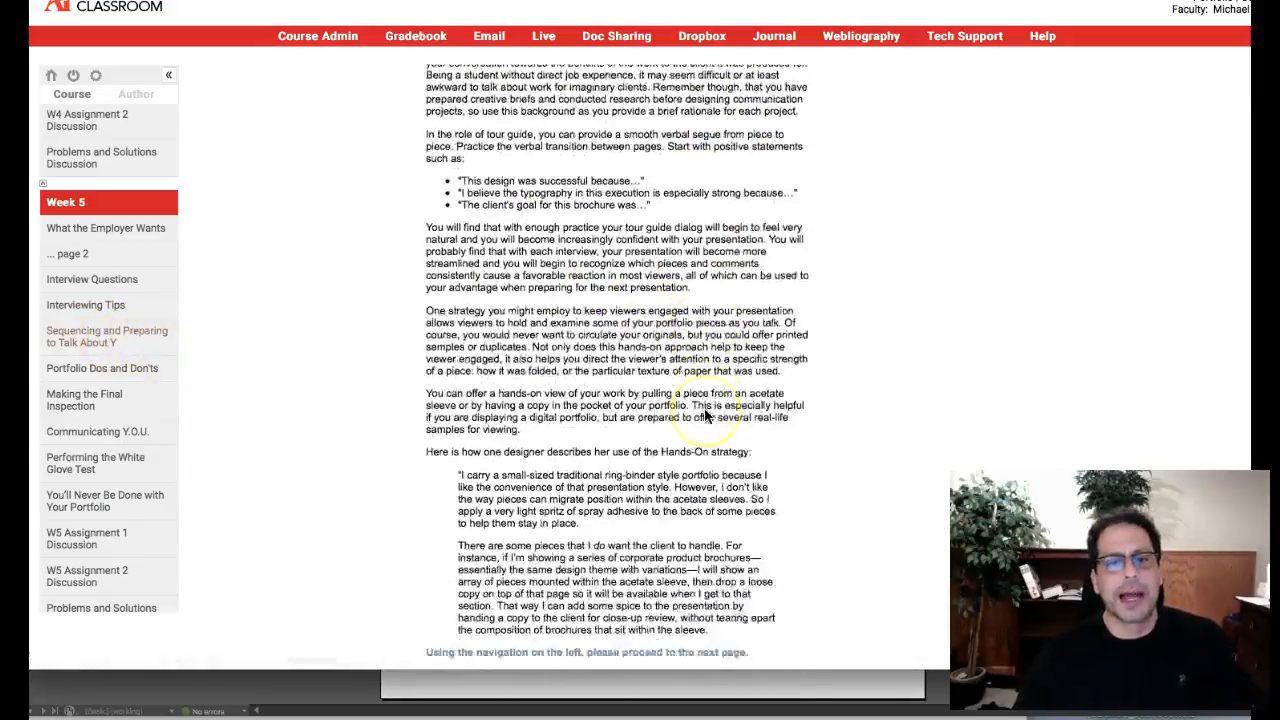
{"action": "scroll", "scroll_direction": "down", "scroll_amount": 3}
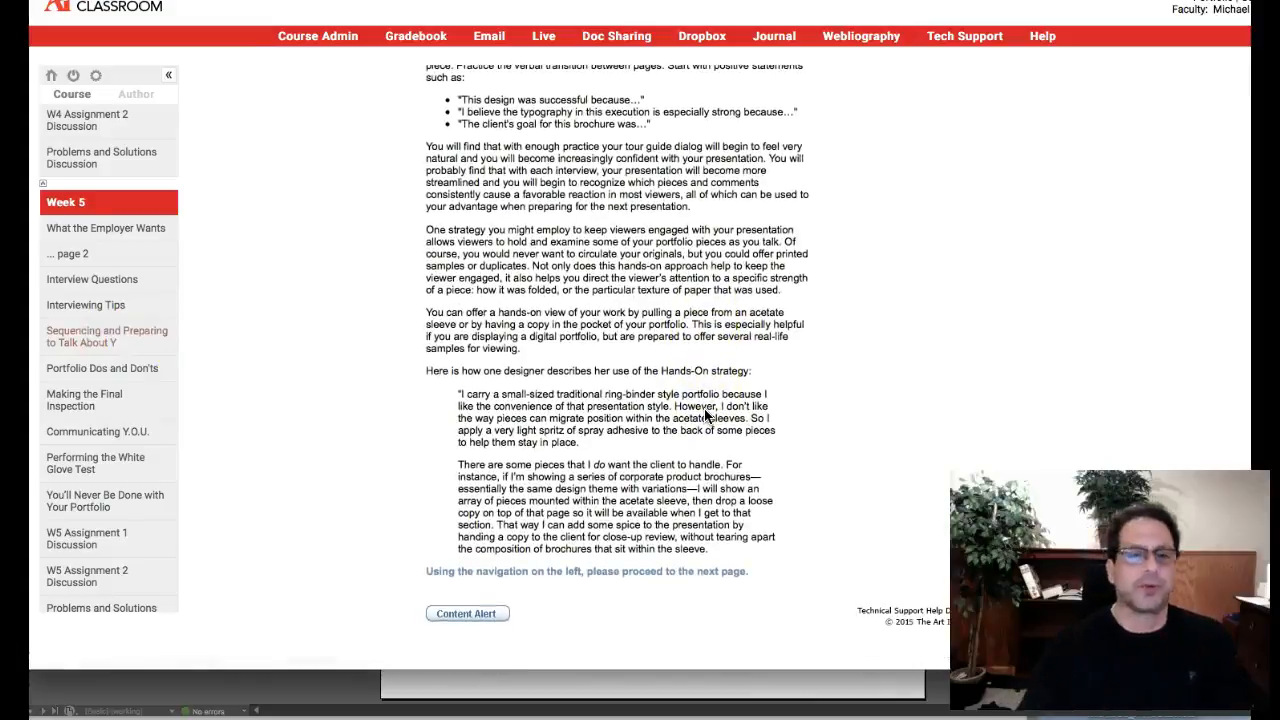
{"action": "scroll", "scroll_direction": "up", "scroll_amount": 3}
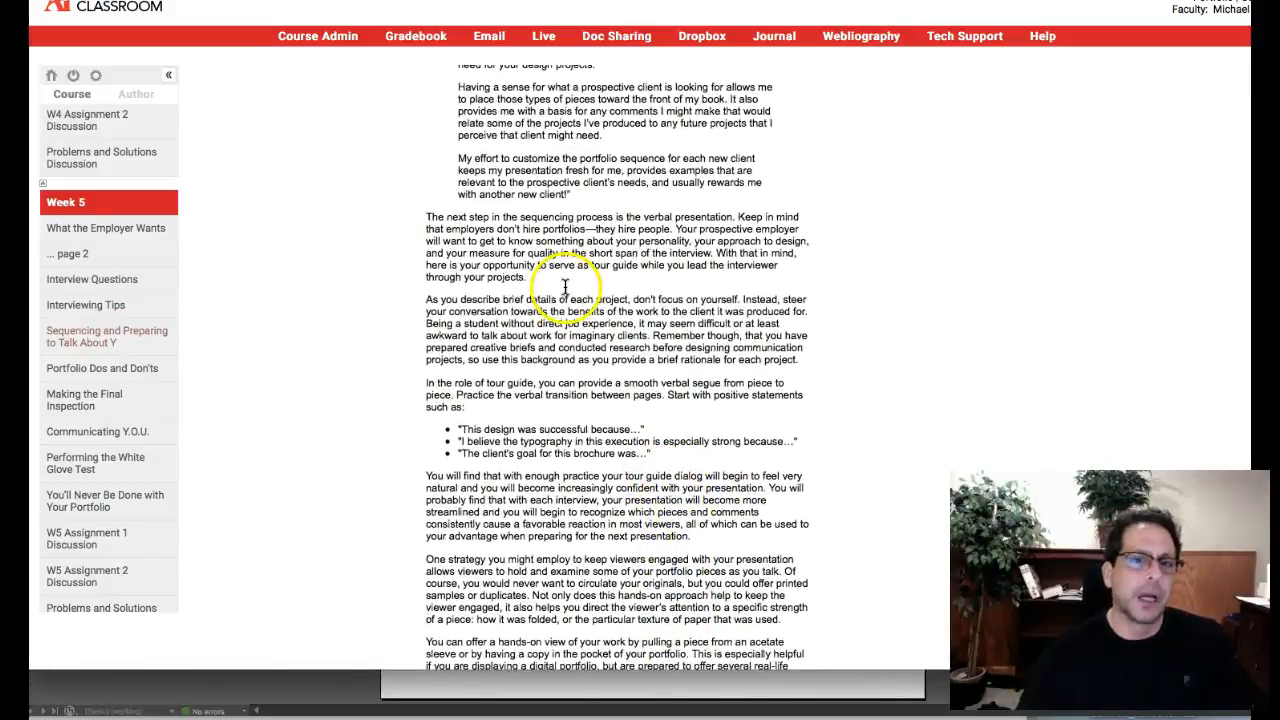
{"action": "scroll", "scroll_direction": "up", "scroll_amount": 3}
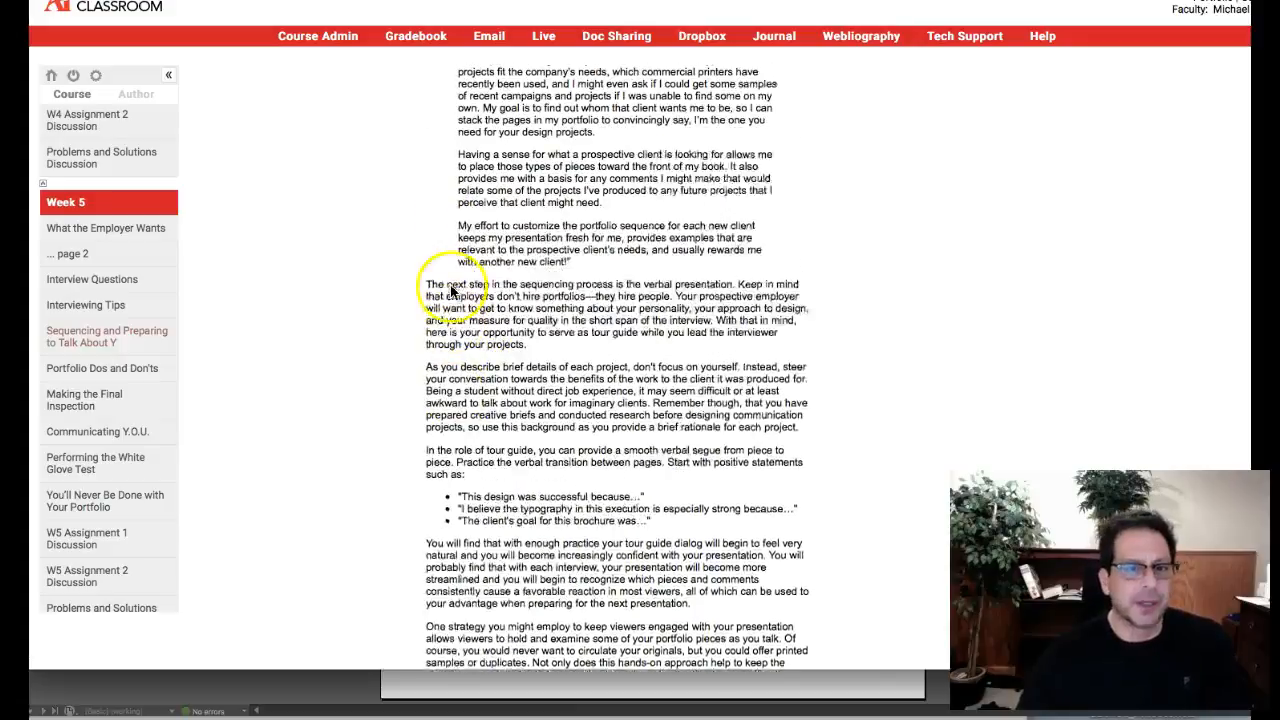
{"action": "scroll", "scroll_direction": "down", "scroll_amount": 3}
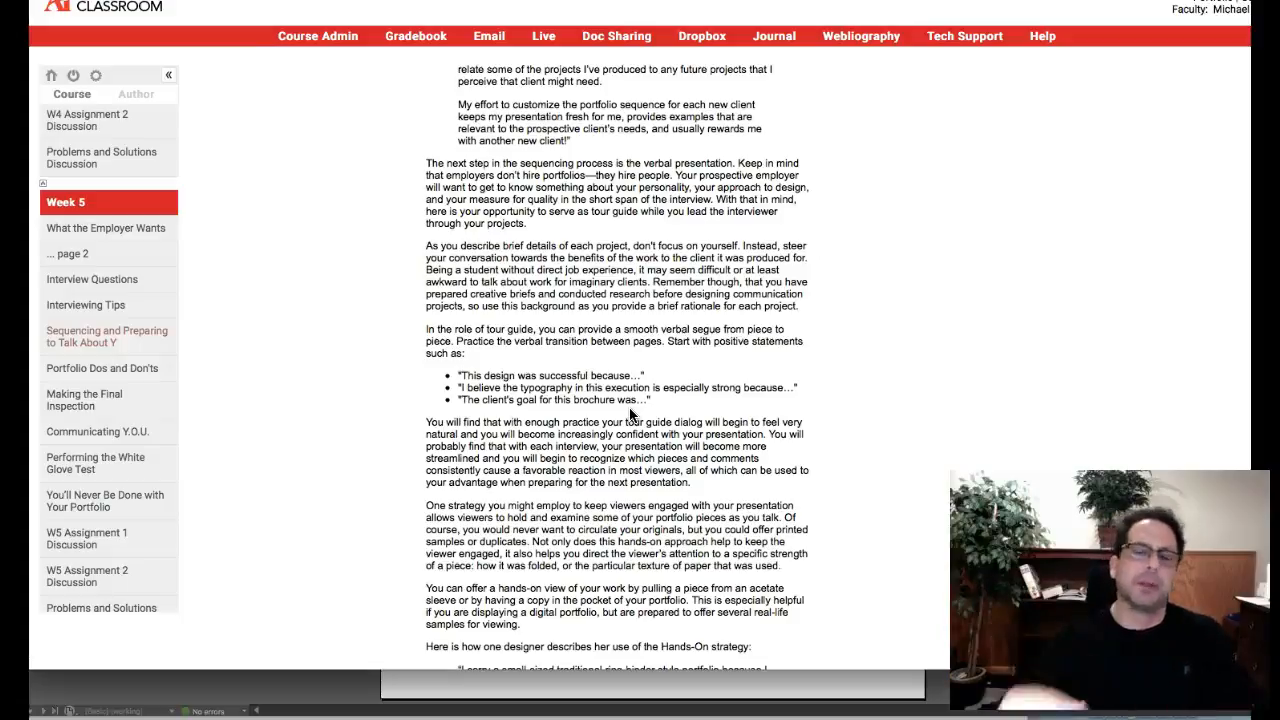
{"action": "scroll", "scroll_direction": "down", "scroll_amount": 3}
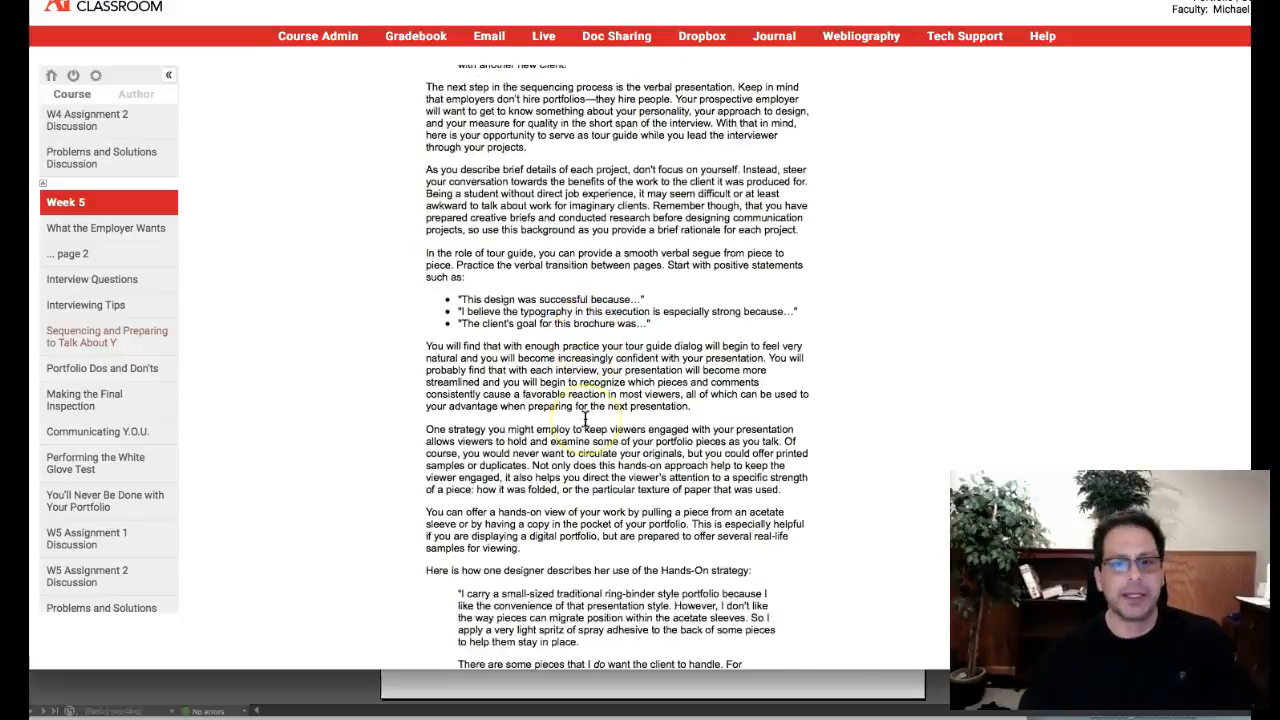
{"action": "scroll", "scroll_direction": "down", "scroll_amount": 3}
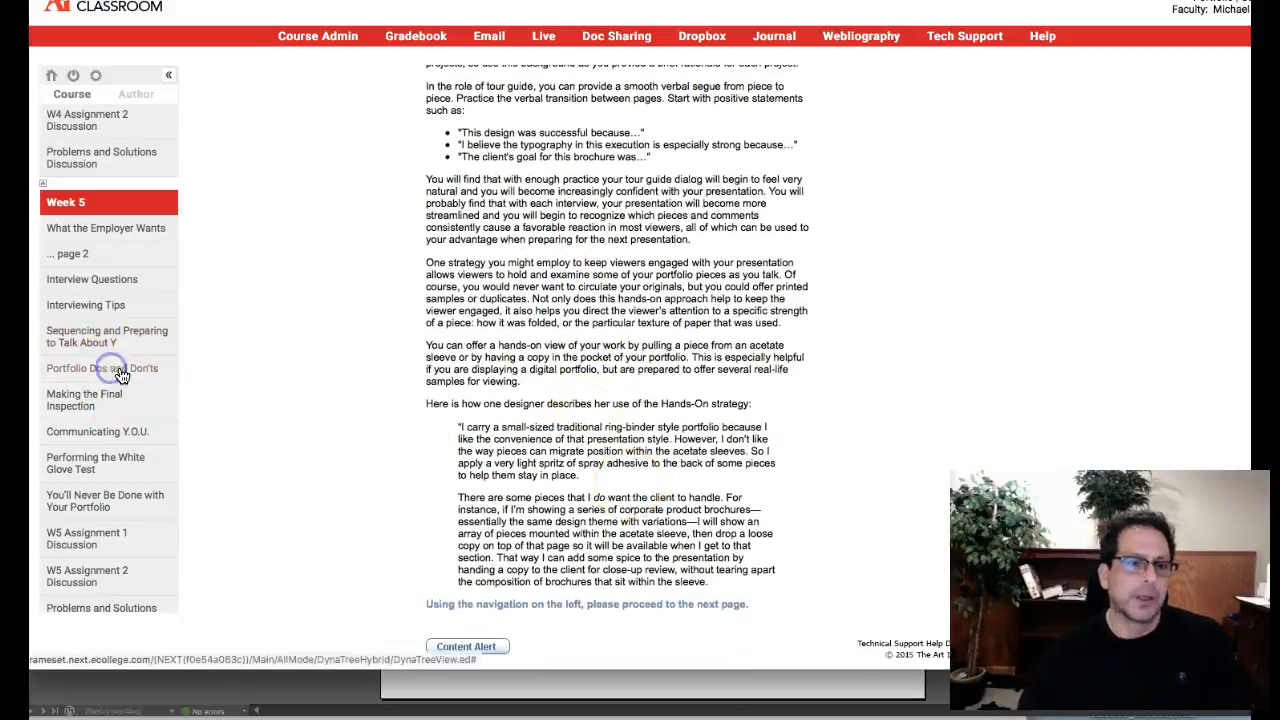
Read Portfolio Dos and Don'ts, then move on to Making the Final Inspection.
{"action": "left_click", "coordinate": [102, 368]}
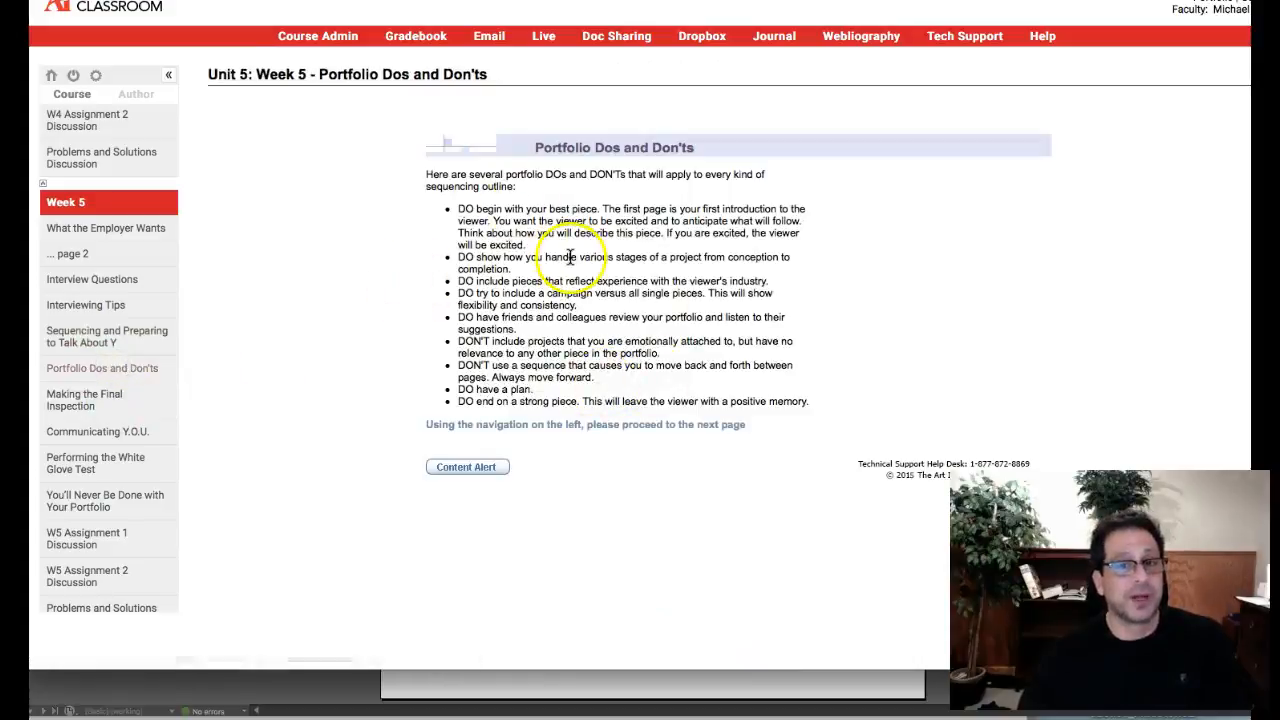
{"action": "mouse_move", "coordinate": [565, 473]}
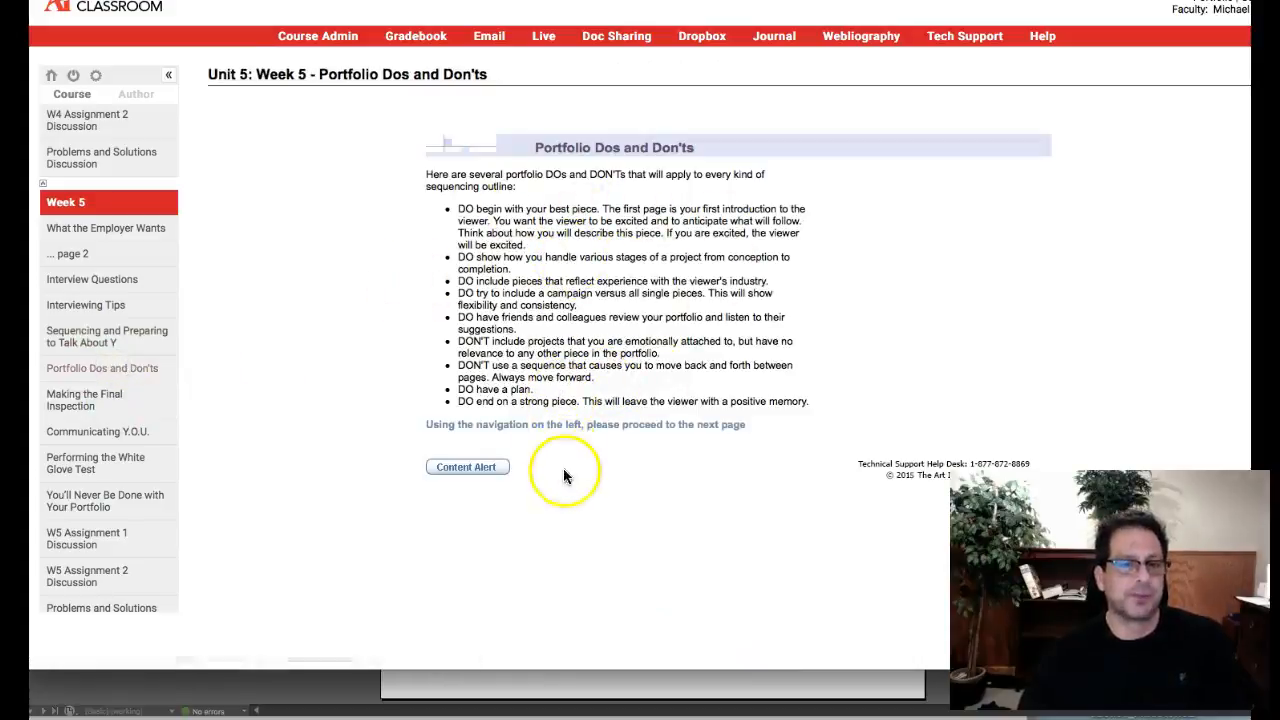
{"action": "mouse_move", "coordinate": [460, 325]}
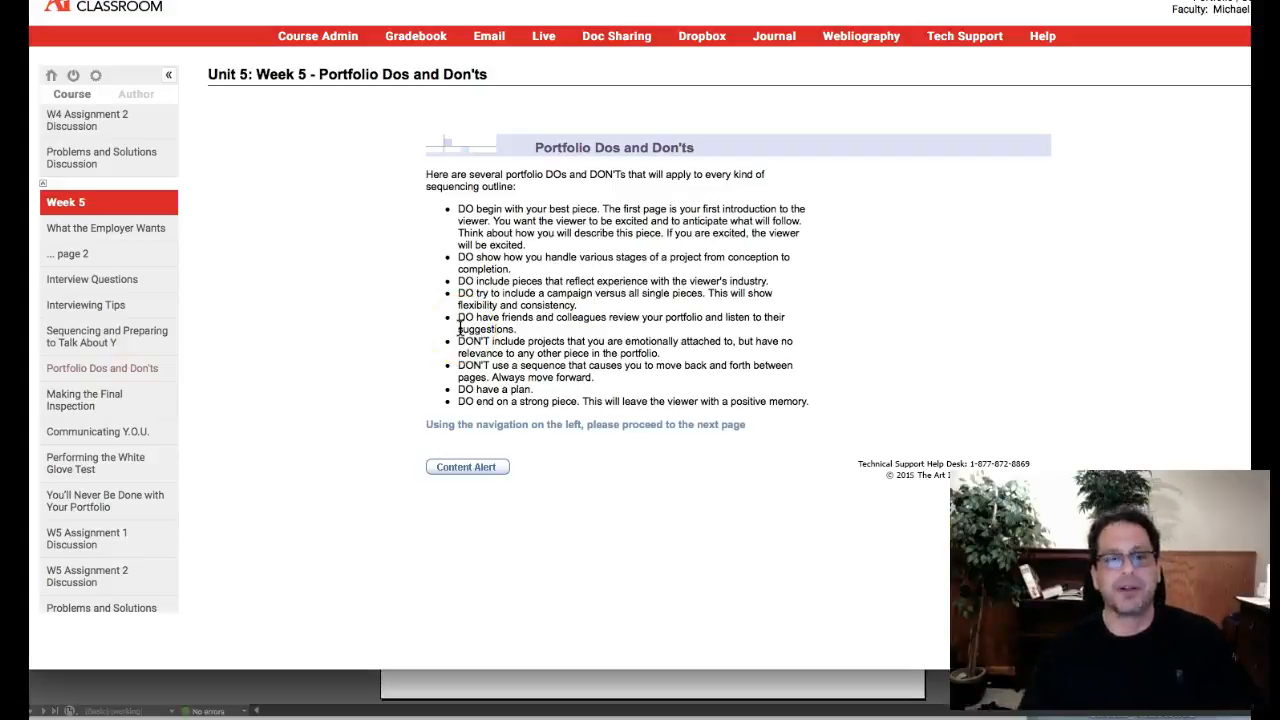
{"action": "mouse_move", "coordinate": [650, 190]}
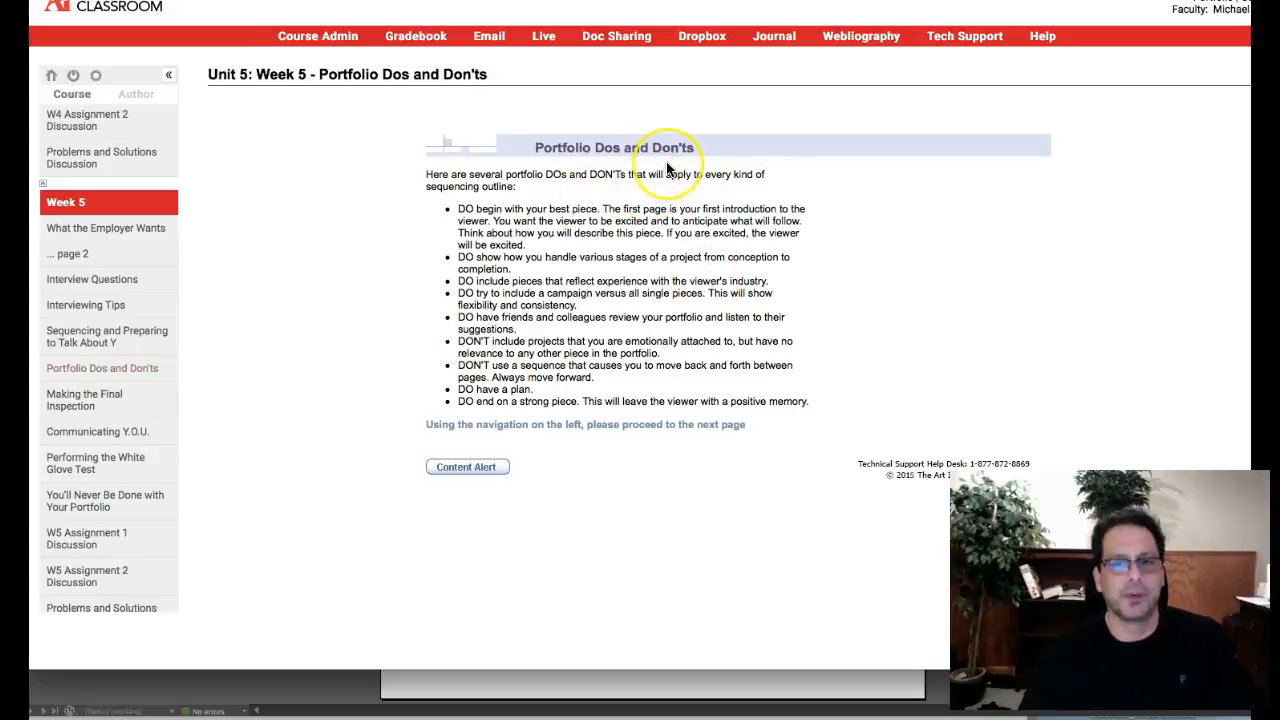
{"action": "mouse_move", "coordinate": [281, 365]}
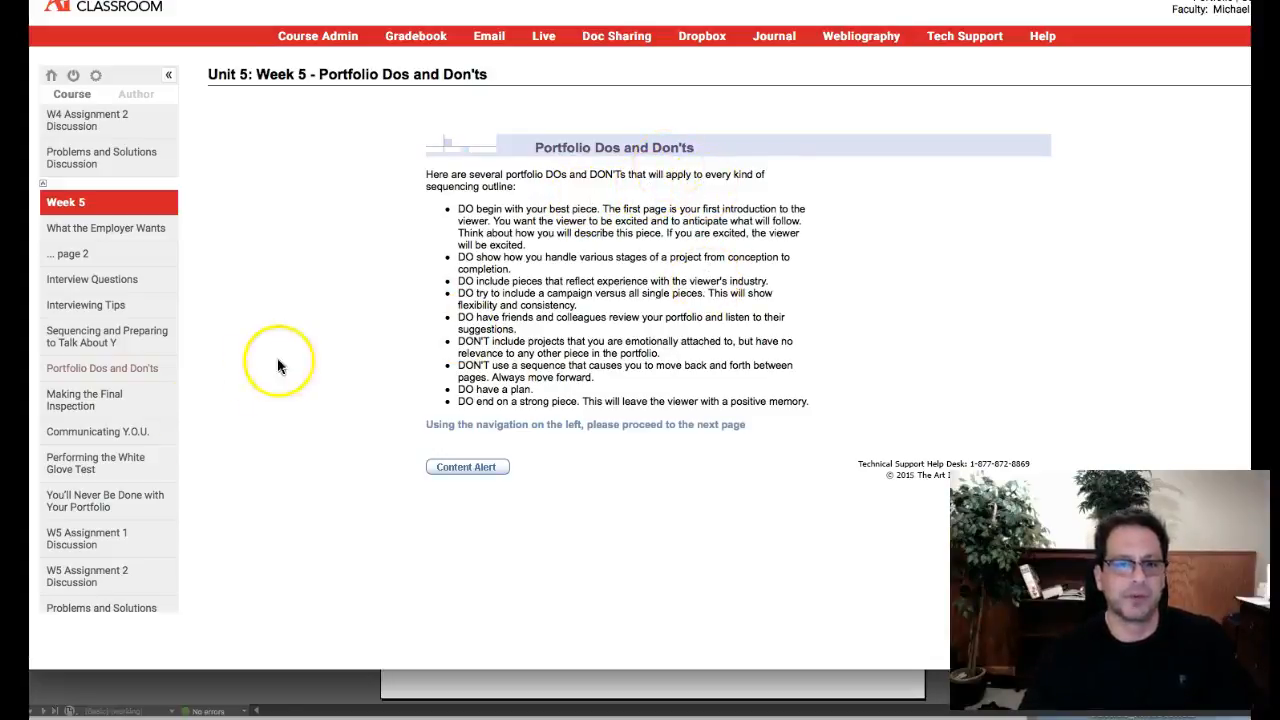
{"action": "left_click", "coordinate": [84, 399]}
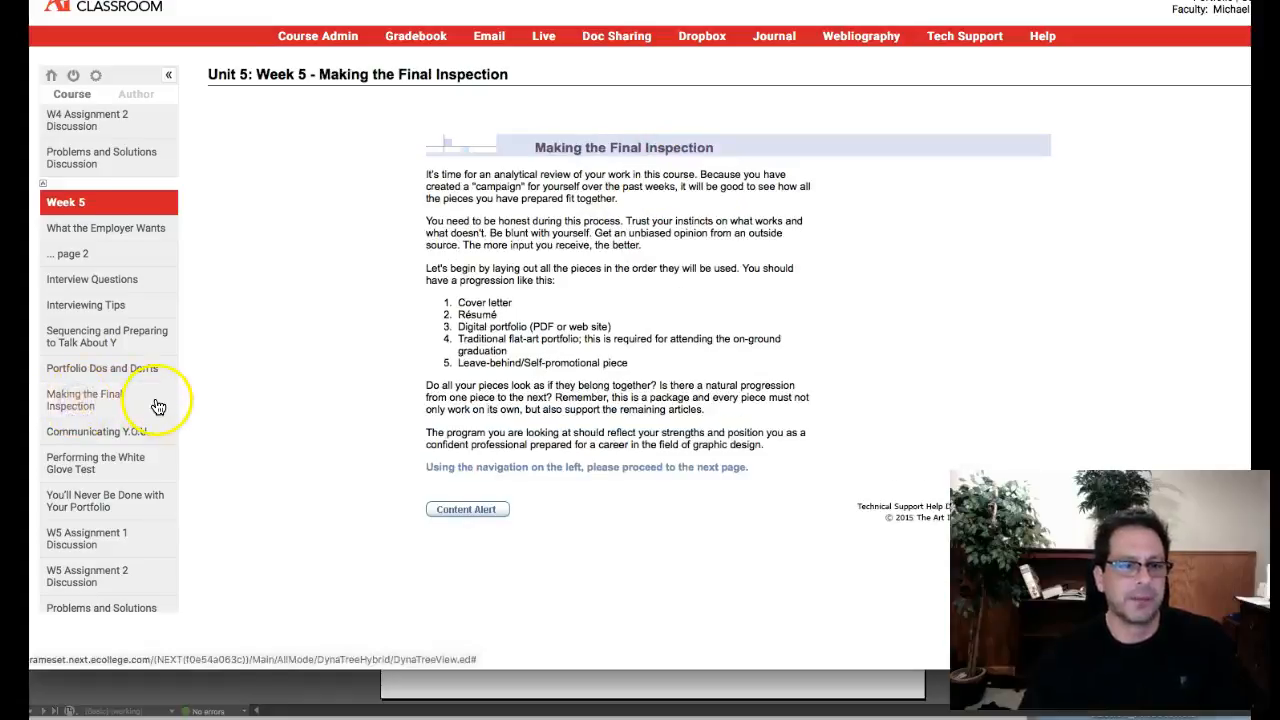
Read through the Communicating Y.O.U. lesson.
{"action": "scroll", "scroll_direction": "down", "scroll_amount": 3}
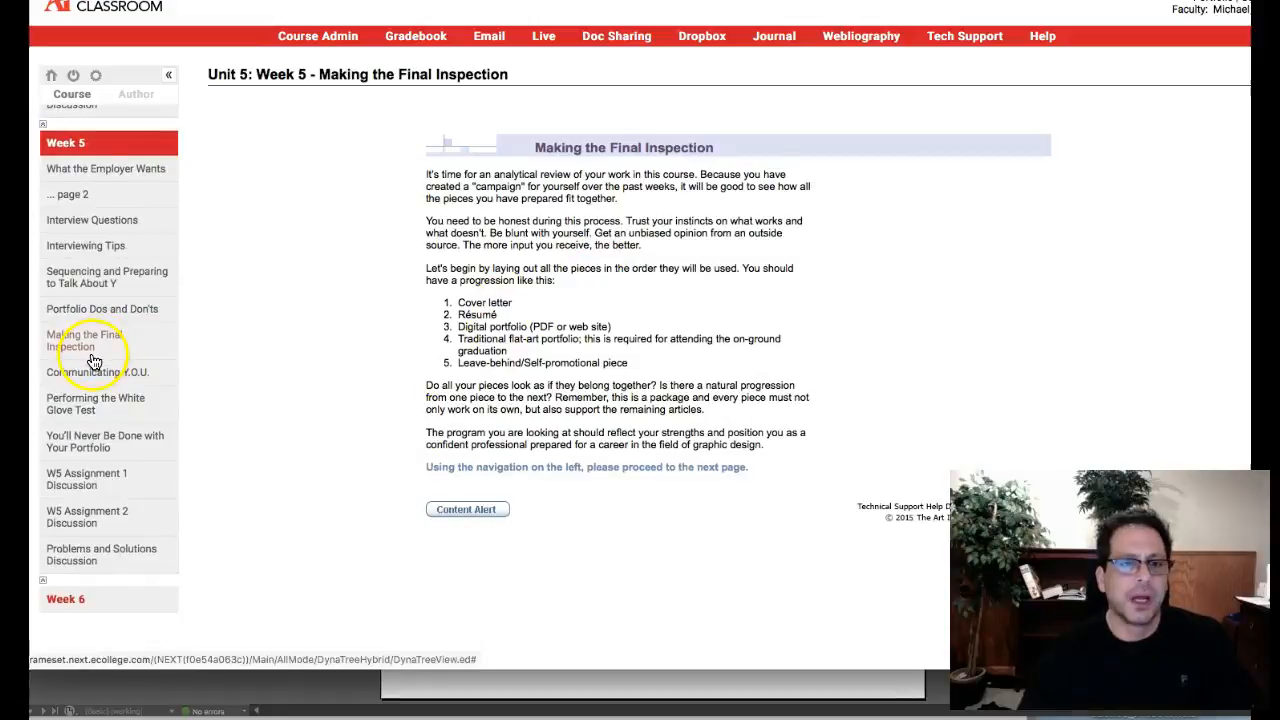
{"action": "mouse_move", "coordinate": [90, 404]}
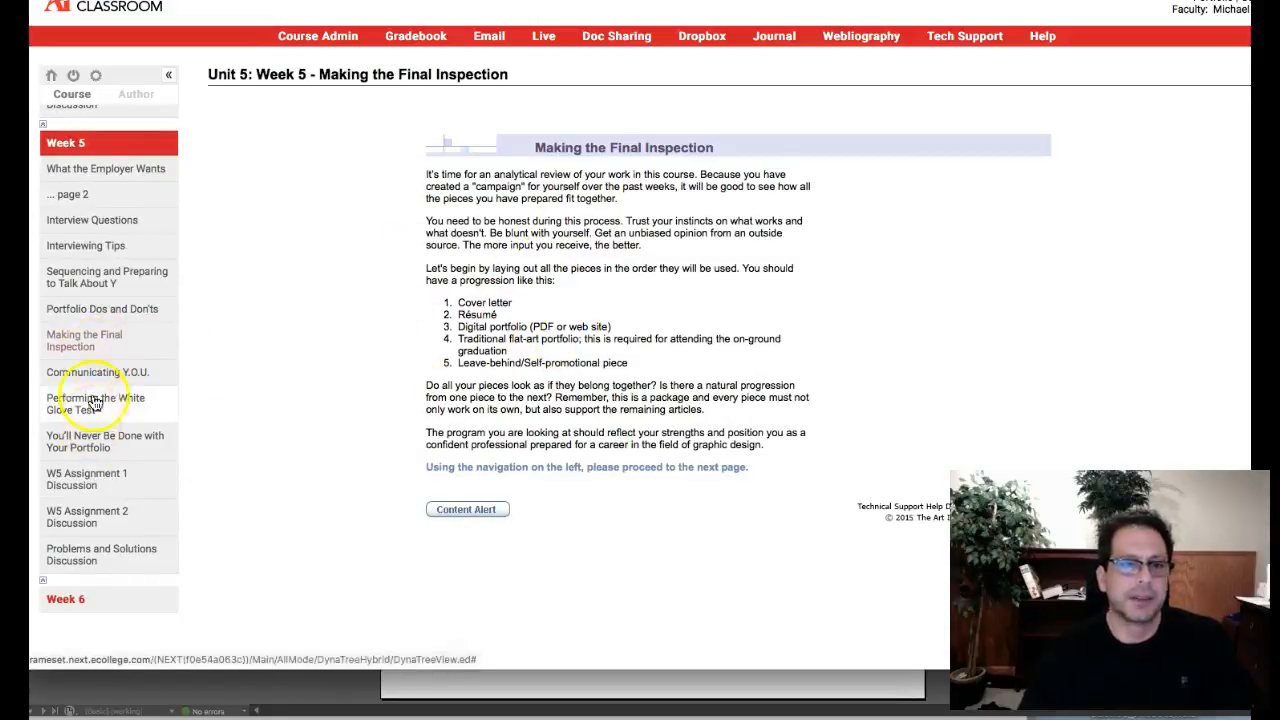
{"action": "left_click", "coordinate": [97, 372]}
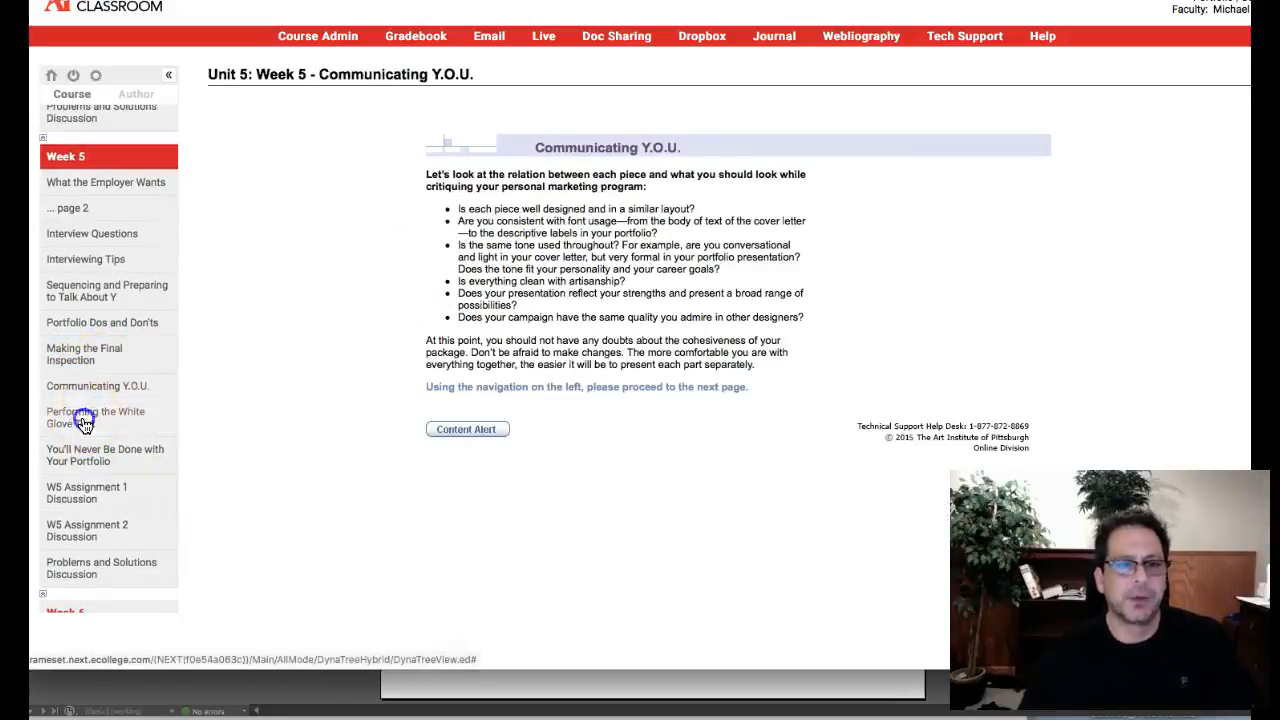
{"action": "scroll", "scroll_direction": "down", "scroll_amount": 3}
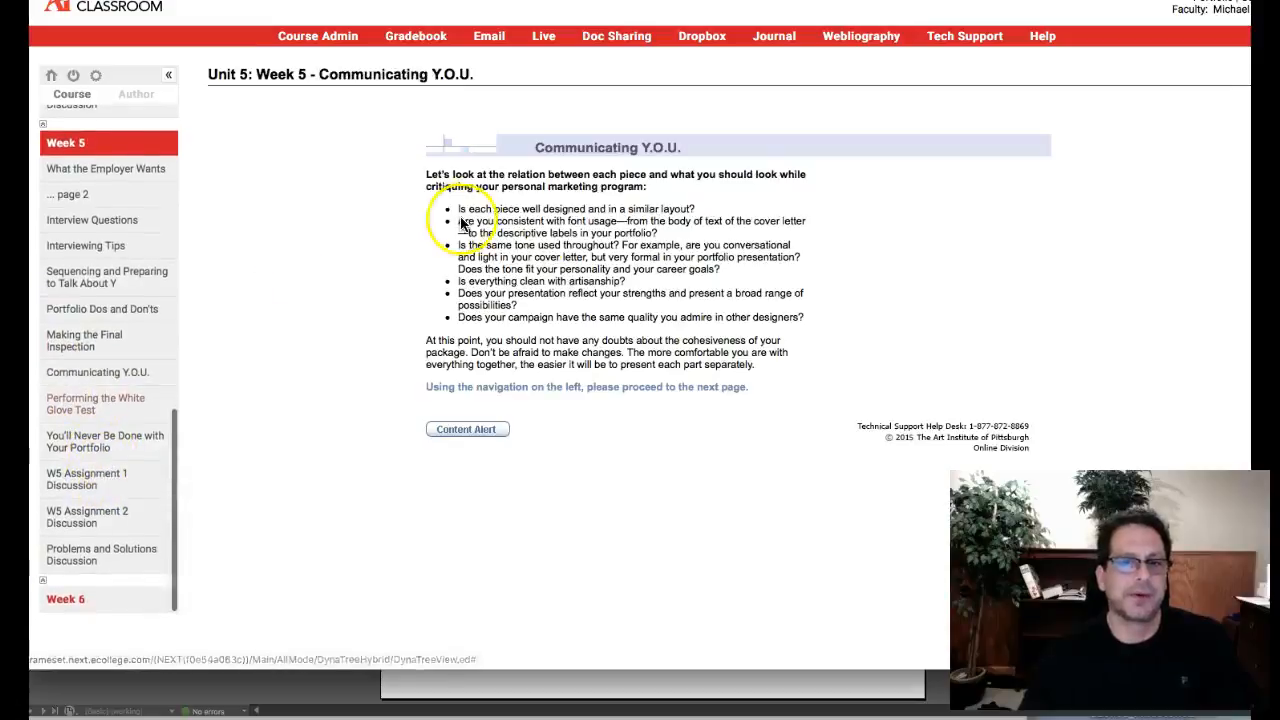
Read the White Glove Test checklist, then move on to You'll Never Be Done with Your Portfolio.
{"action": "left_click", "coordinate": [95, 404]}
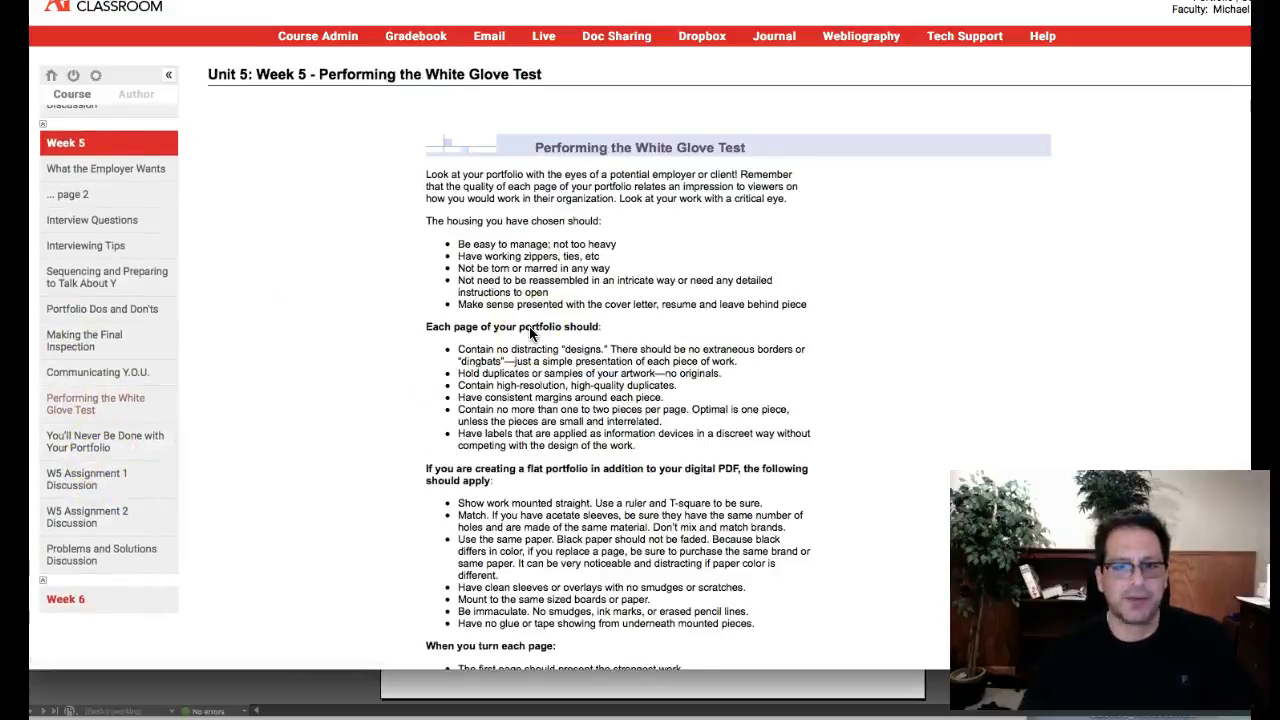
{"action": "scroll", "scroll_direction": "down", "scroll_amount": 3}
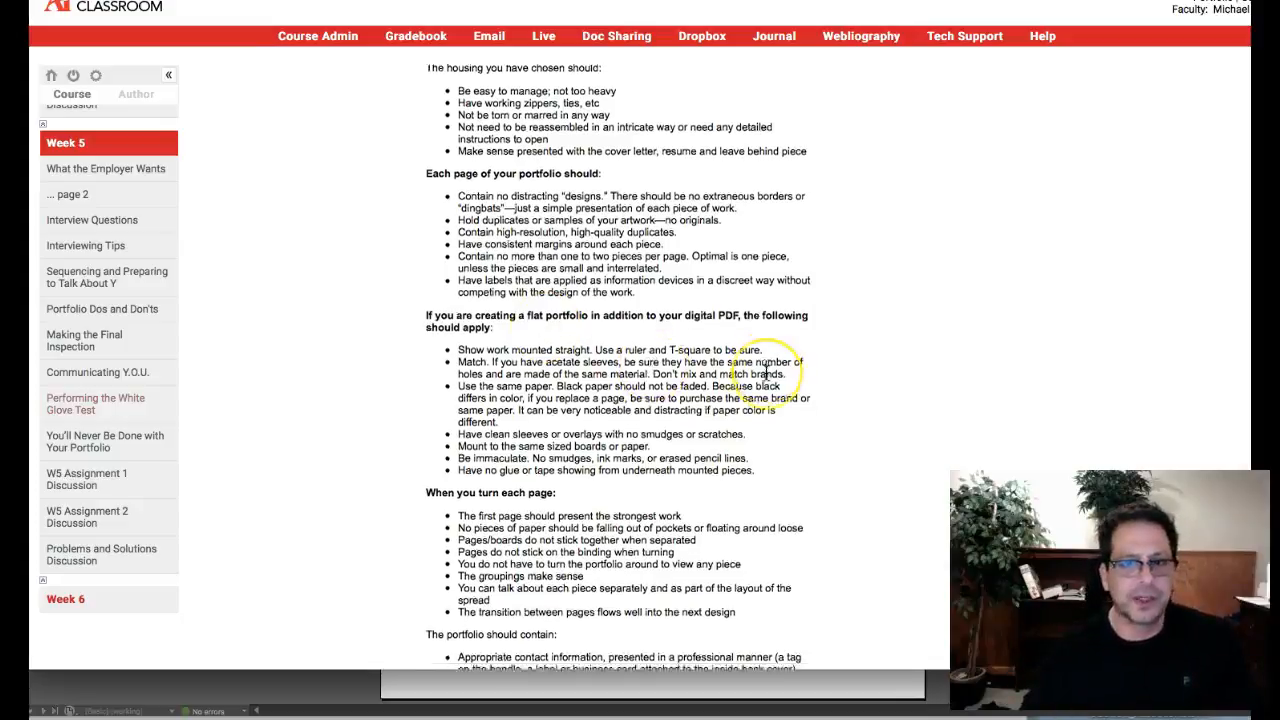
{"action": "scroll", "scroll_direction": "down", "scroll_amount": 3}
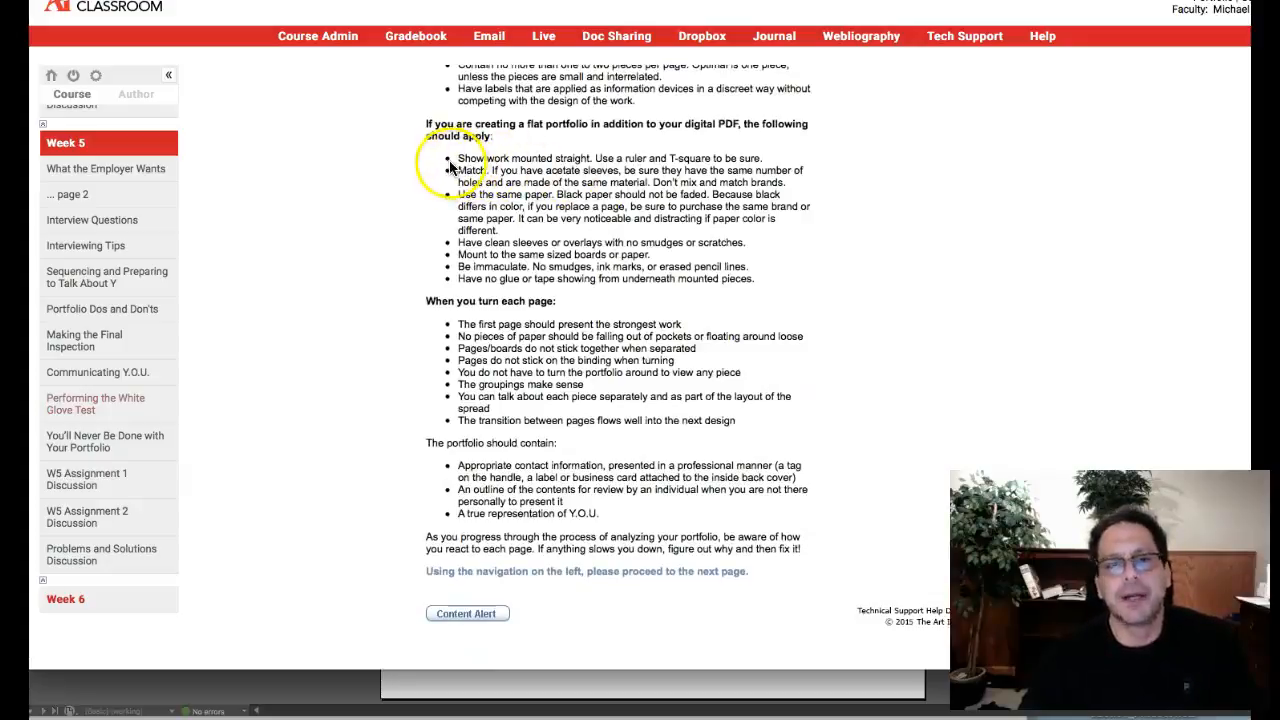
{"action": "mouse_move", "coordinate": [903, 322]}
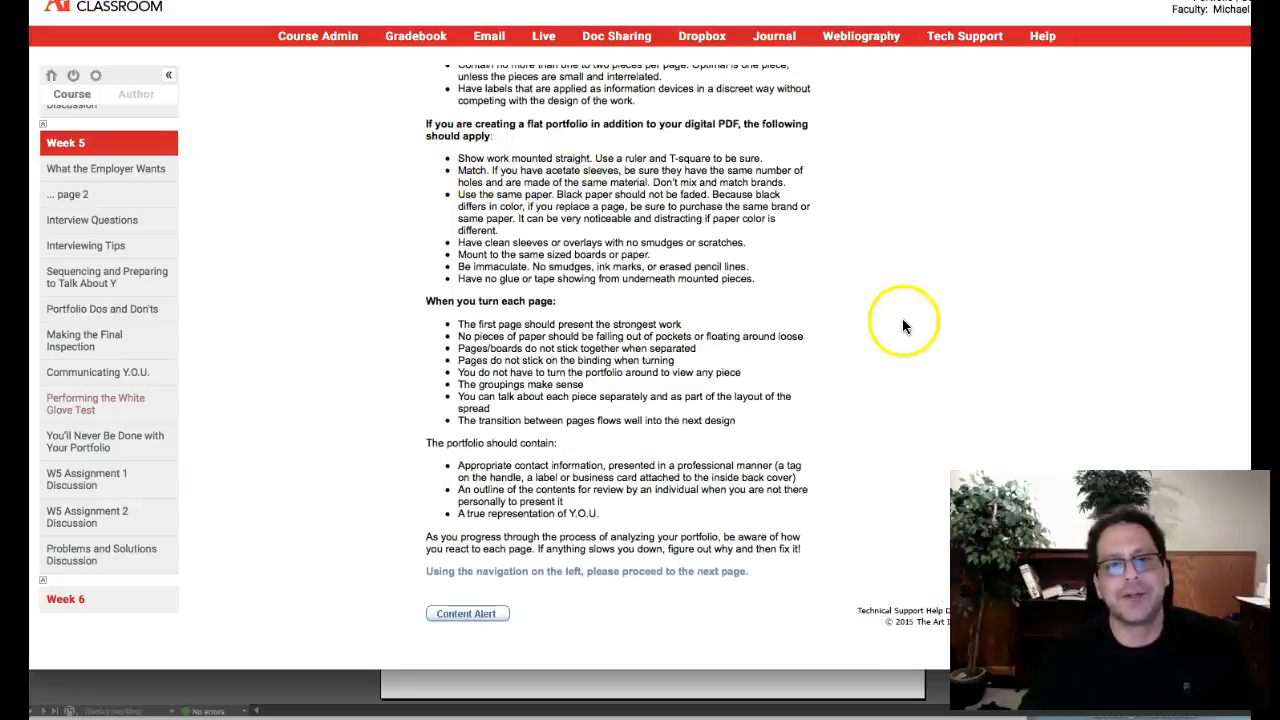
{"action": "mouse_move", "coordinate": [713, 207]}
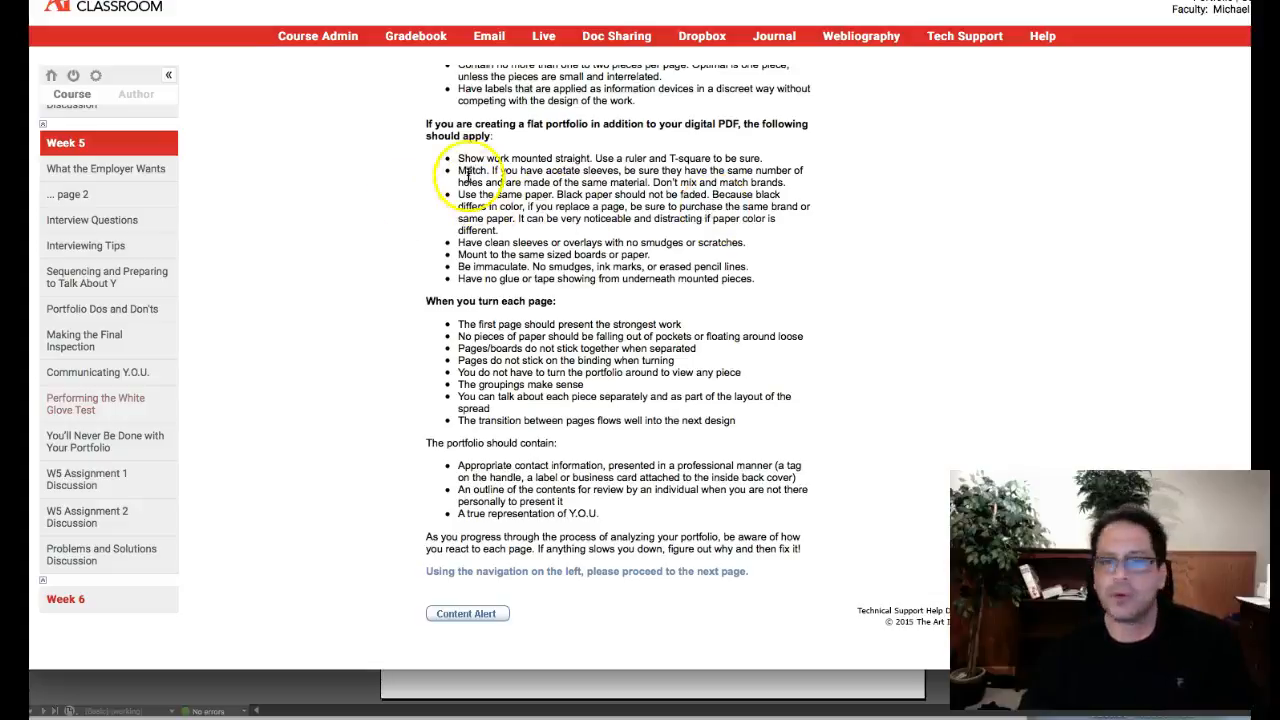
{"action": "mouse_move", "coordinate": [480, 158]}
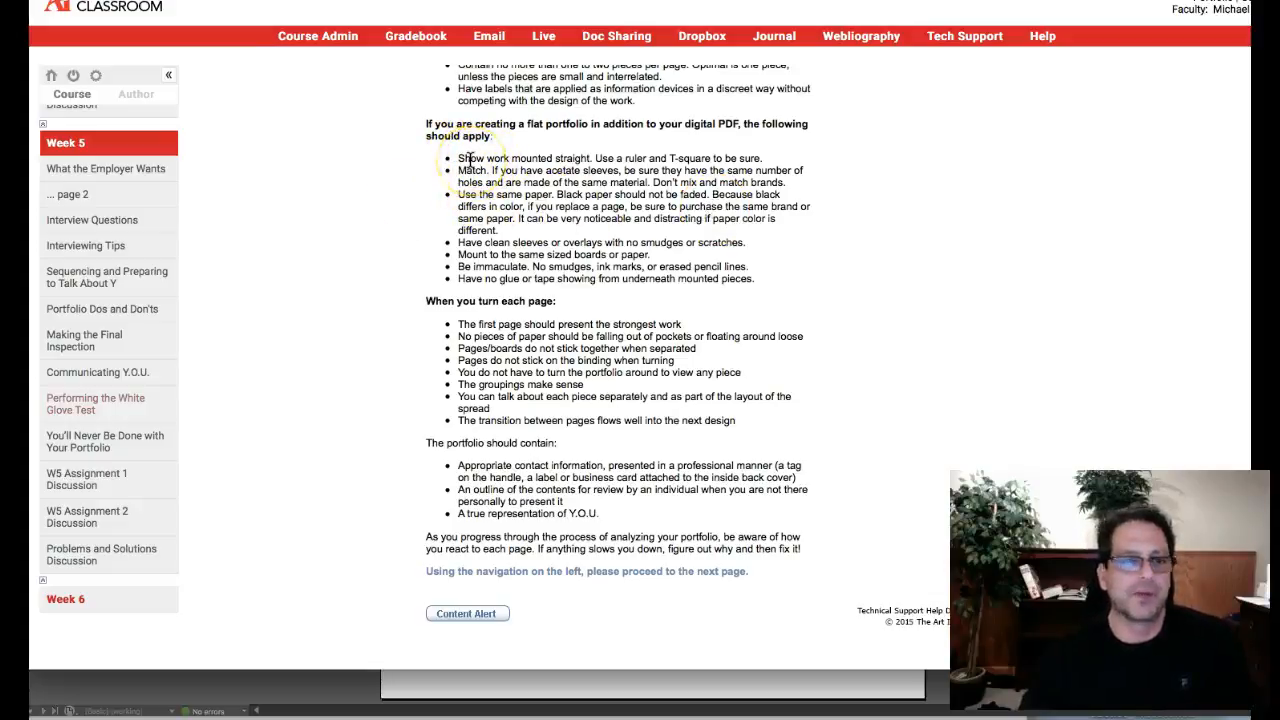
{"action": "mouse_move", "coordinate": [505, 224]}
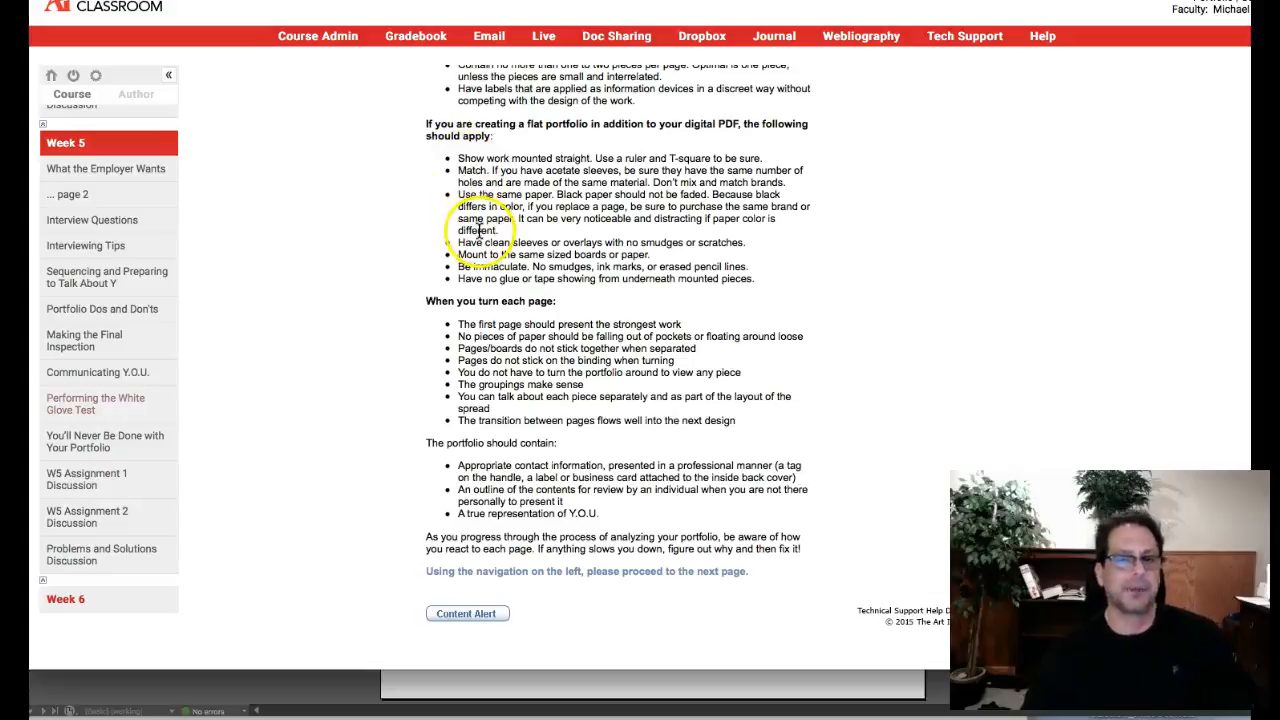
{"action": "mouse_move", "coordinate": [660, 580]}
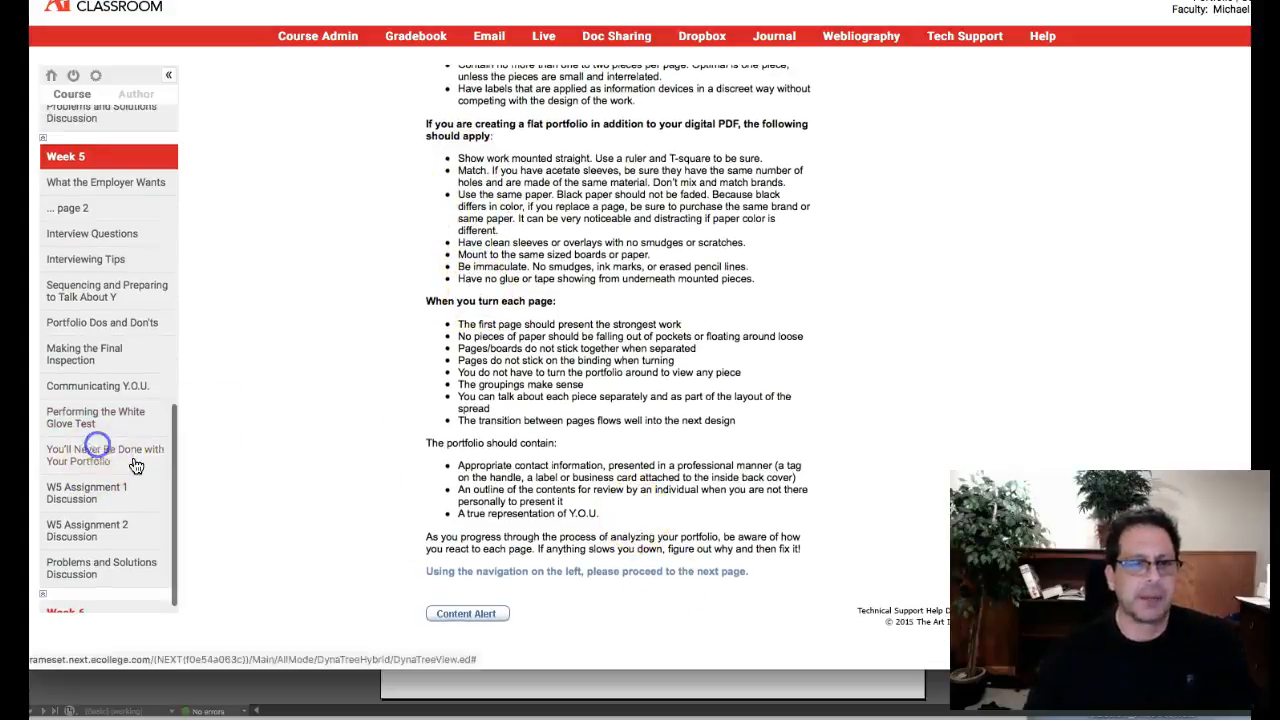
{"action": "left_click", "coordinate": [105, 455]}
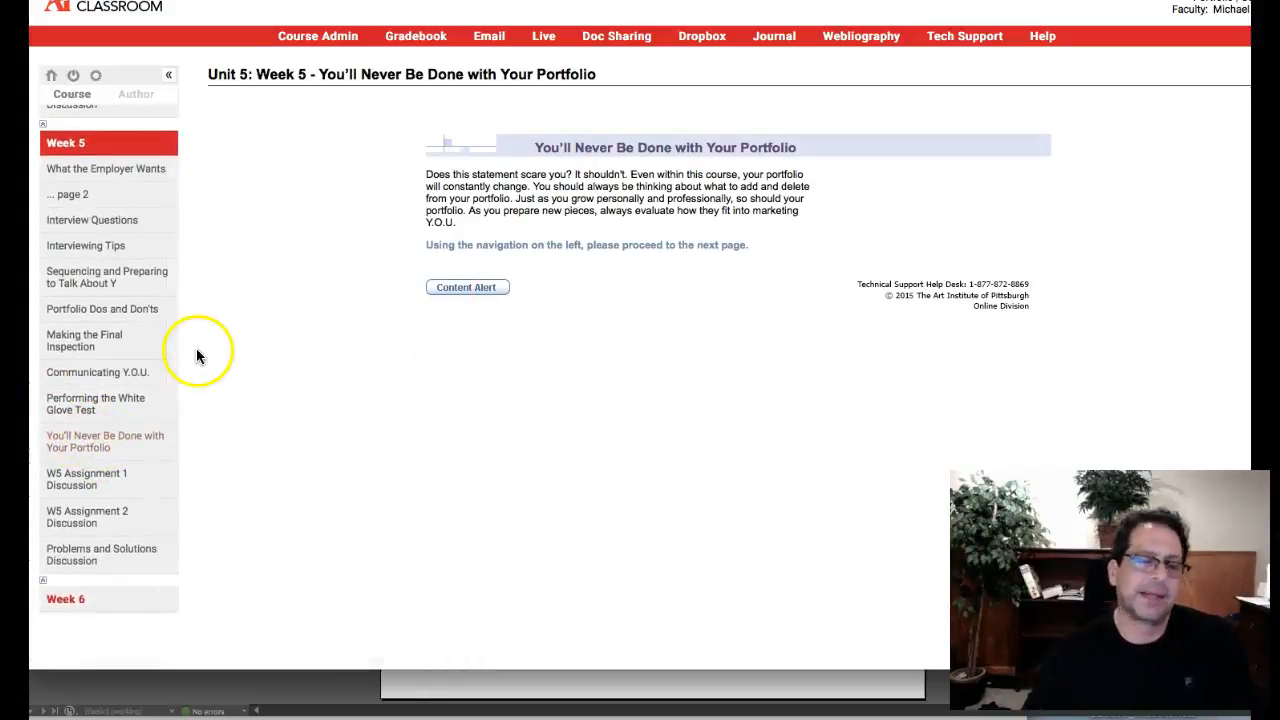
{"action": "scroll", "scroll_direction": "down", "scroll_amount": 3}
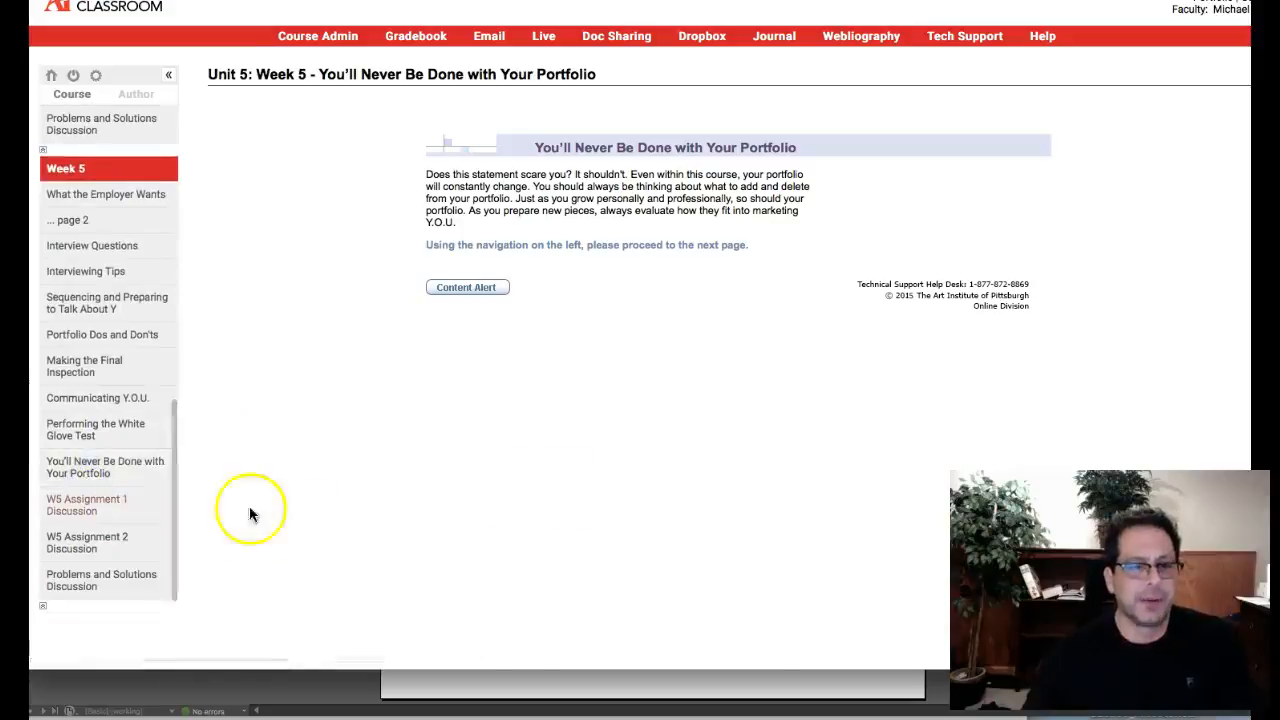
{"action": "left_click", "coordinate": [86, 504]}
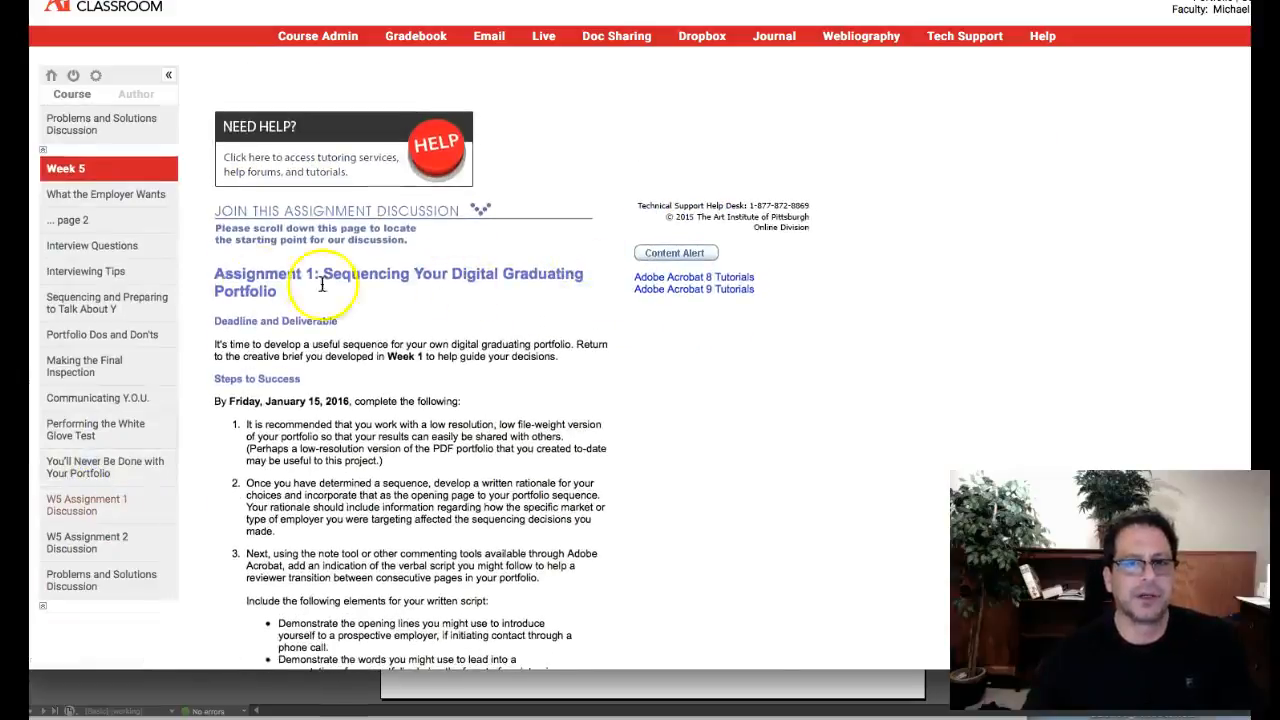
{"action": "scroll", "scroll_direction": "down", "scroll_amount": 3}
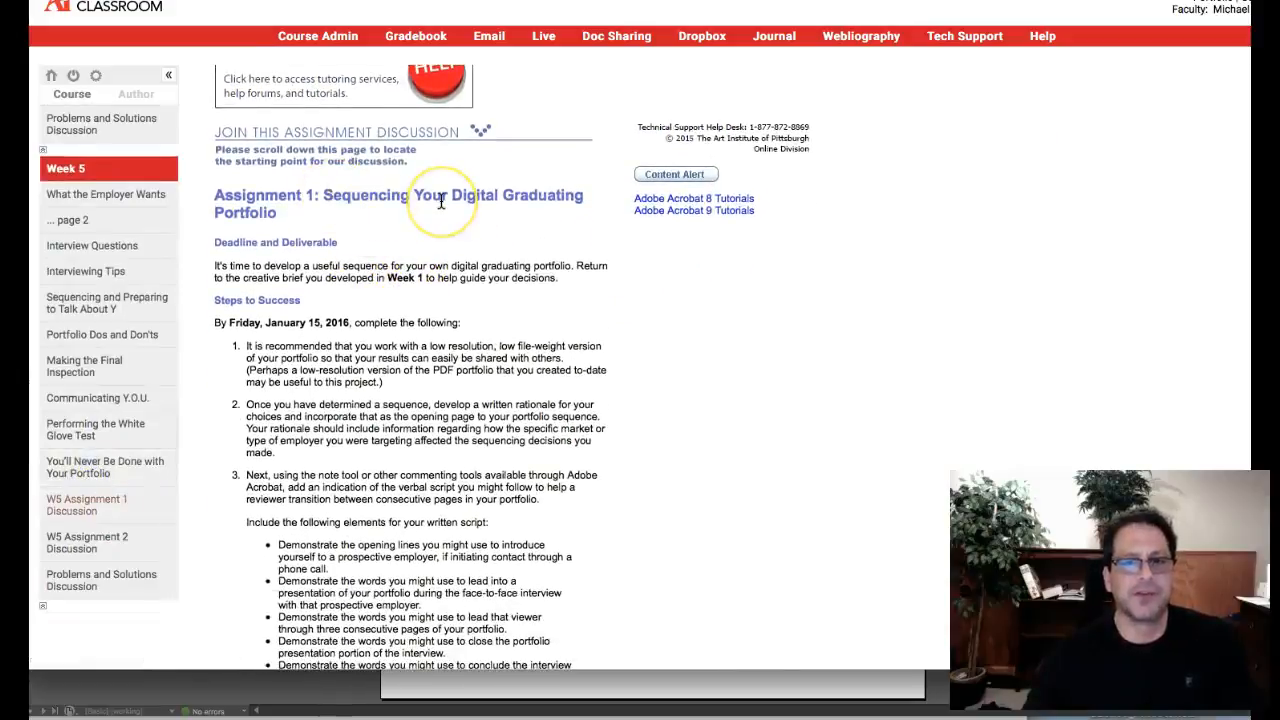
{"action": "scroll", "scroll_direction": "down", "scroll_amount": 3}
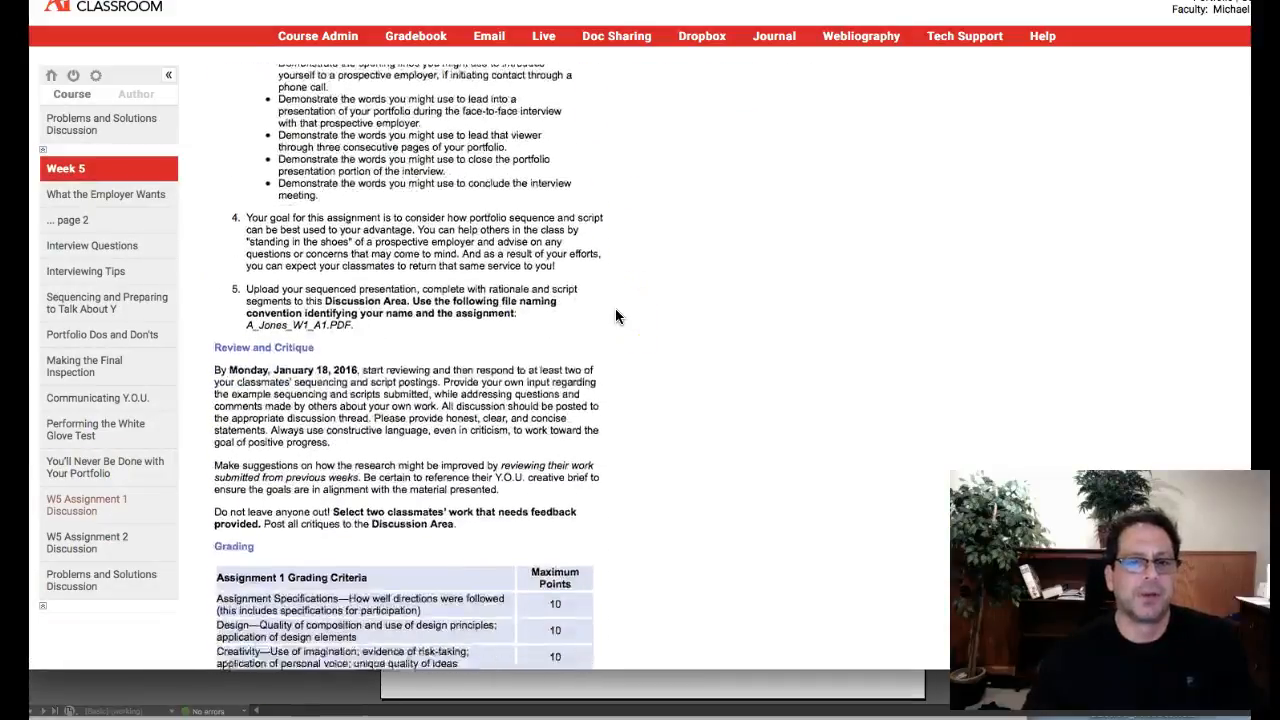
{"action": "scroll", "scroll_direction": "down", "scroll_amount": 3}
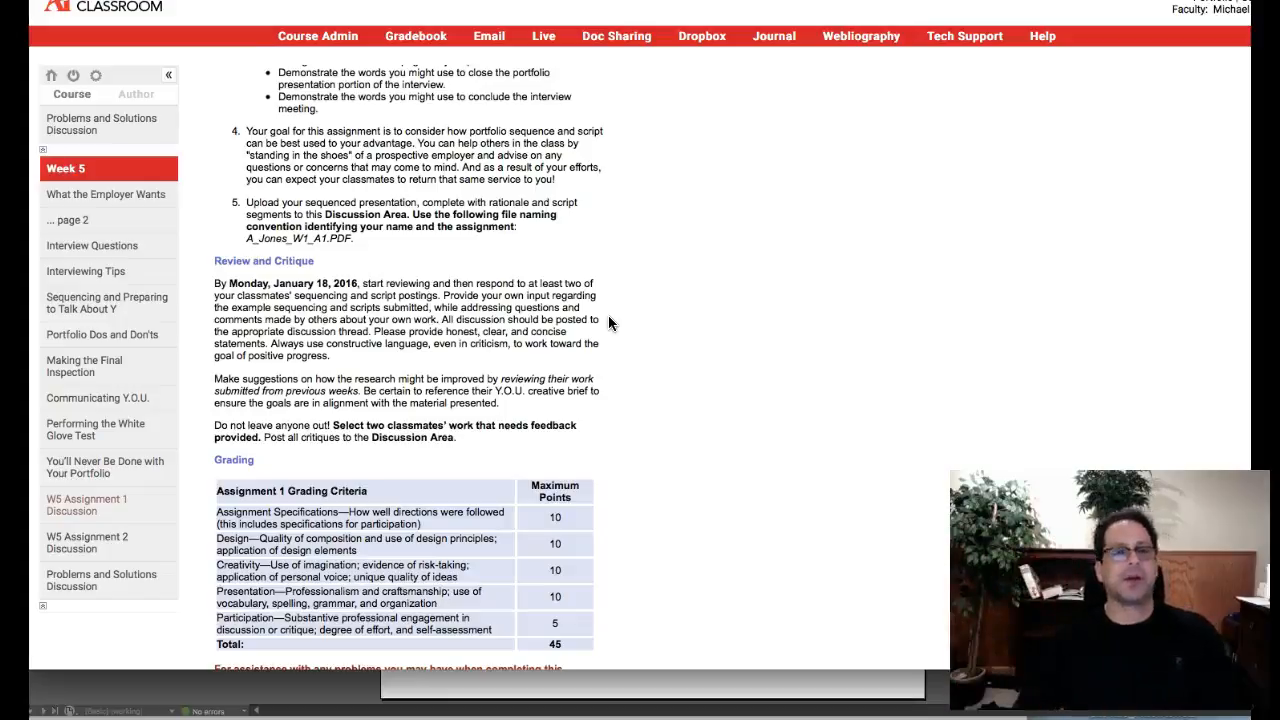
{"action": "mouse_move", "coordinate": [588, 340]}
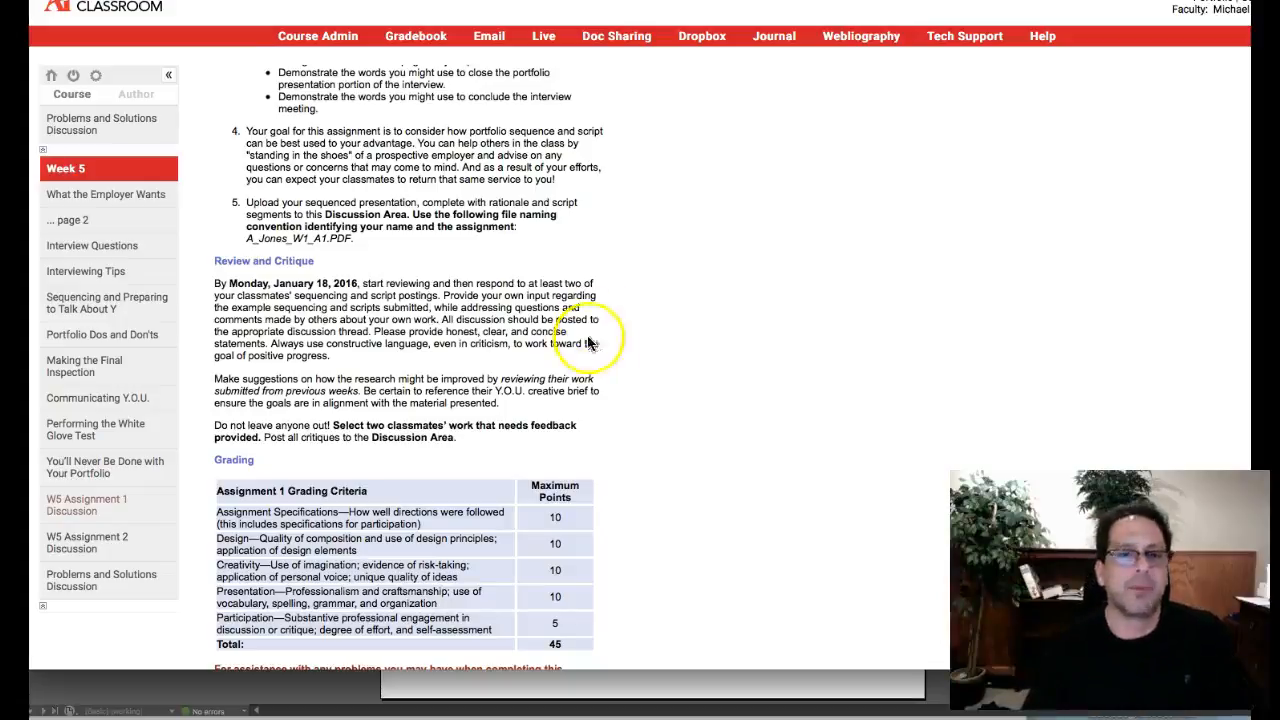
{"action": "scroll", "scroll_direction": "down", "scroll_amount": 3}
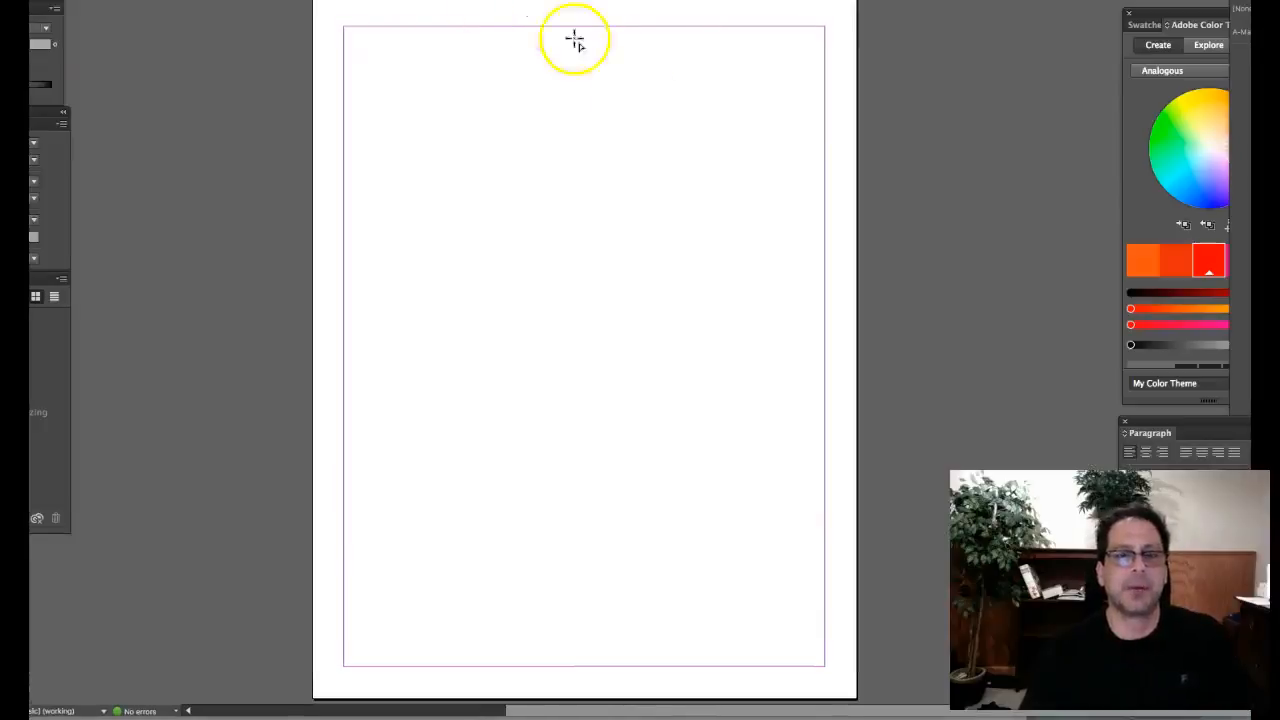
{"action": "mouse_move", "coordinate": [608, 180]}
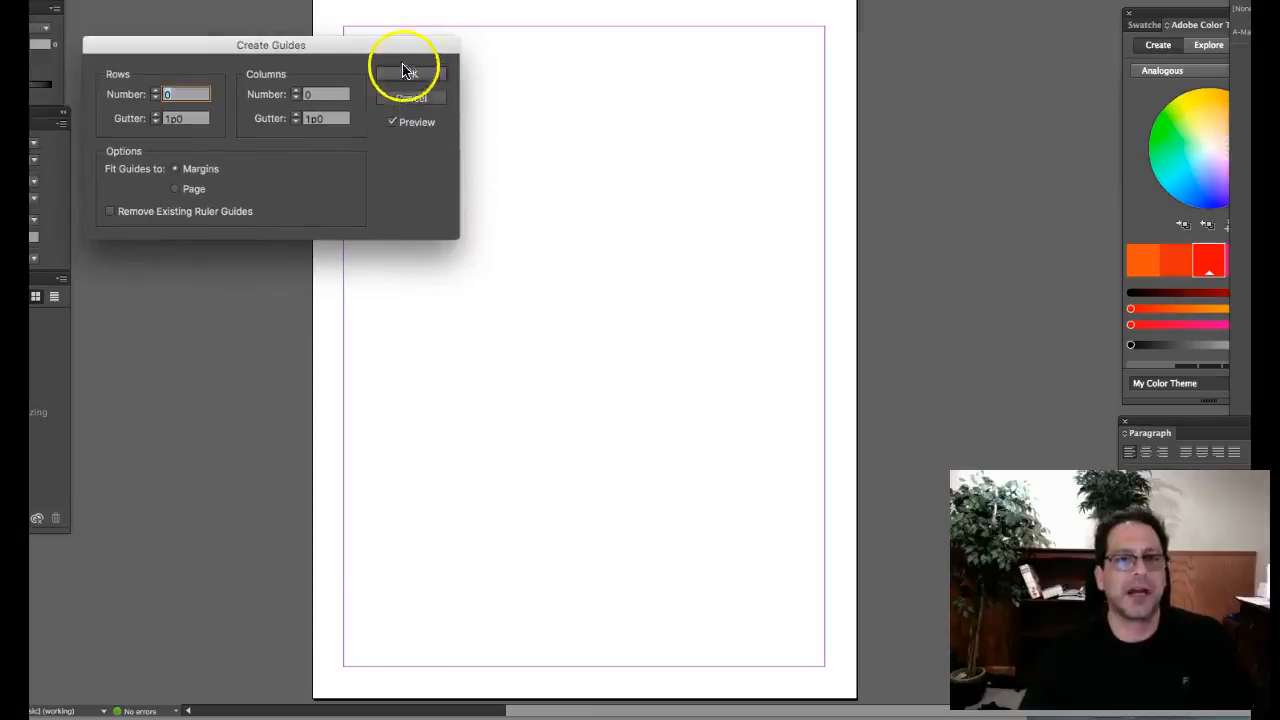
{"action": "mouse_move", "coordinate": [411, 74]}
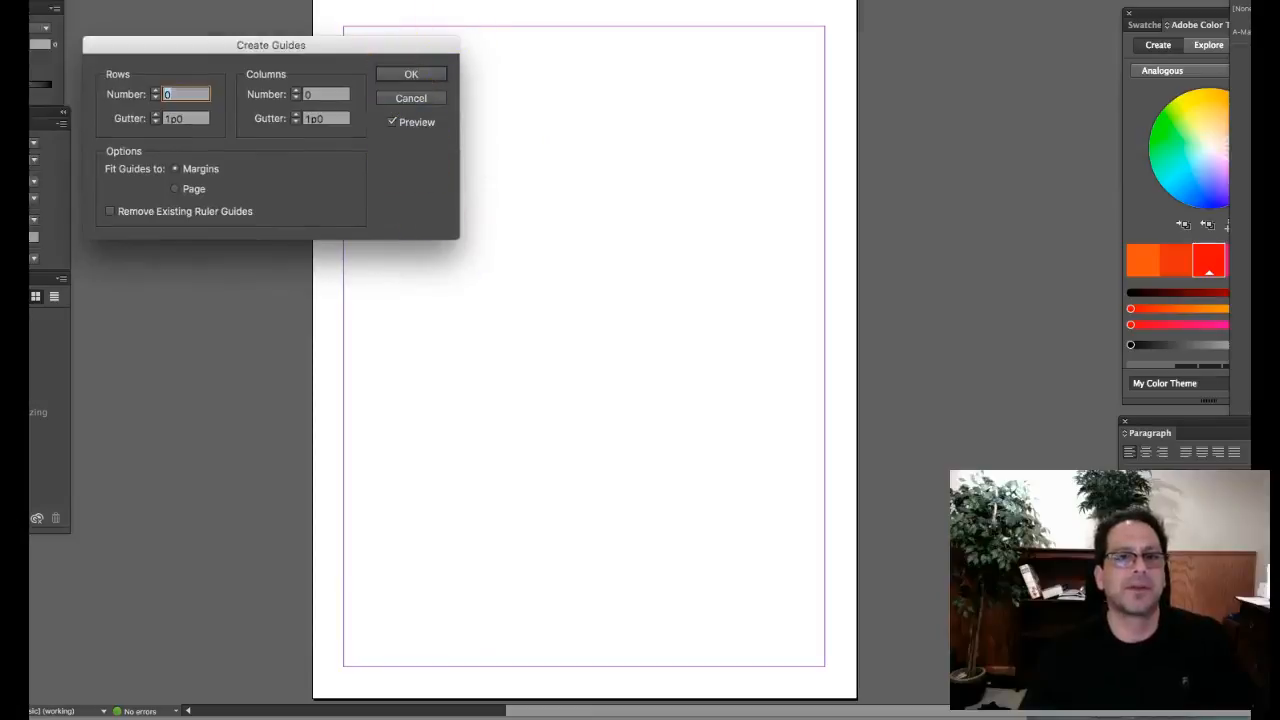
Set Create Guides to 6 rows and 5 columns.
{"action": "left_click_drag", "start_coordinate": [271, 45], "coordinate": [253, 111]}
{"action": "type", "text": "2"}
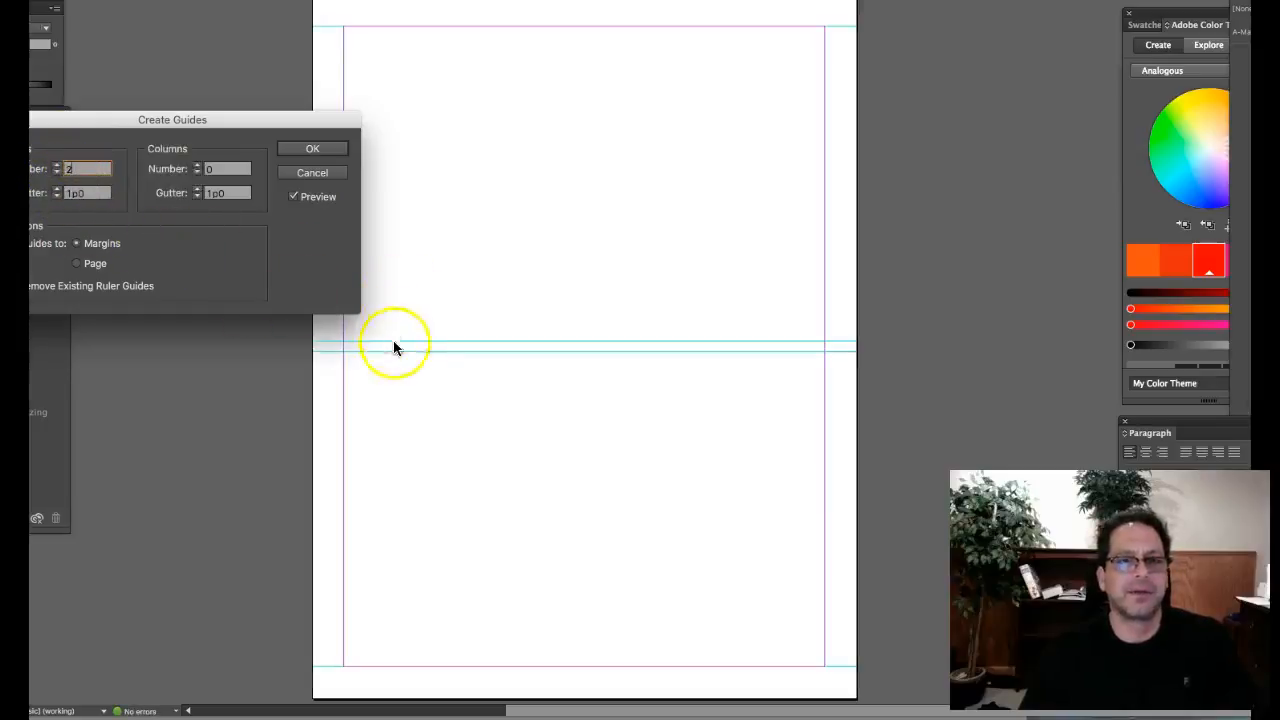
{"action": "left_click", "coordinate": [57, 168]}
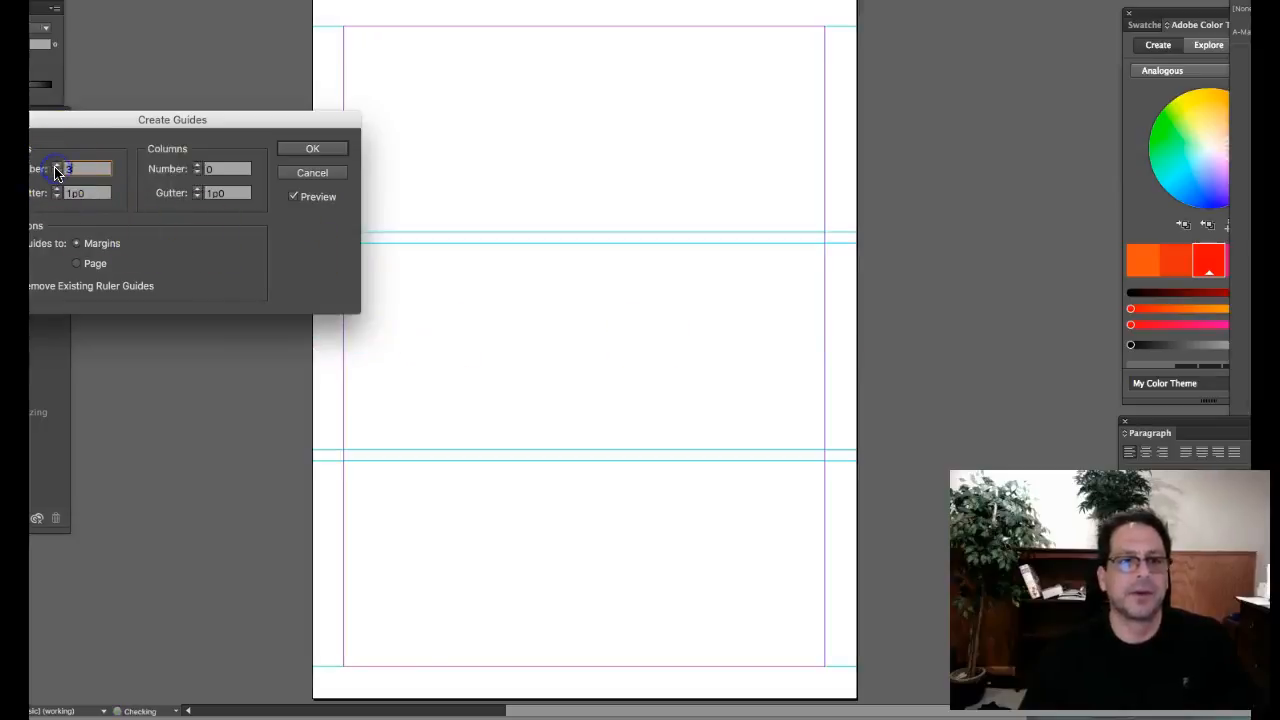
{"action": "left_click", "coordinate": [57, 165]}
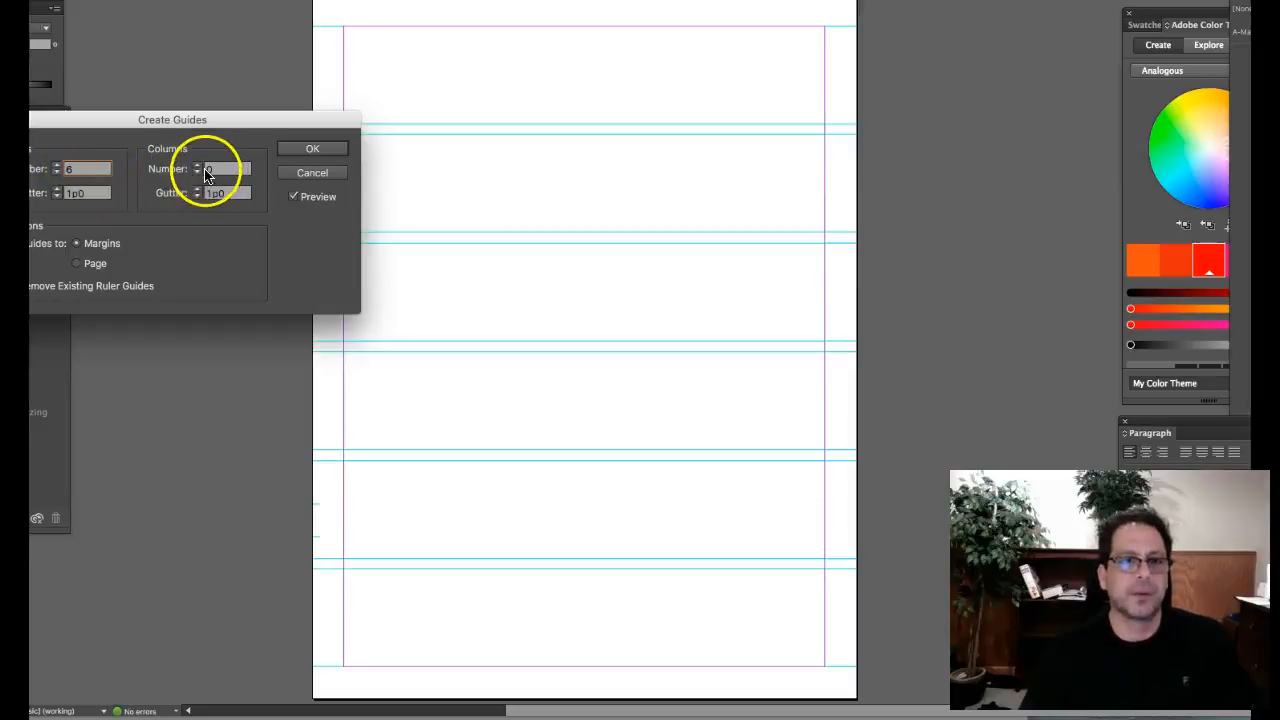
{"action": "left_click", "coordinate": [198, 168]}
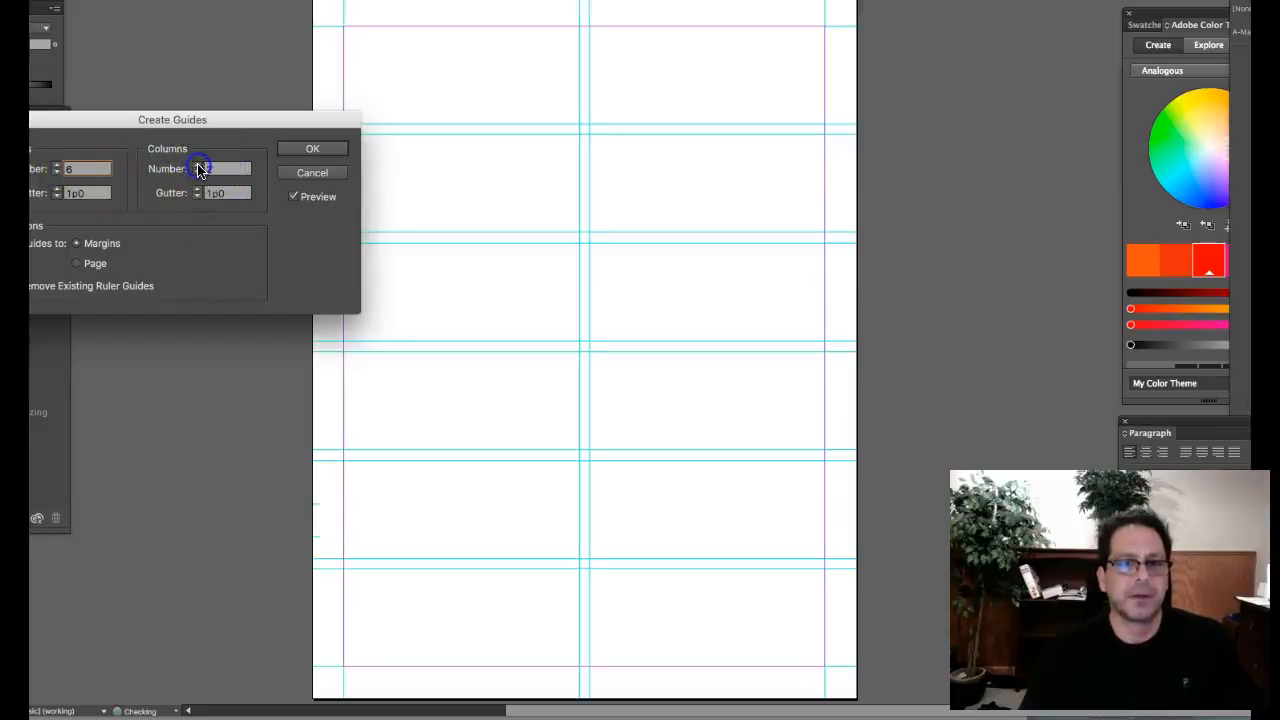
{"action": "left_click", "coordinate": [225, 168]}
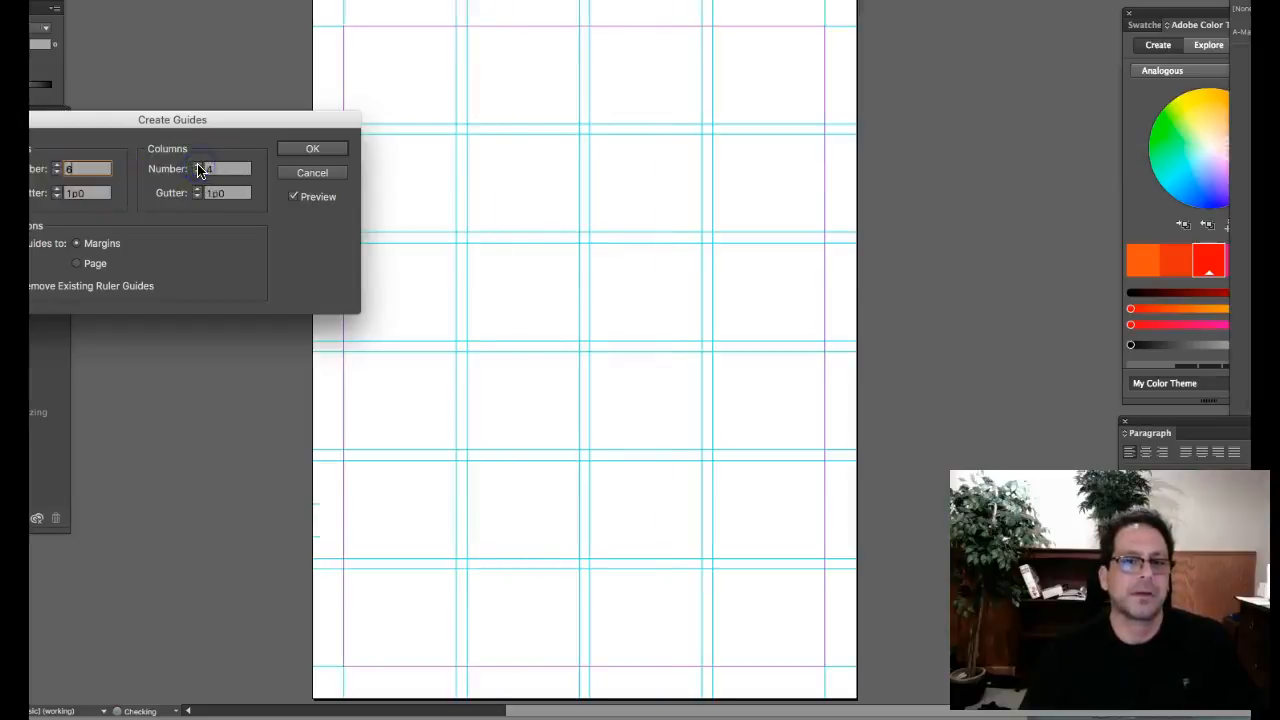
{"action": "type", "text": "5"}
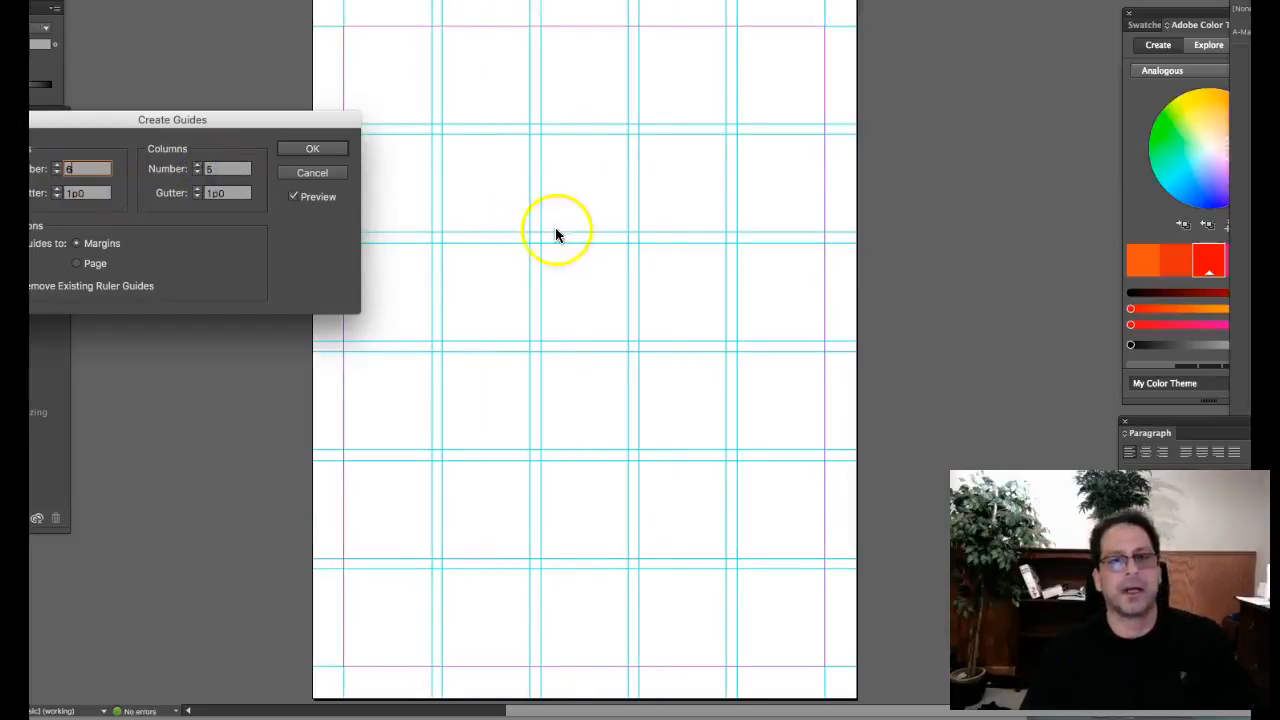
{"action": "mouse_move", "coordinate": [573, 430]}
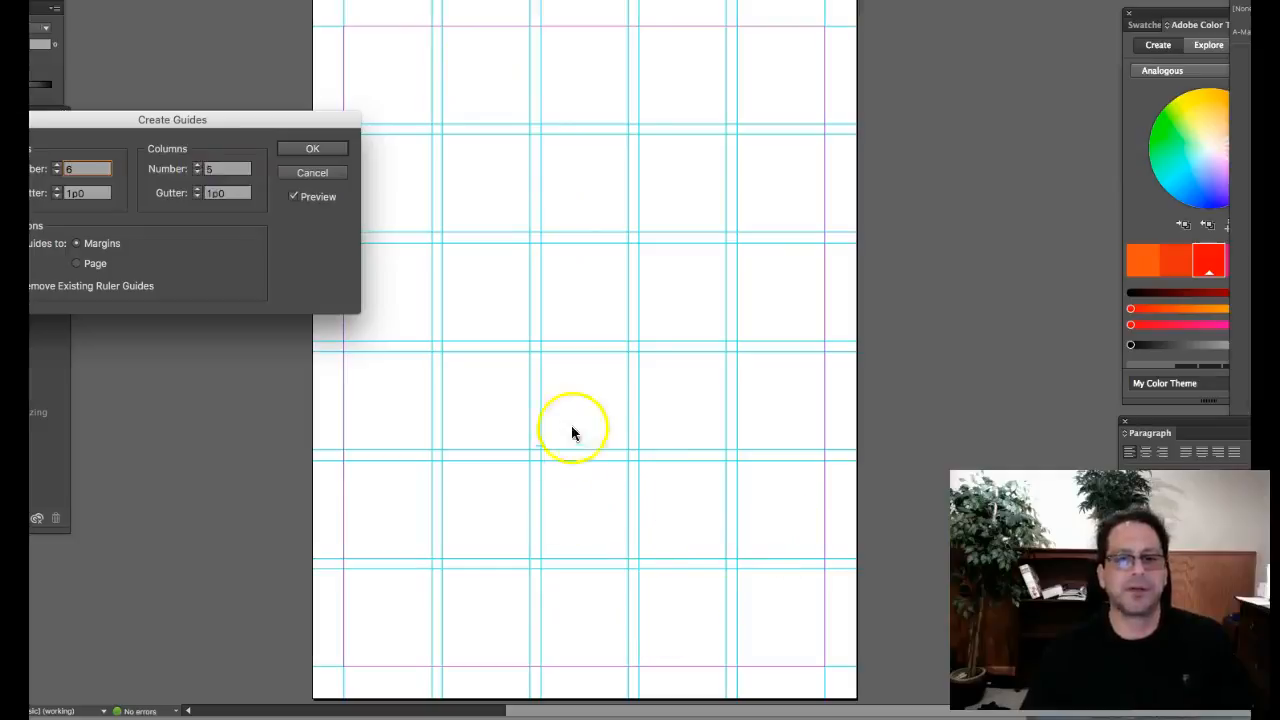
{"action": "mouse_move", "coordinate": [312, 83]}
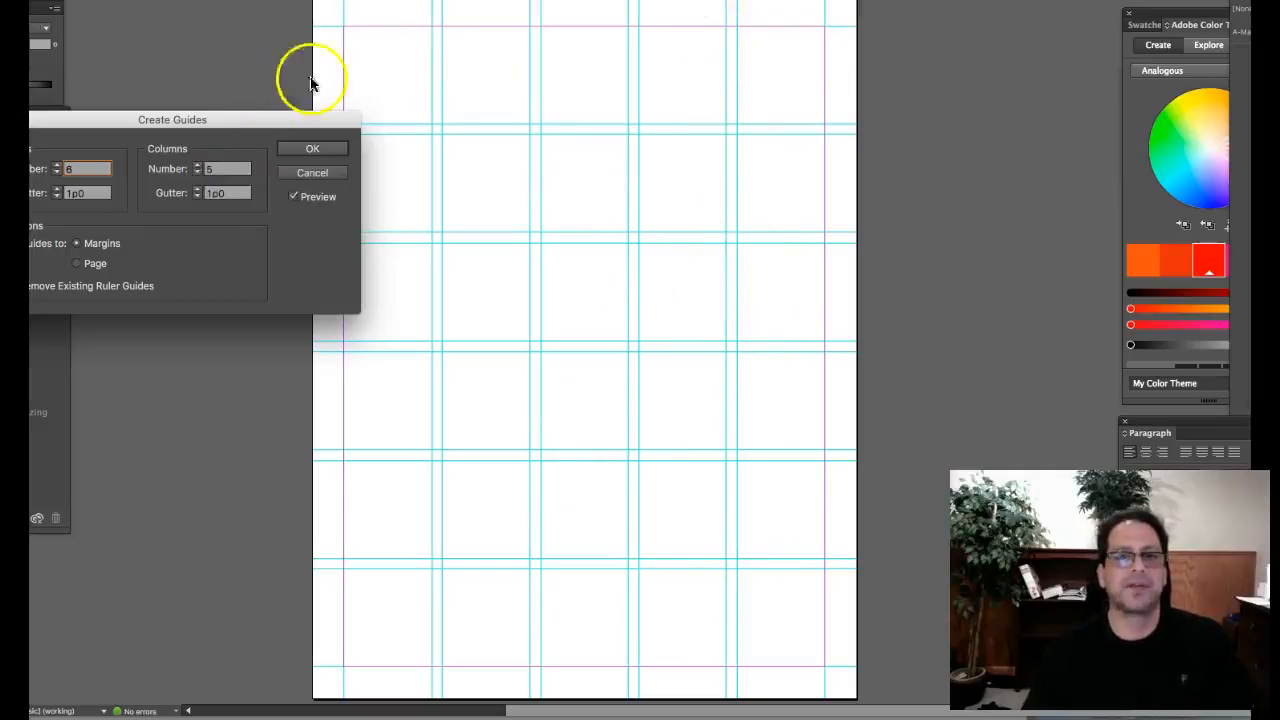
{"action": "mouse_move", "coordinate": [668, 58]}
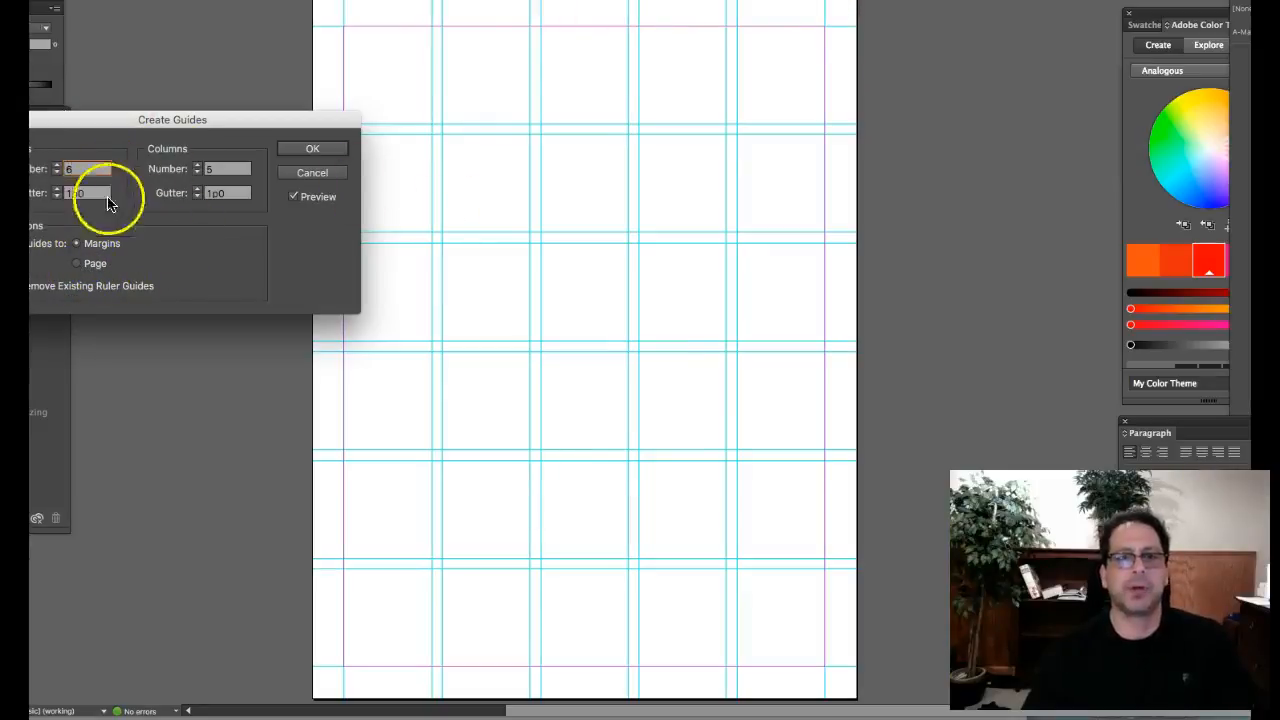
Try fitting the grid to the page, settle on margins, and apply the 6×5 guides.
{"action": "left_click", "coordinate": [76, 263]}
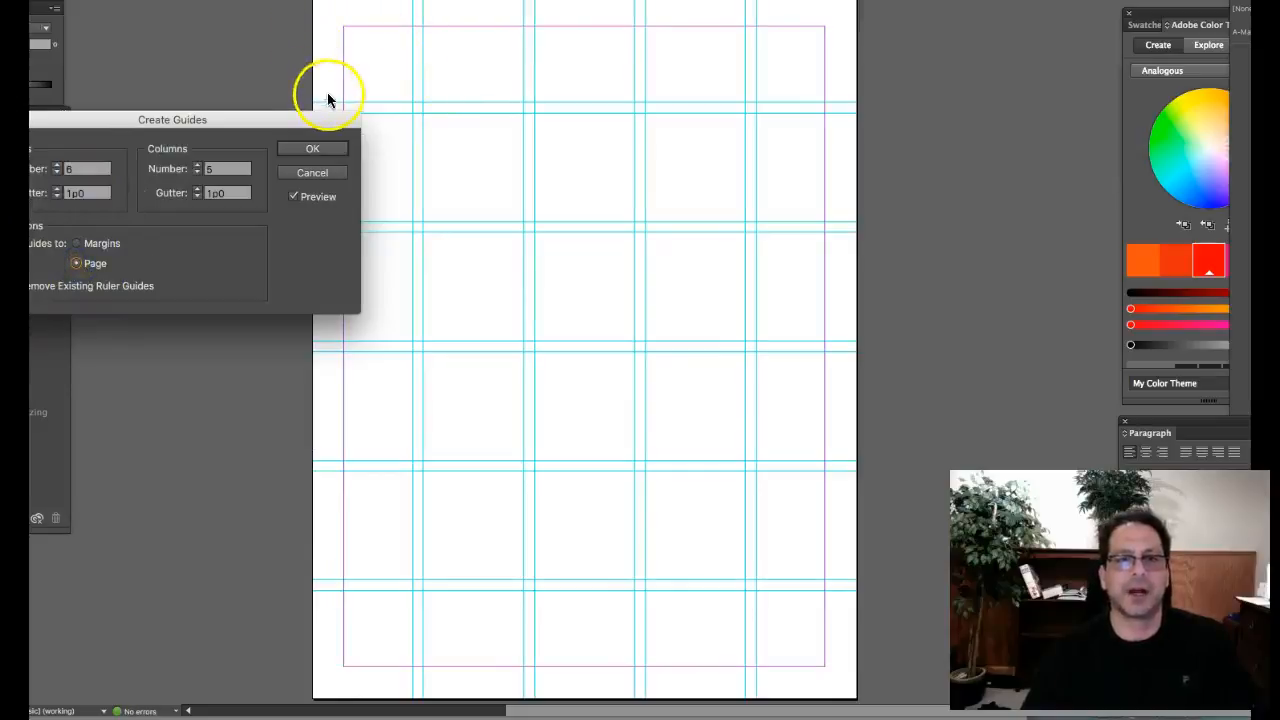
{"action": "mouse_move", "coordinate": [820, 30]}
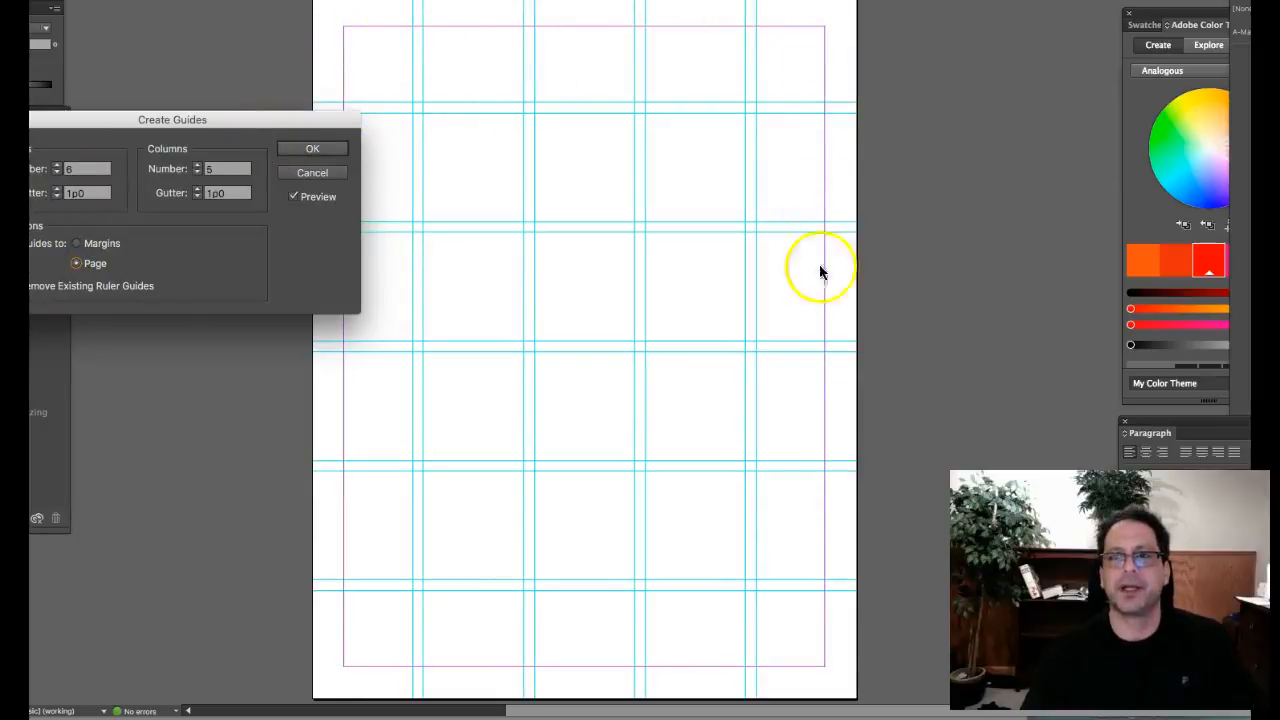
{"action": "mouse_move", "coordinate": [350, 358]}
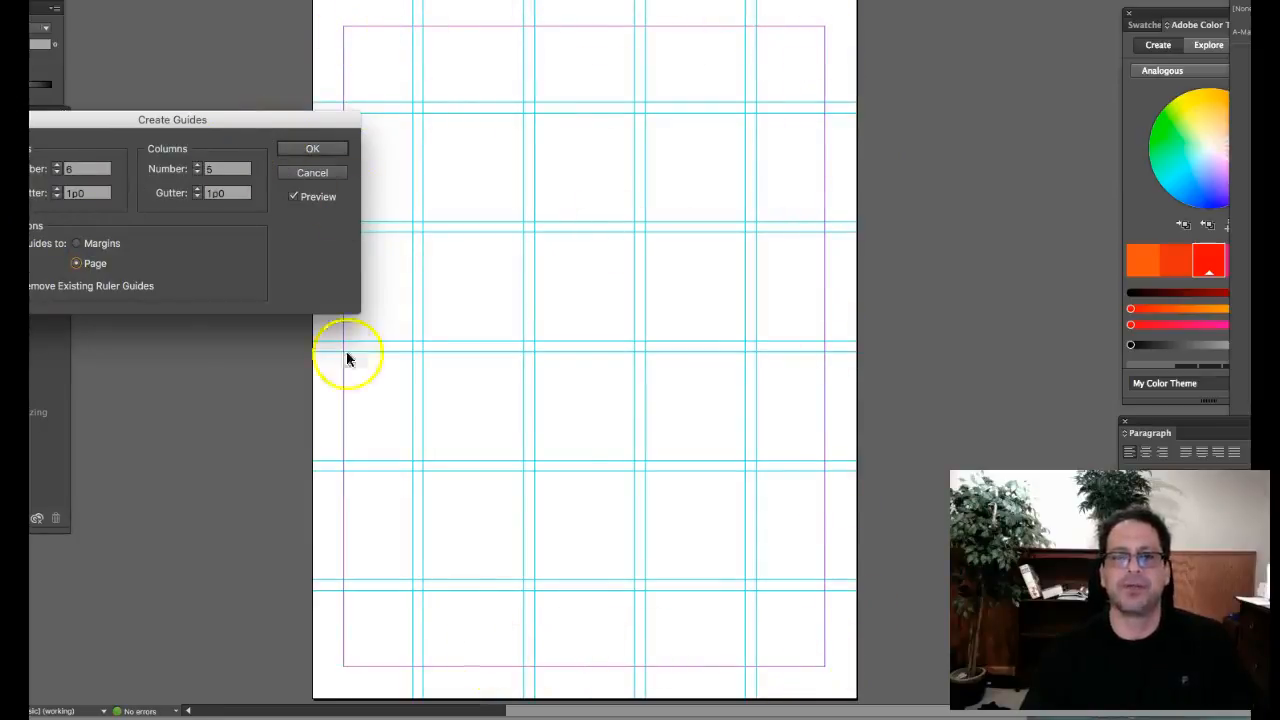
{"action": "mouse_move", "coordinate": [823, 33]}
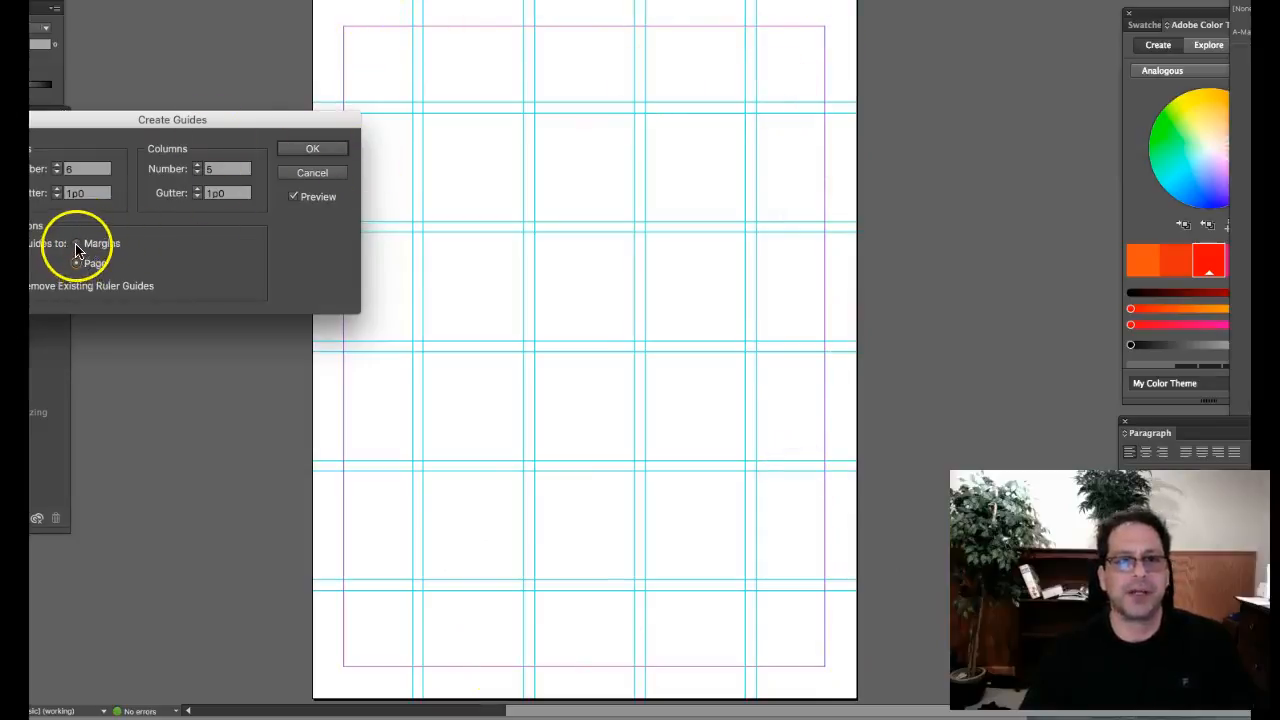
{"action": "left_click", "coordinate": [77, 243]}
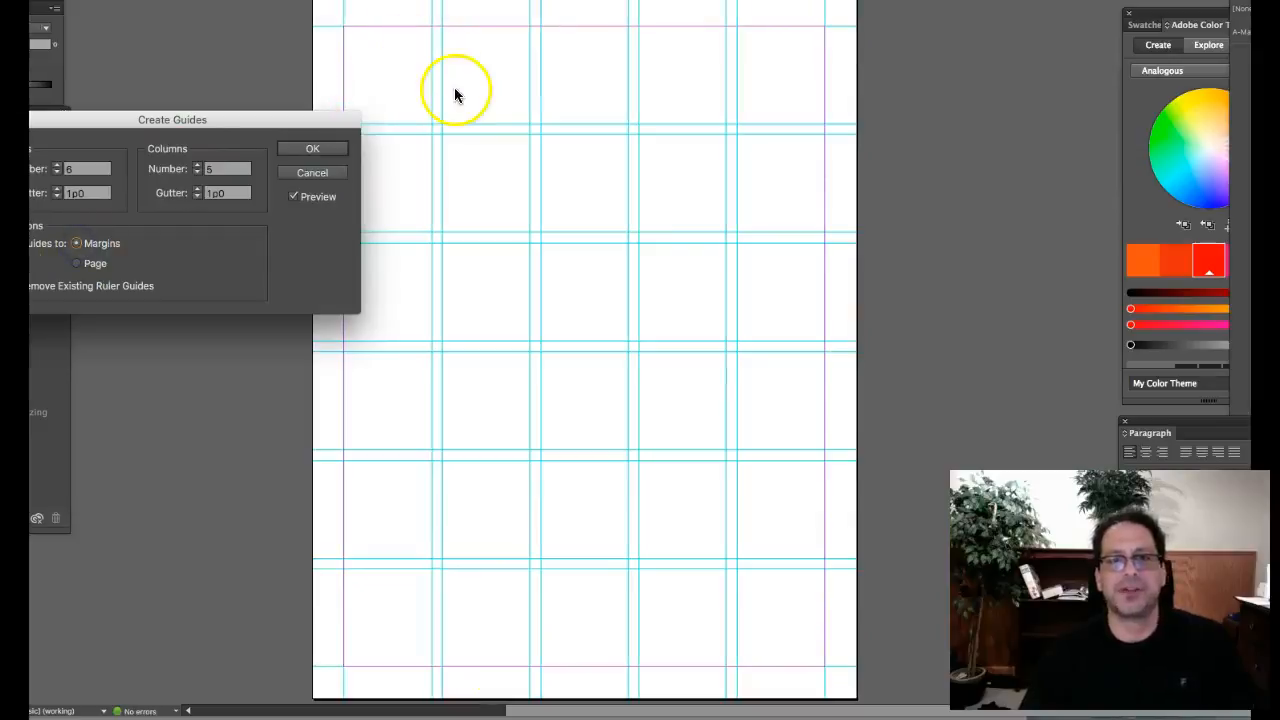
{"action": "mouse_move", "coordinate": [325, 130]}
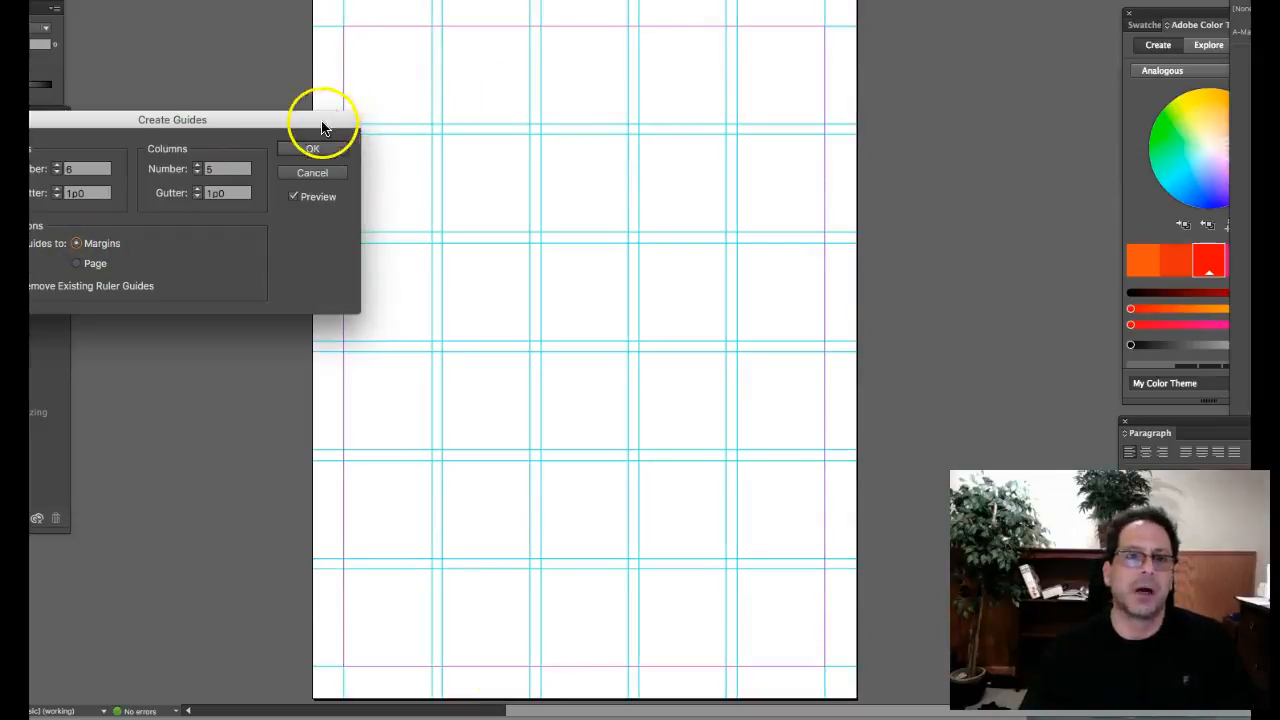
{"action": "left_click", "coordinate": [312, 148]}
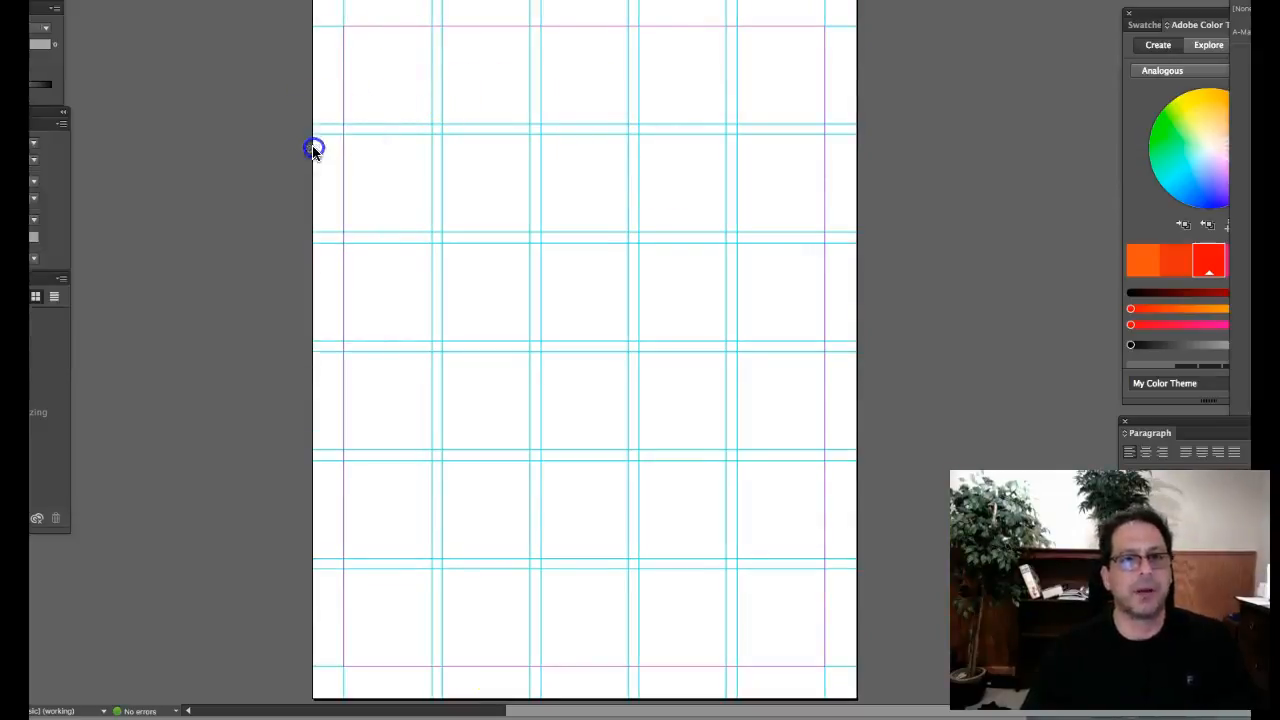
{"action": "mouse_move", "coordinate": [523, 210]}
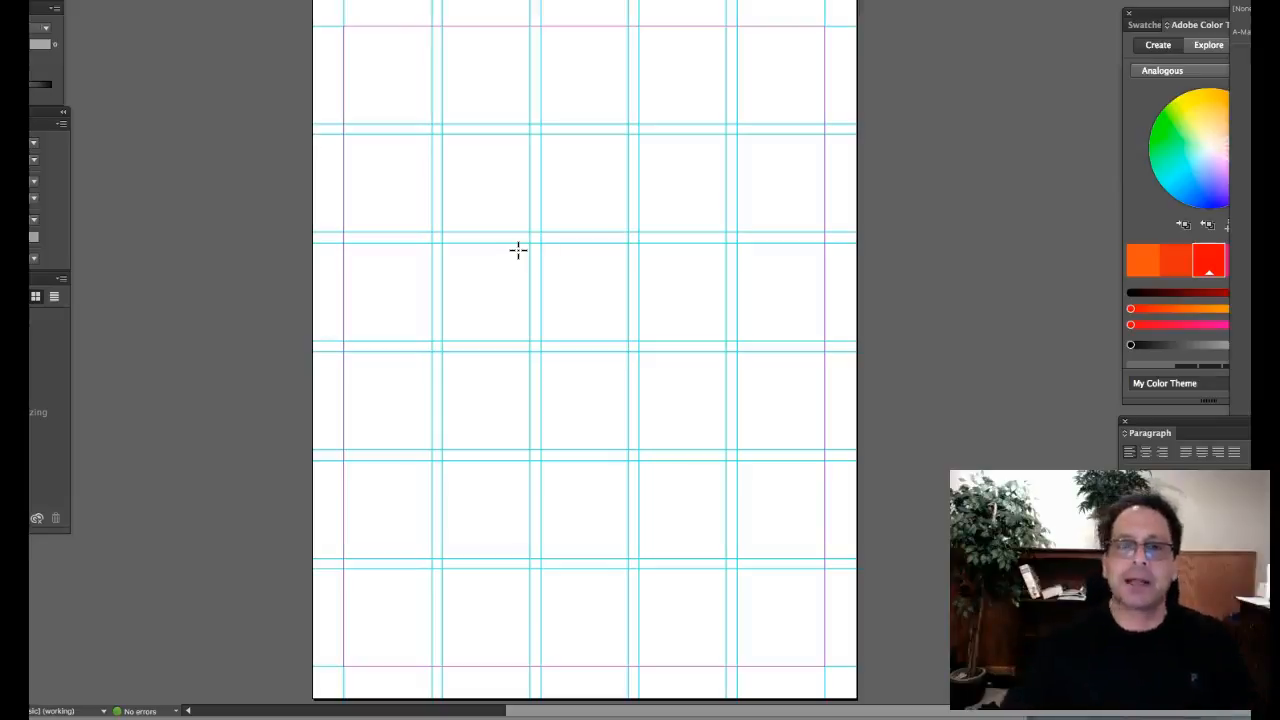
{"action": "mouse_move", "coordinate": [500, 48]}
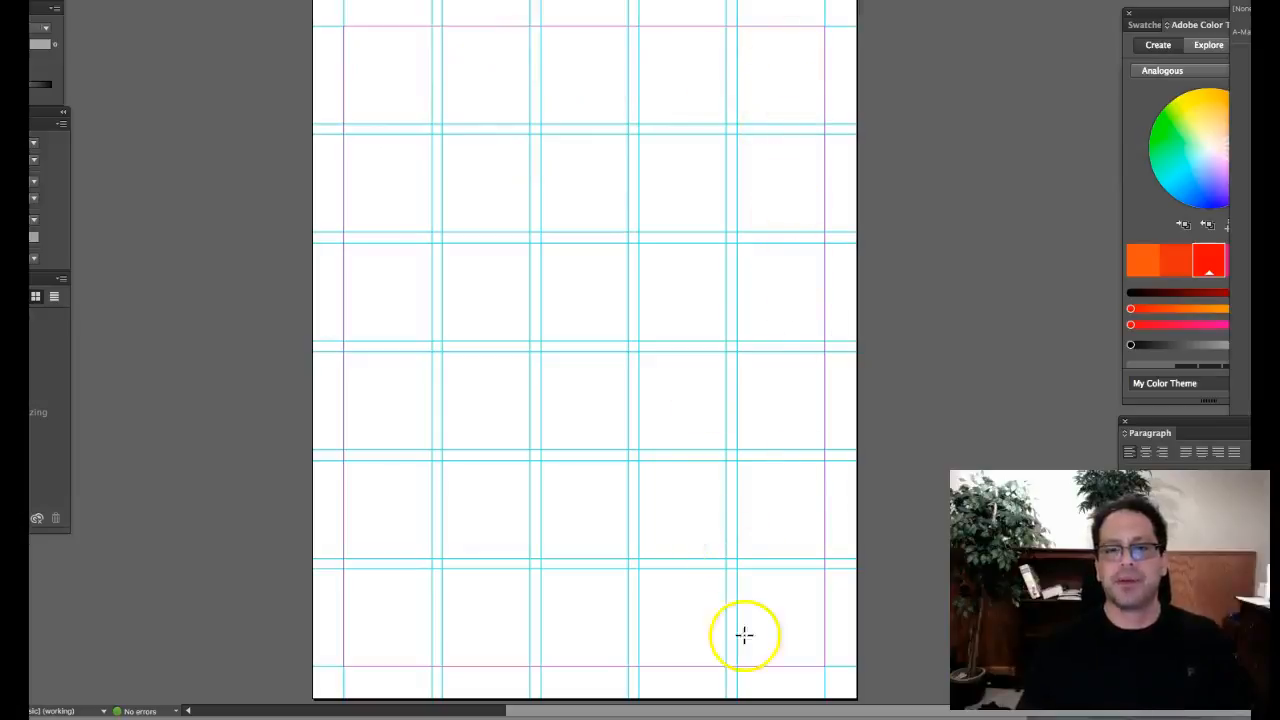
{"action": "mouse_move", "coordinate": [642, 431]}
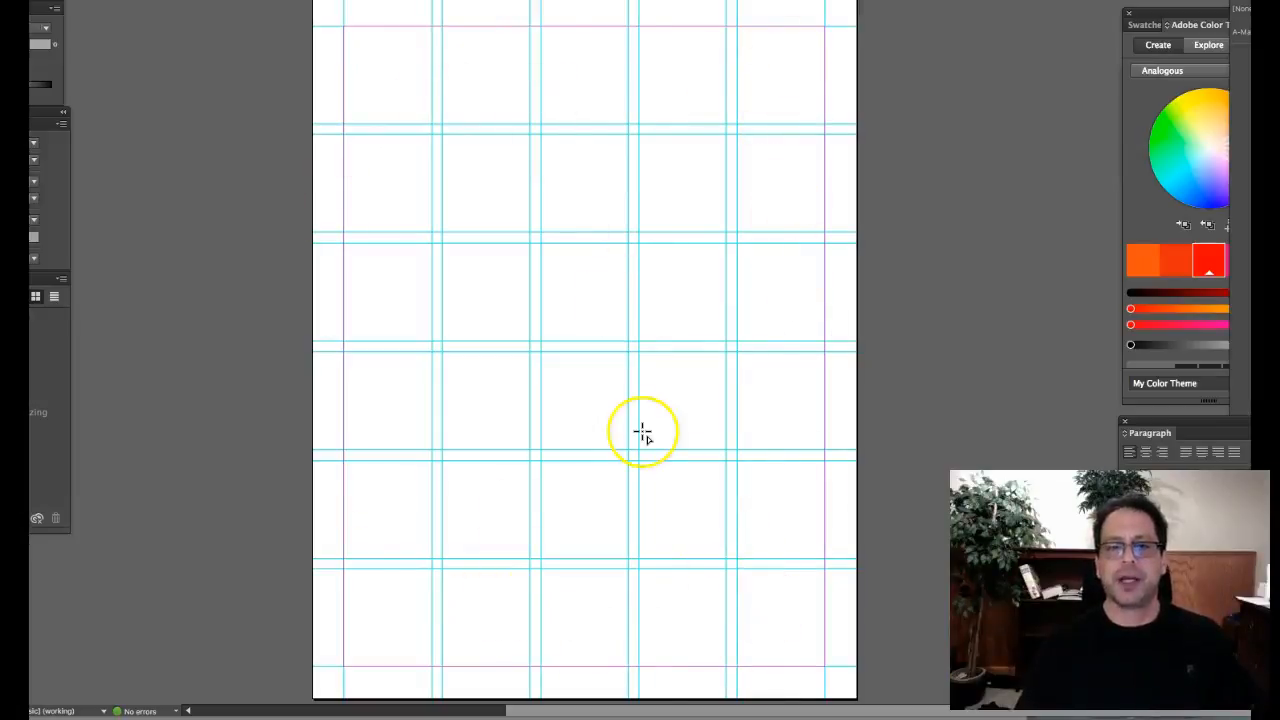
{"action": "mouse_move", "coordinate": [642, 430]}
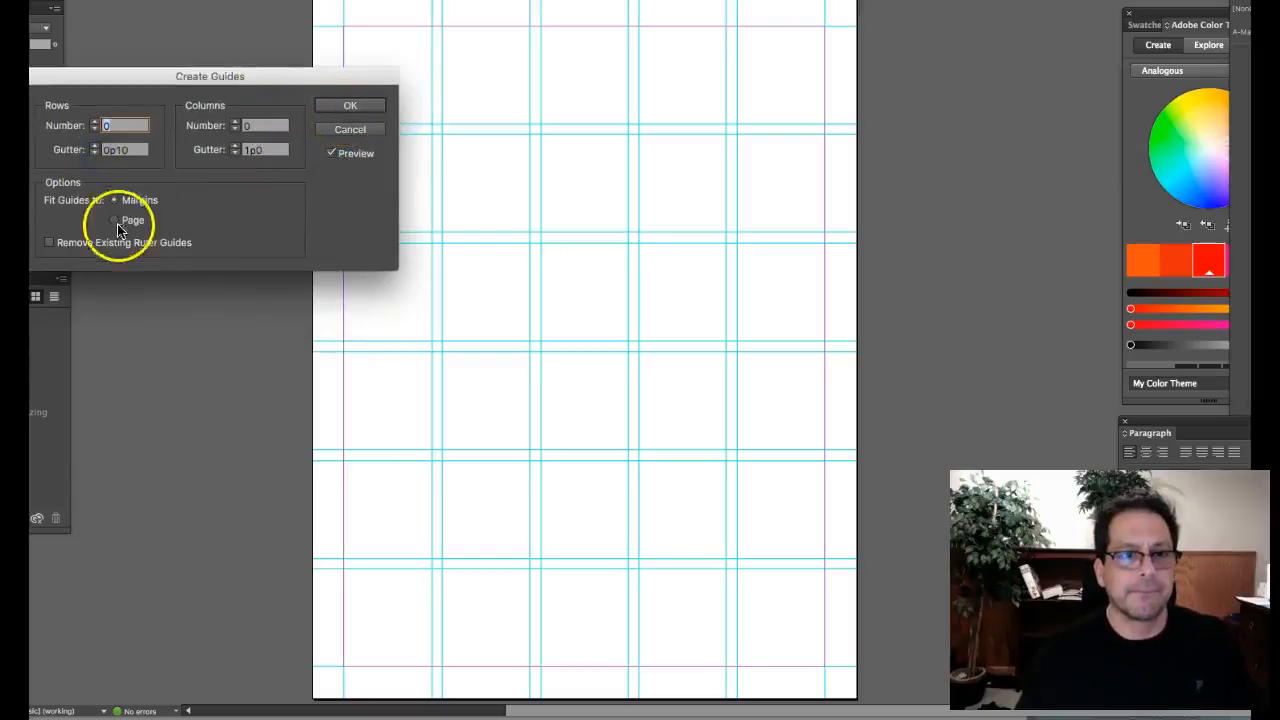
Replace the guides with a 6×5 margin grid using 0p8 gutters both ways.
{"action": "left_click", "coordinate": [49, 242]}
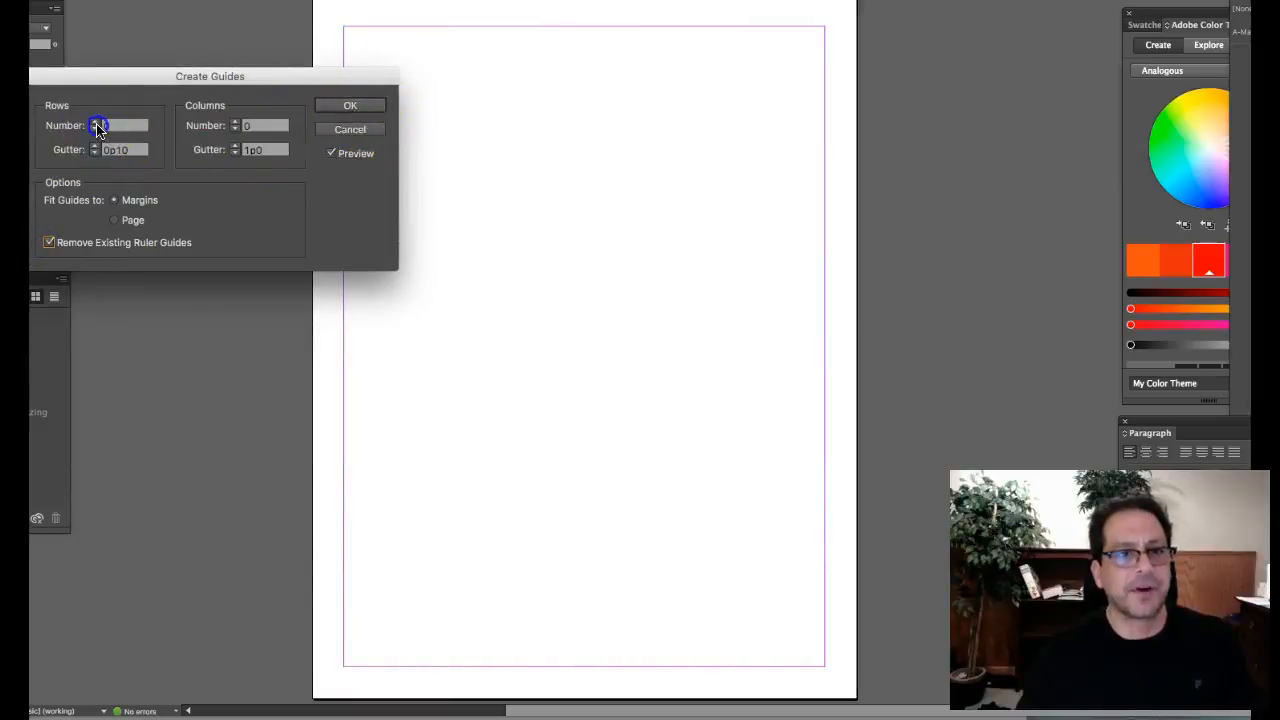
{"action": "left_click", "coordinate": [98, 124]}
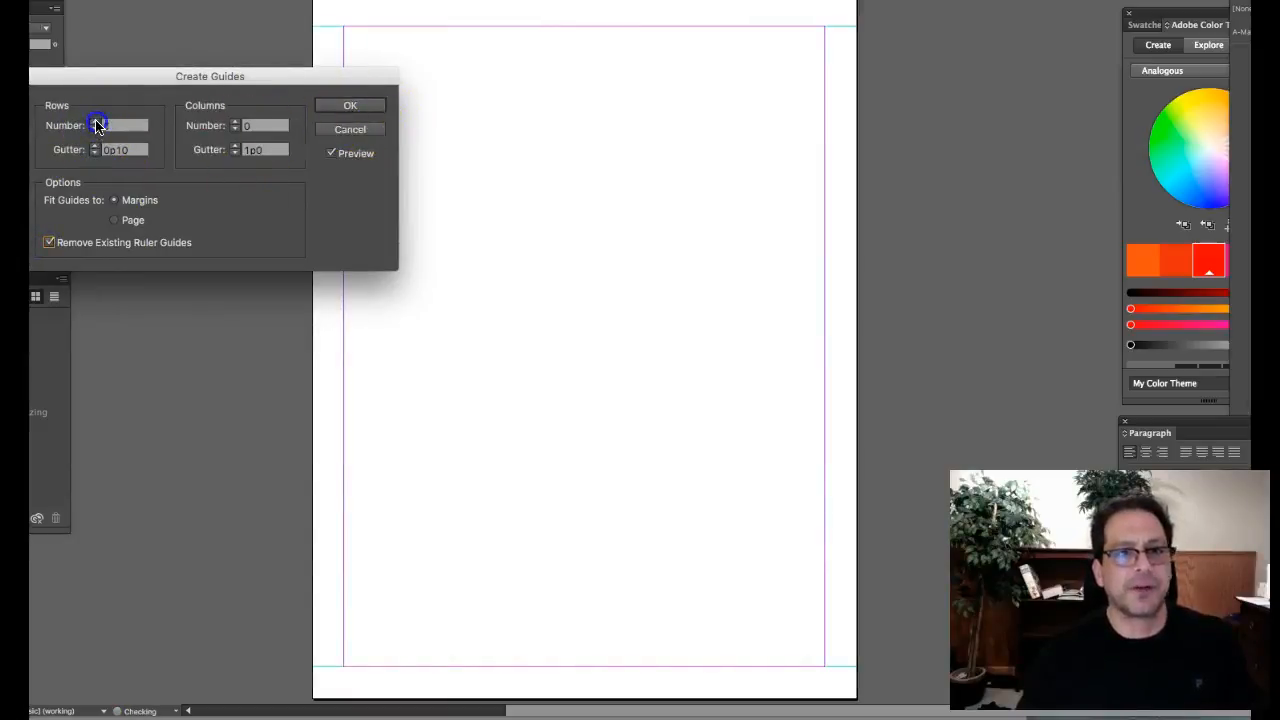
{"action": "left_click", "coordinate": [96, 124]}
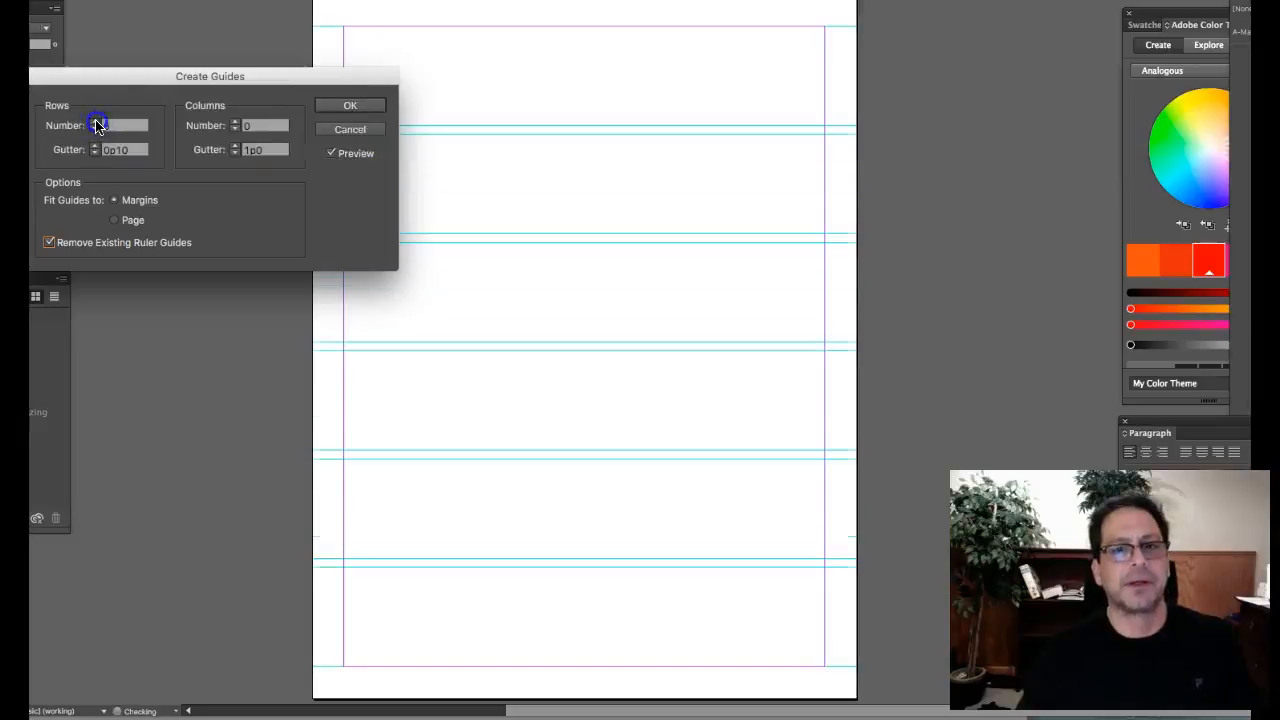
{"action": "left_click", "coordinate": [265, 124]}
{"action": "type", "text": "5"}
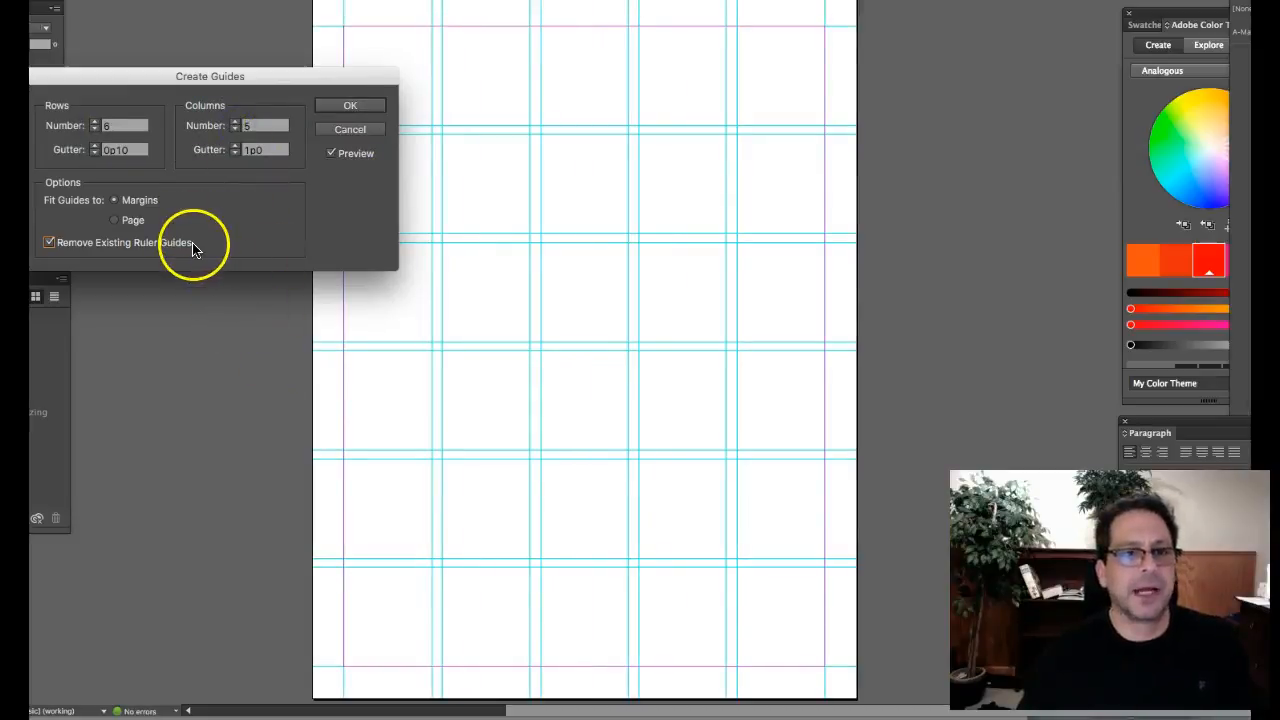
{"action": "mouse_move", "coordinate": [340, 80]}
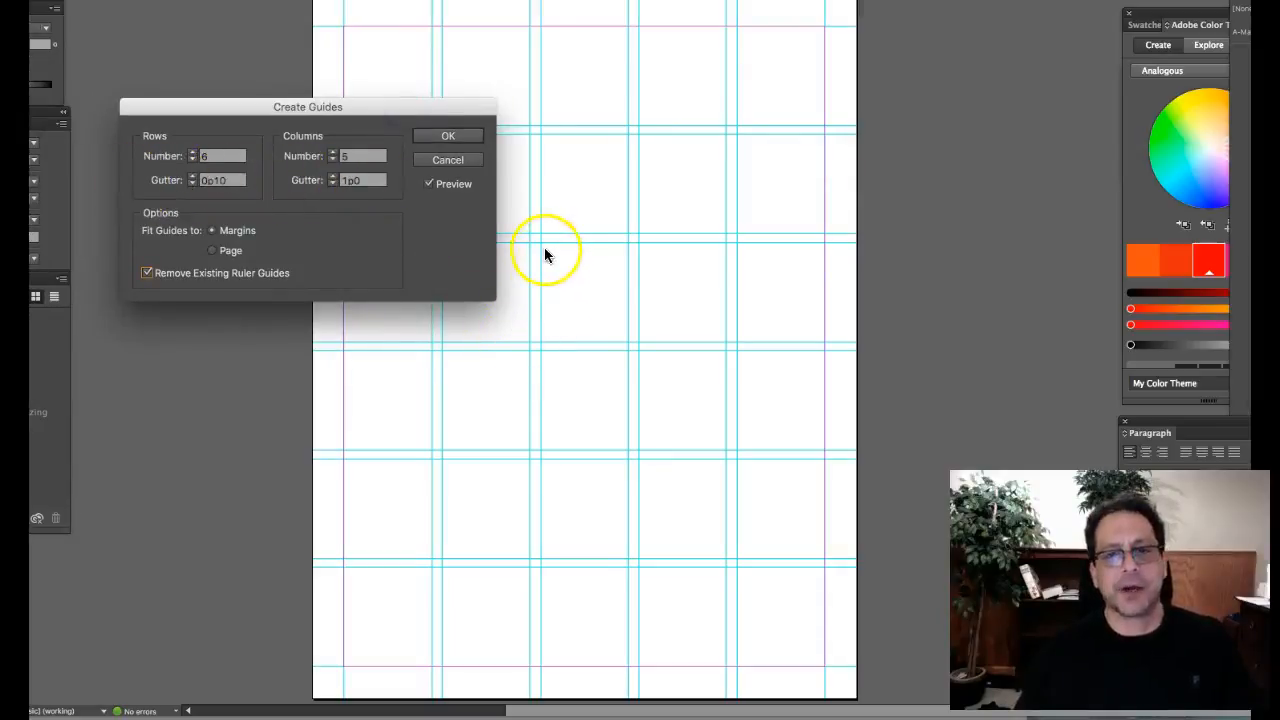
{"action": "mouse_move", "coordinate": [588, 345]}
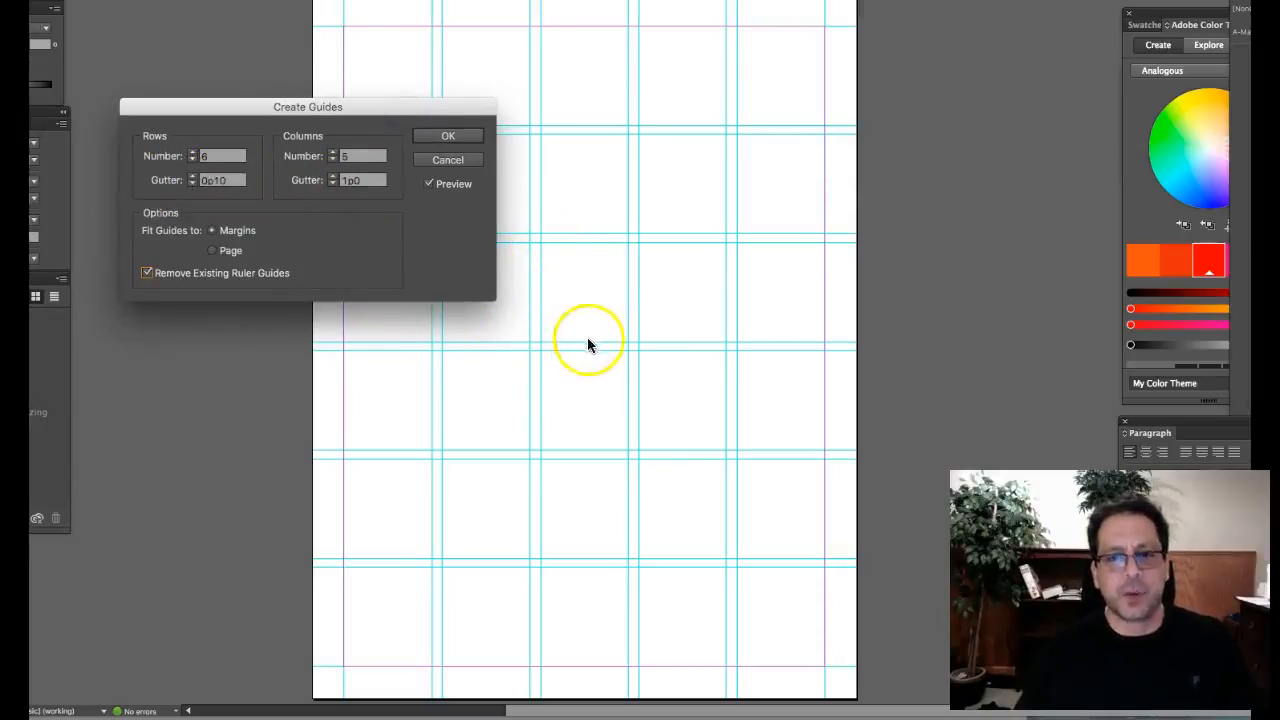
{"action": "mouse_move", "coordinate": [595, 135]}
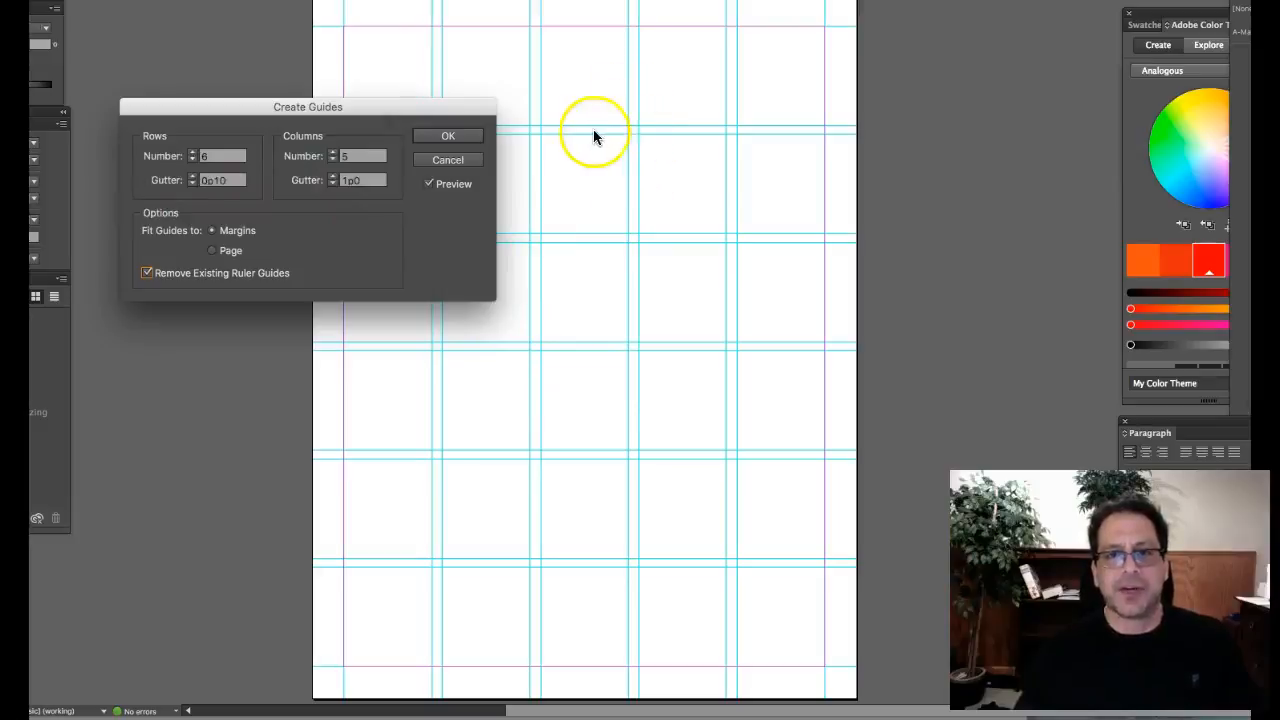
{"action": "mouse_move", "coordinate": [630, 275]}
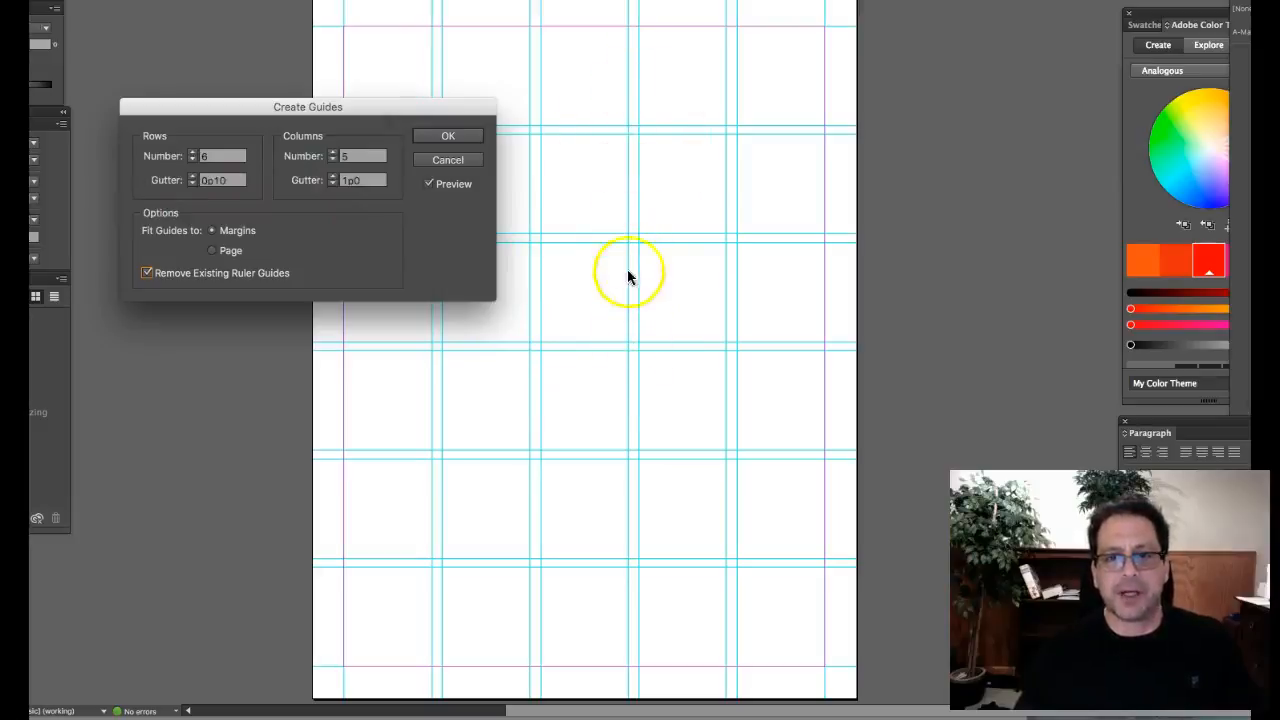
{"action": "mouse_move", "coordinate": [655, 252]}
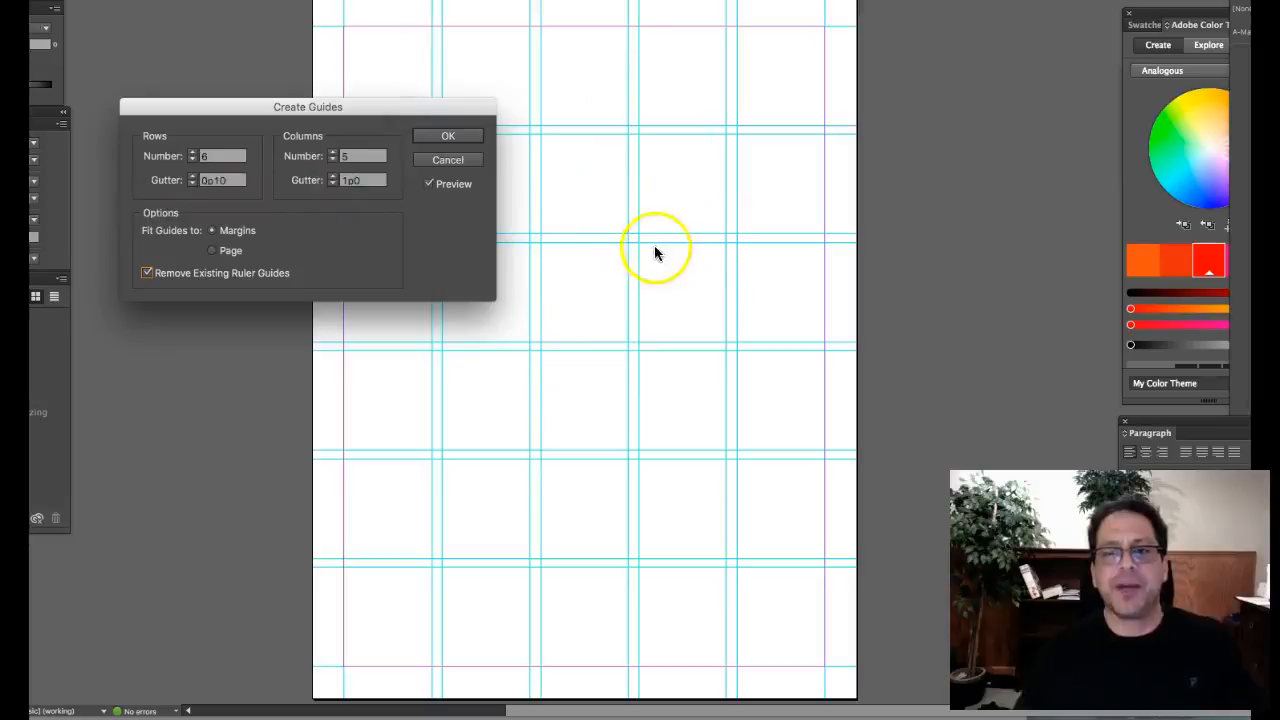
{"action": "mouse_move", "coordinate": [648, 343]}
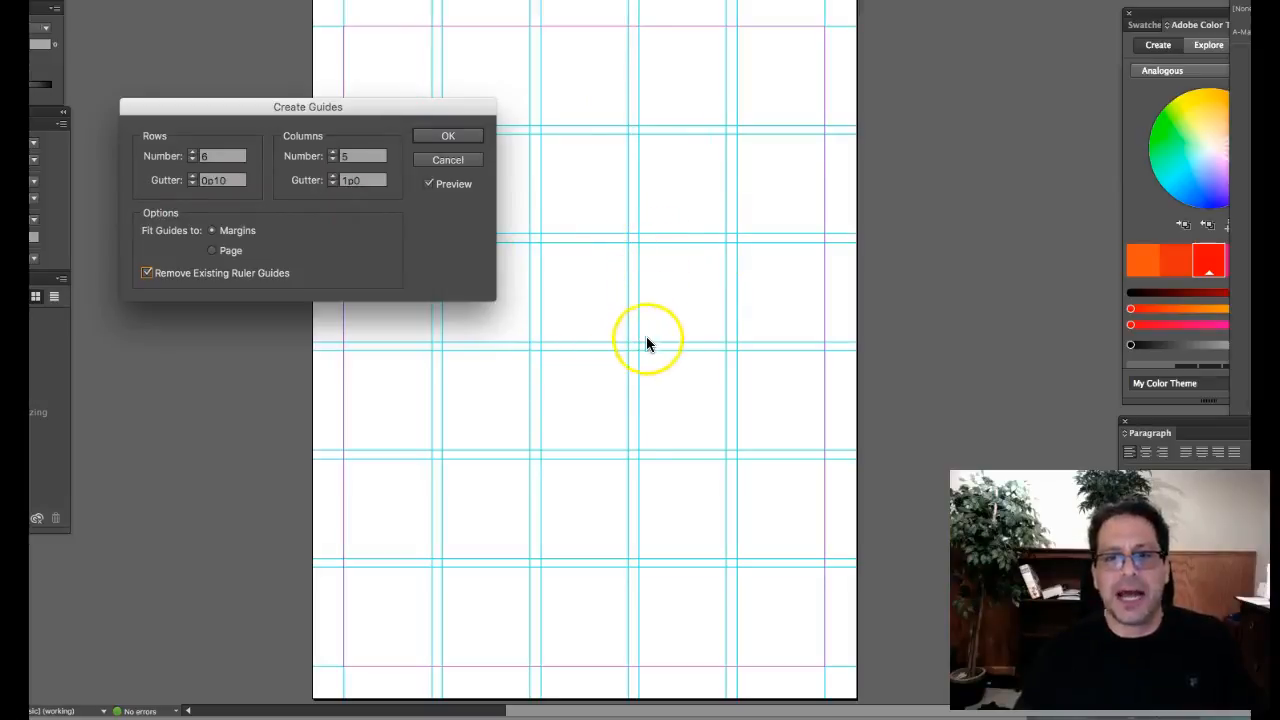
{"action": "mouse_move", "coordinate": [725, 245]}
{"action": "type", "text": "0p8"}
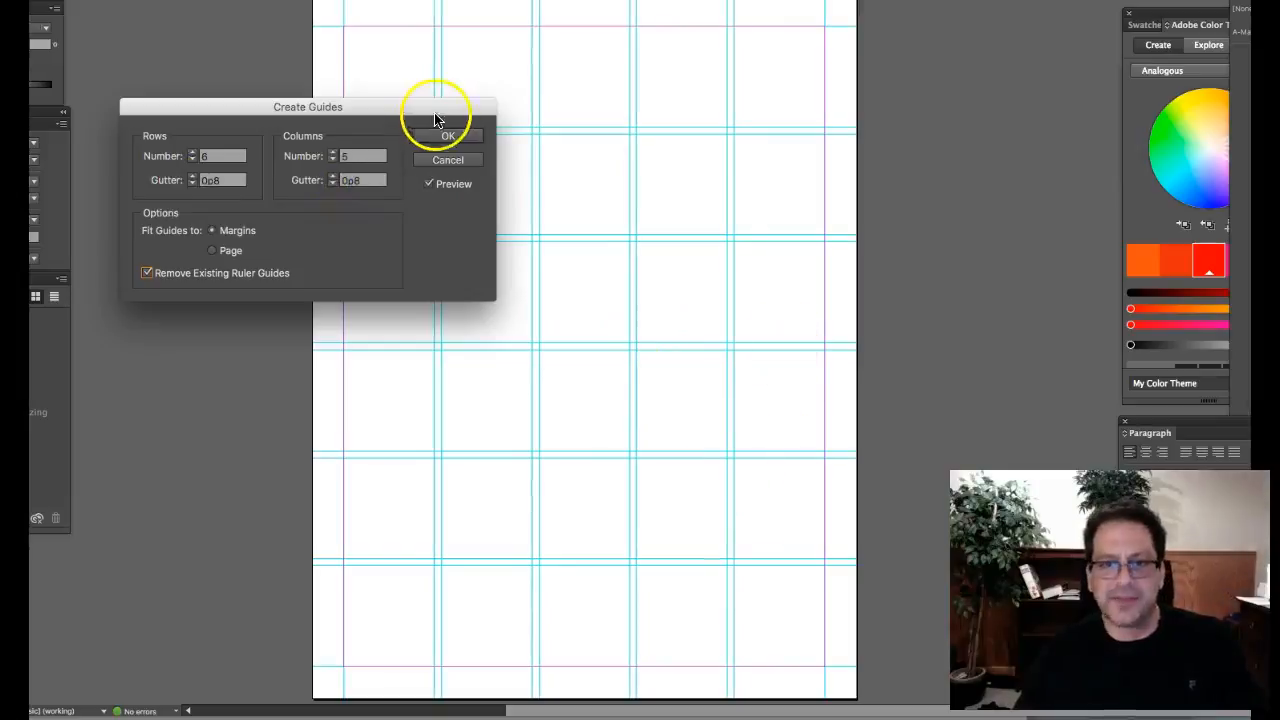
{"action": "left_click", "coordinate": [447, 135]}
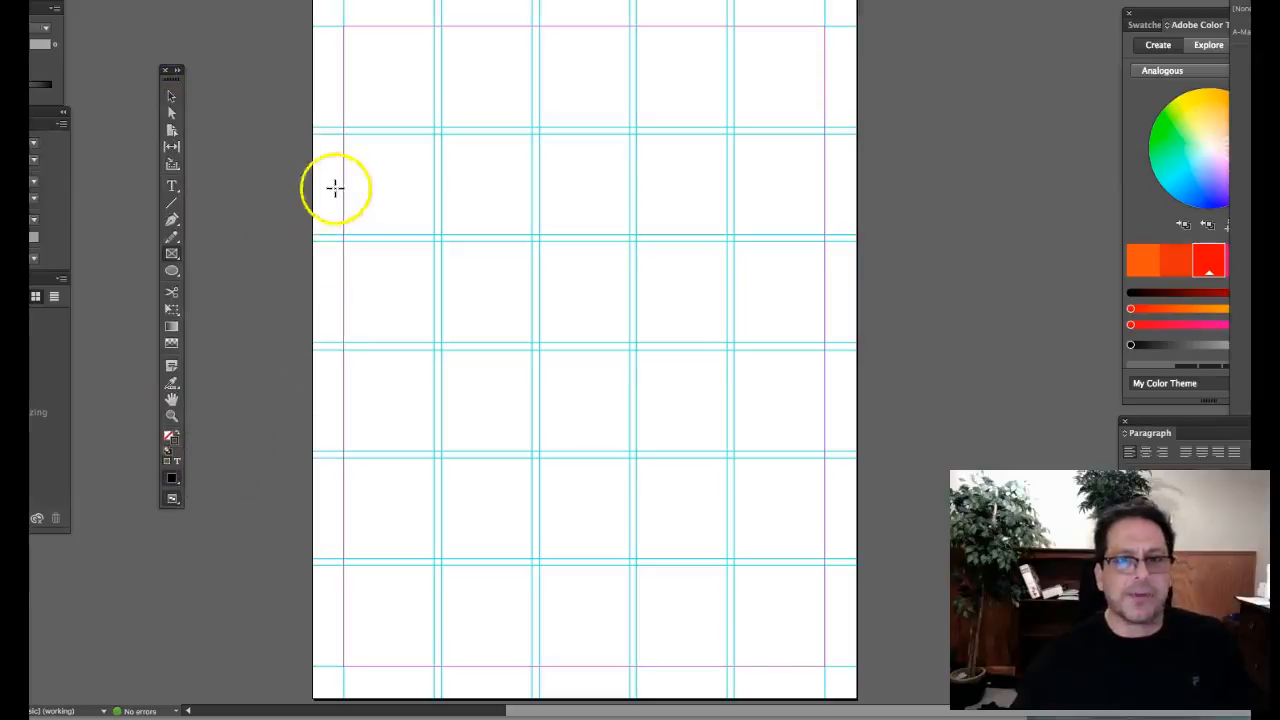
{"action": "mouse_move", "coordinate": [185, 270]}
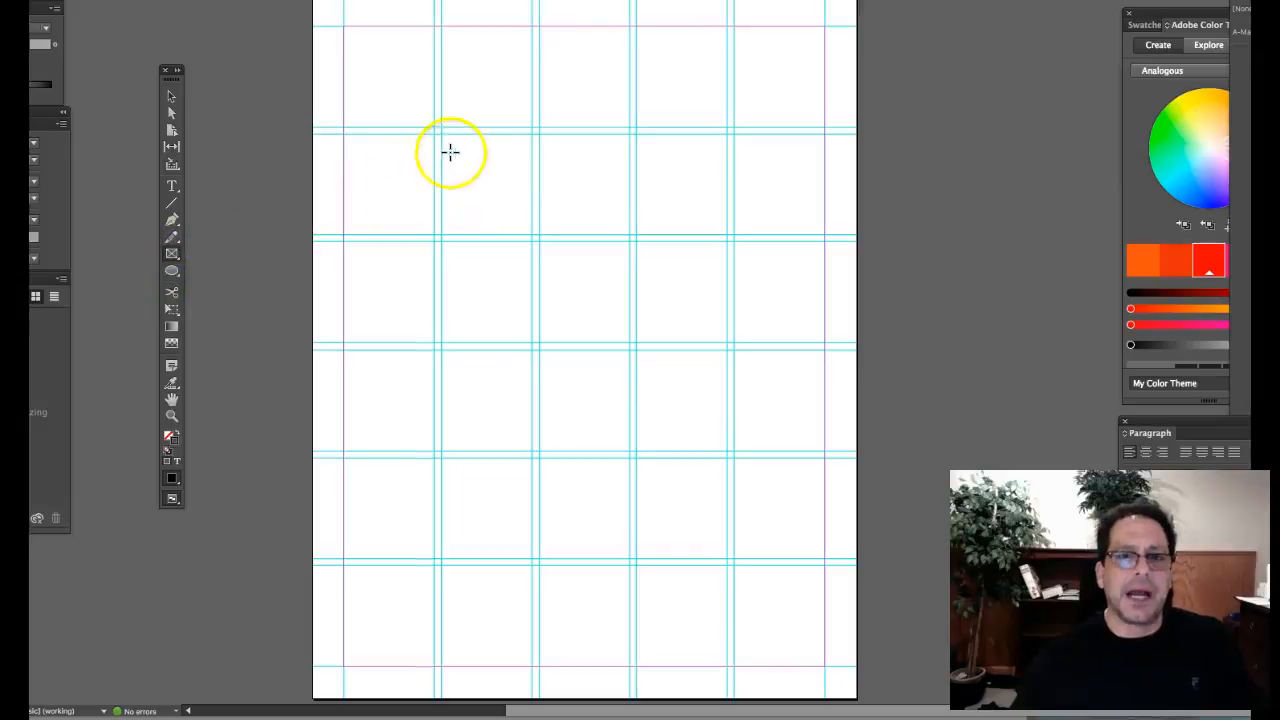
{"action": "mouse_move", "coordinate": [440, 135]}
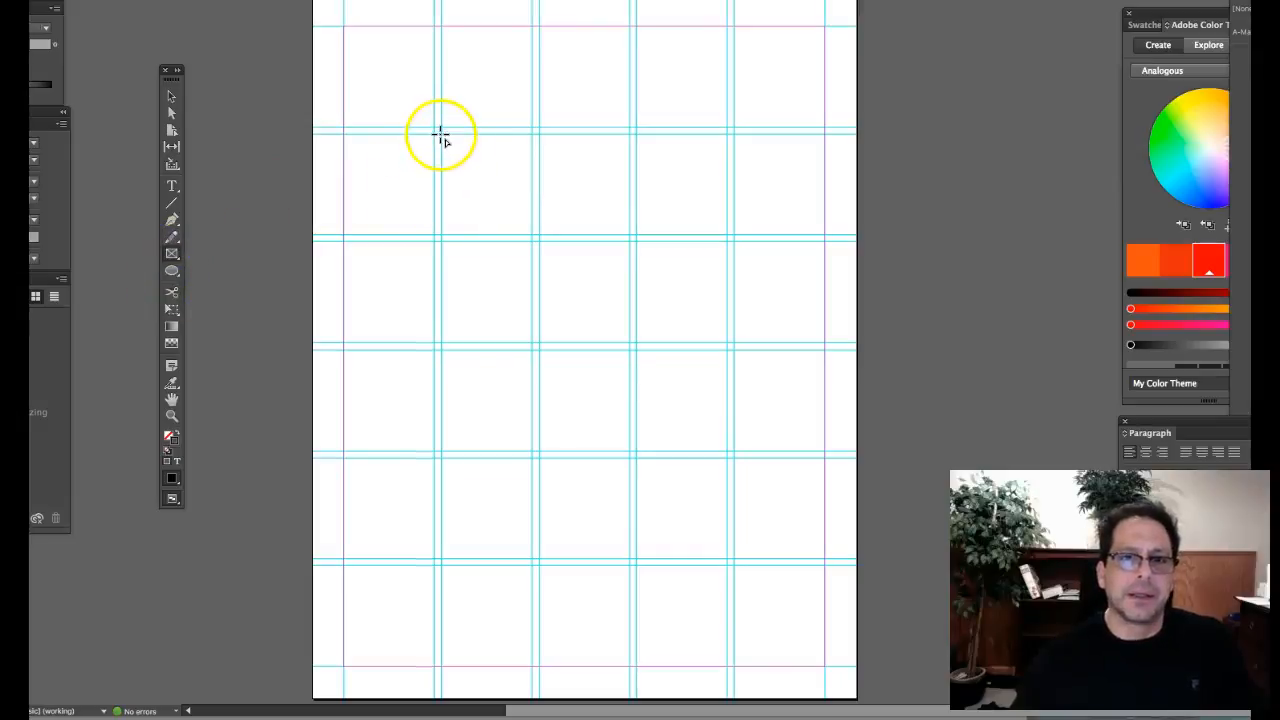
Draw placeholder frames snapped to grid cells in rows two to four plus a top banner frame.
{"action": "left_click_drag", "start_coordinate": [440, 135], "coordinate": [497, 250]}
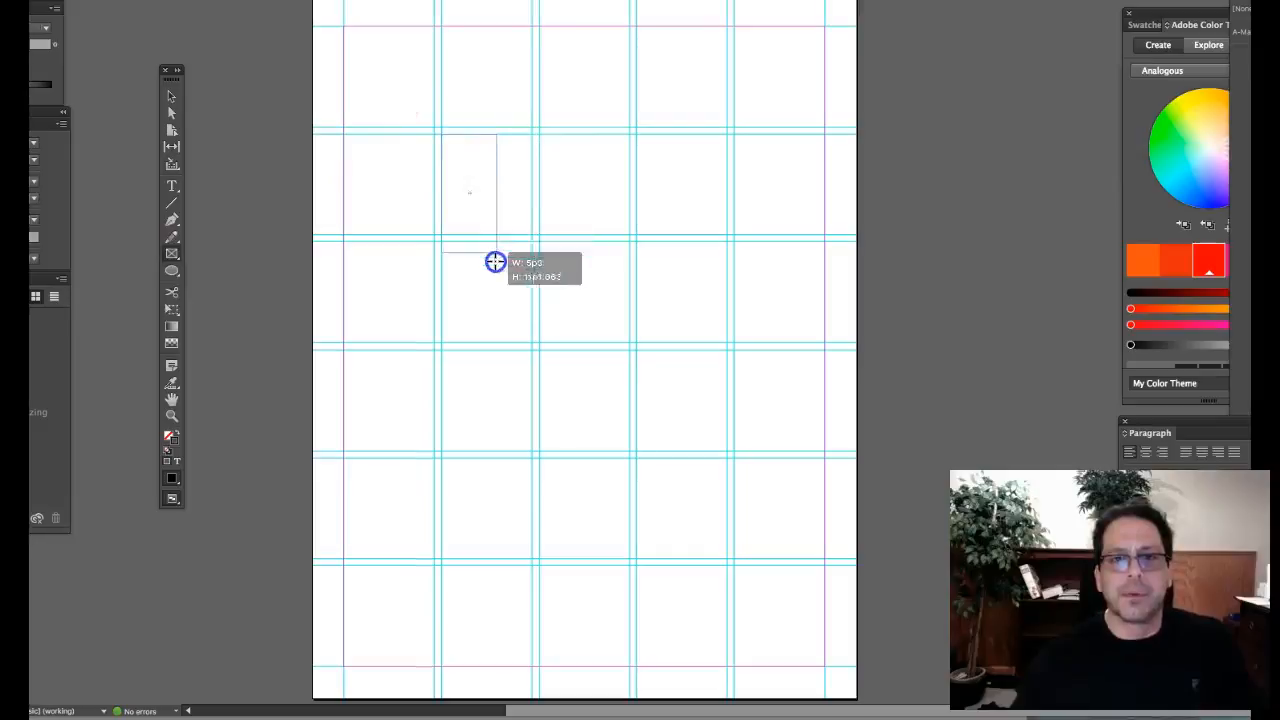
{"action": "left_click_drag", "start_coordinate": [495, 262], "coordinate": [623, 338]}
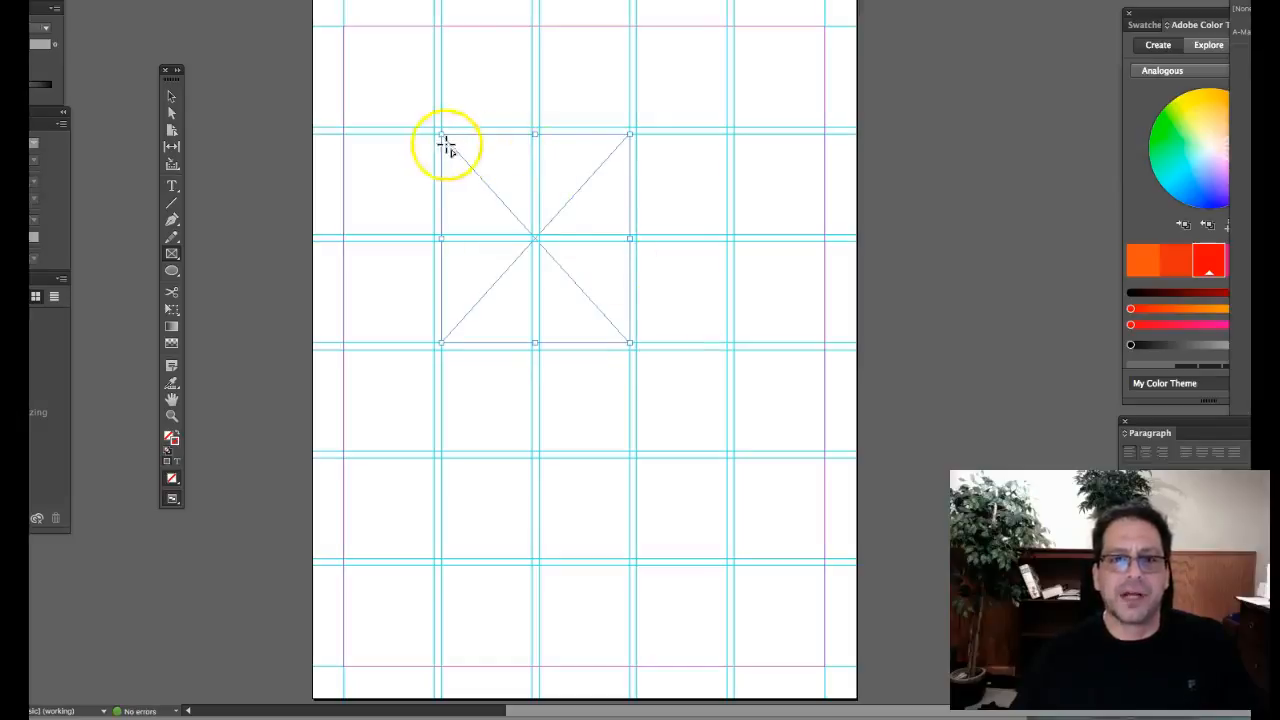
{"action": "mouse_move", "coordinate": [610, 135]}
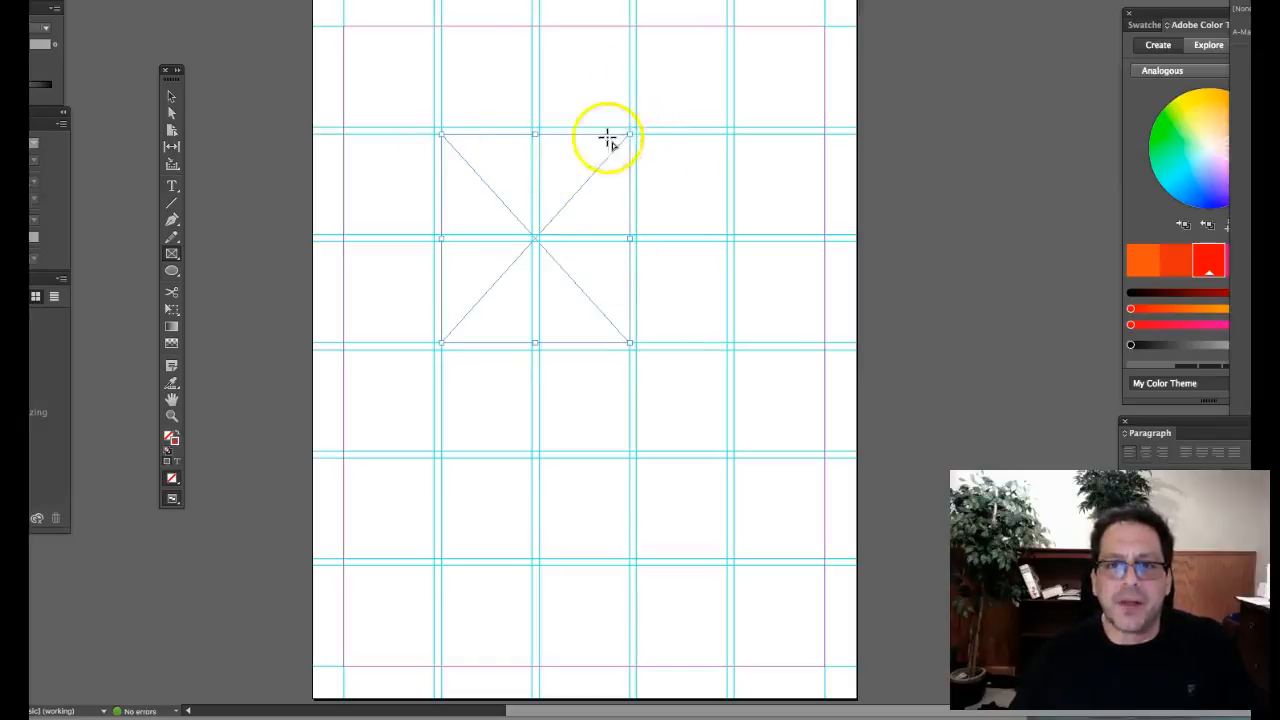
{"action": "mouse_move", "coordinate": [447, 218]}
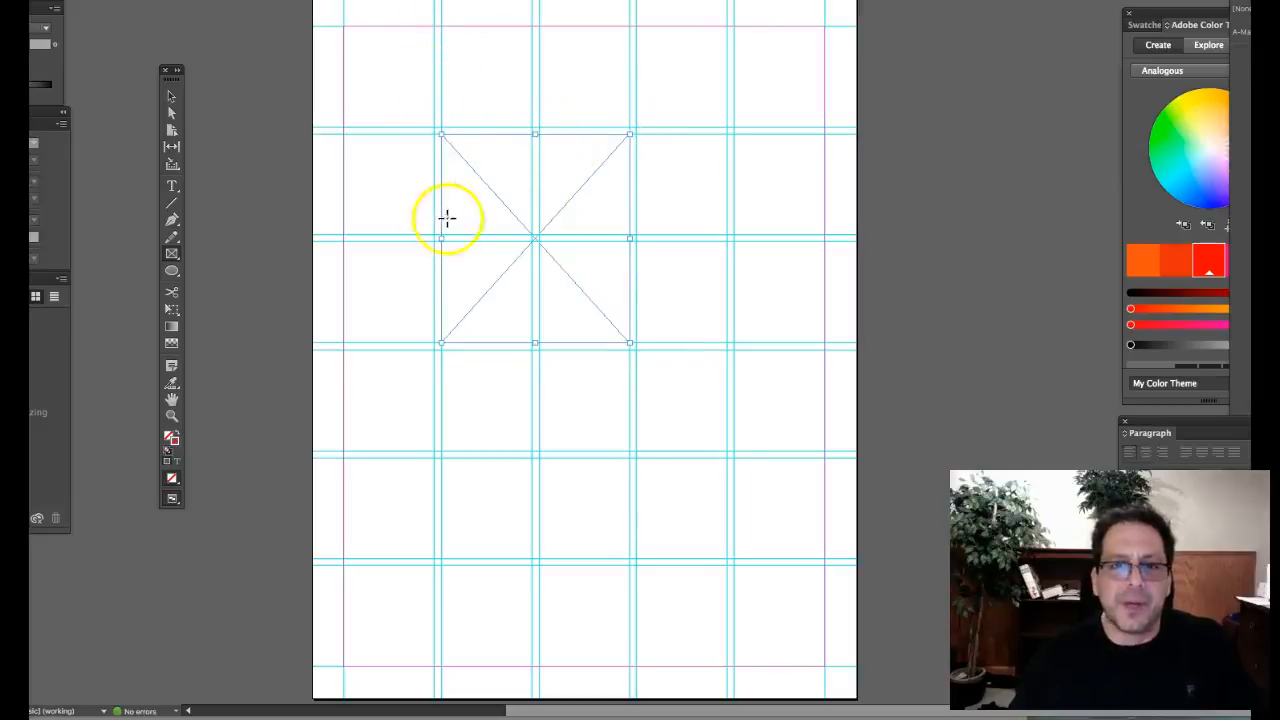
{"action": "mouse_move", "coordinate": [575, 228]}
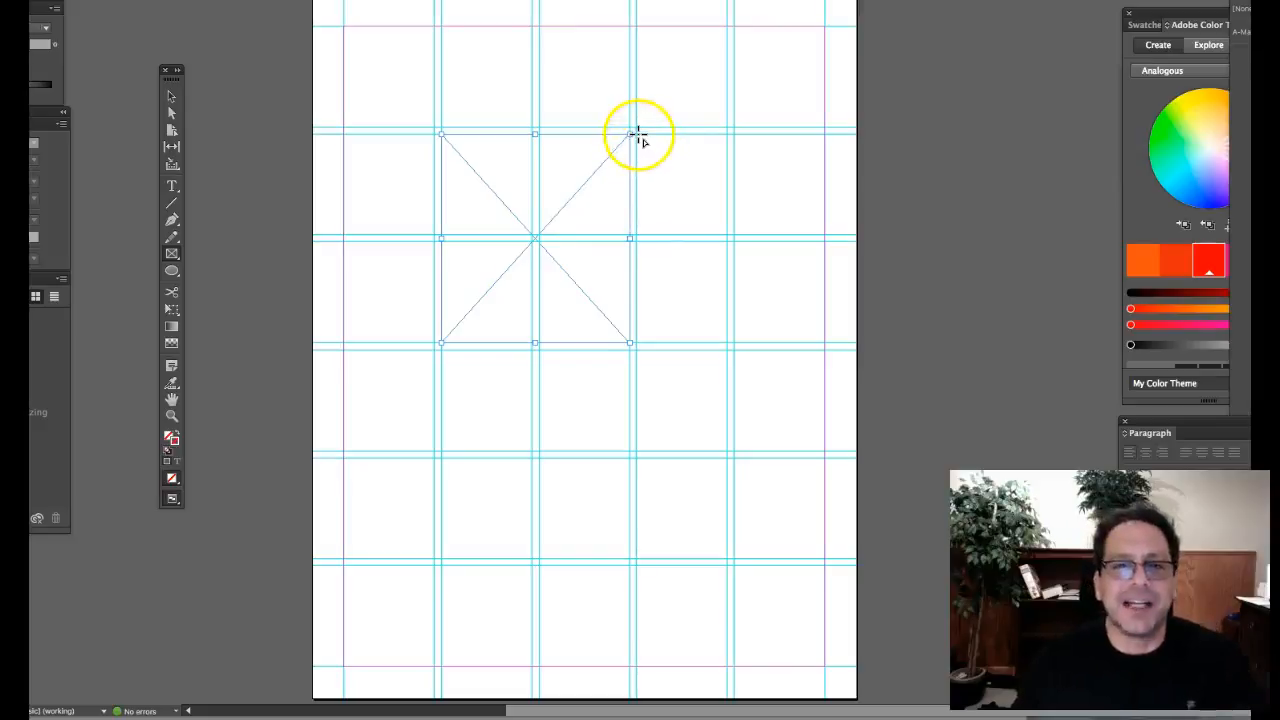
{"action": "left_click_drag", "start_coordinate": [635, 133], "coordinate": [728, 235]}
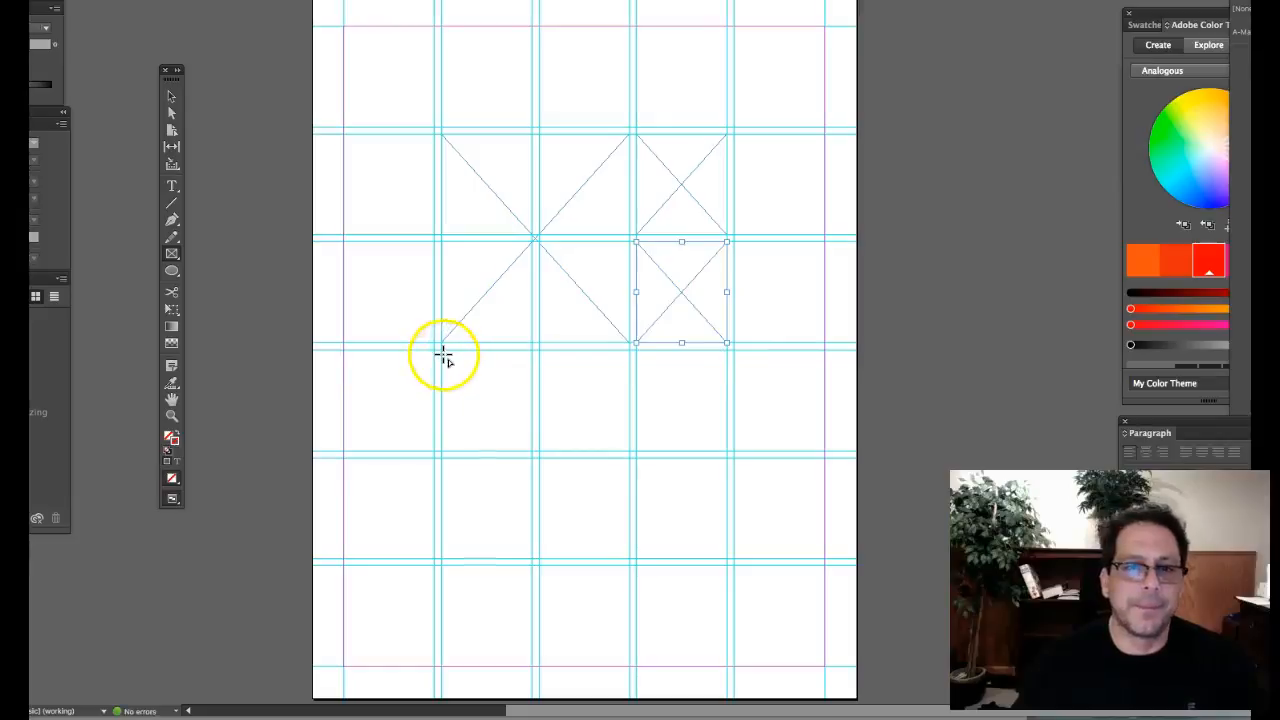
{"action": "left_click_drag", "start_coordinate": [443, 355], "coordinate": [793, 440]}
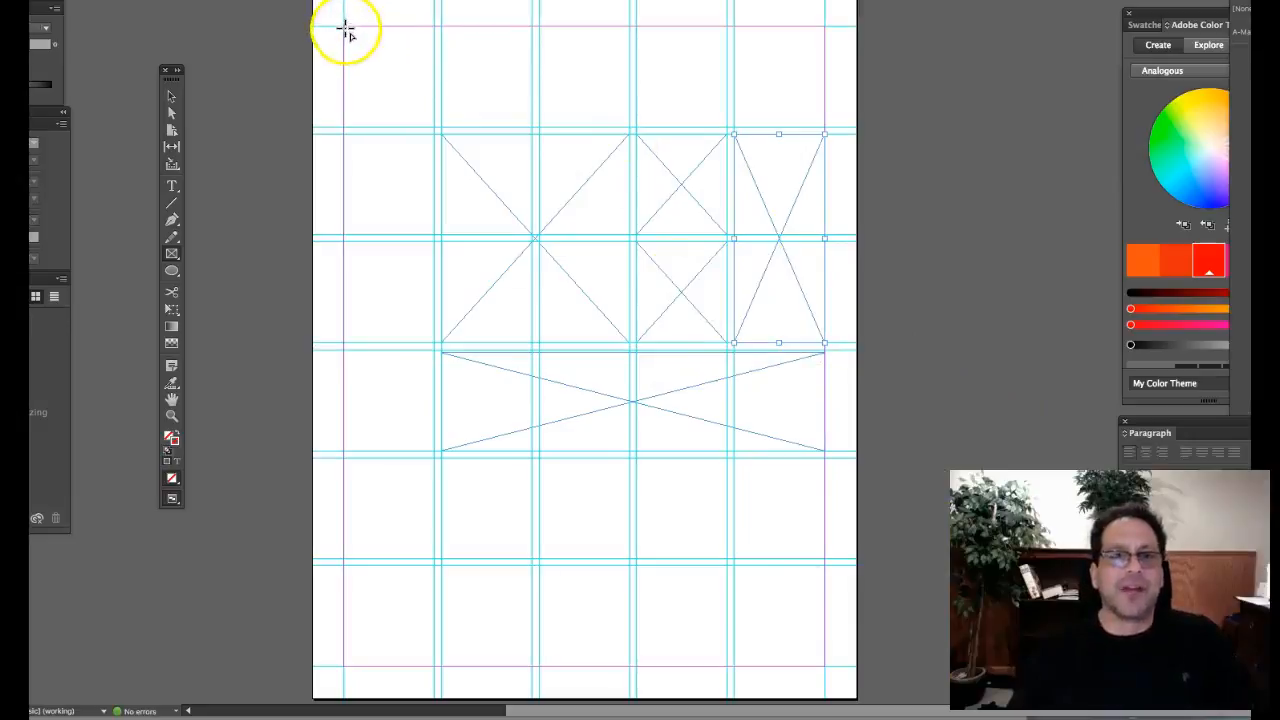
{"action": "left_click_drag", "start_coordinate": [345, 28], "coordinate": [580, 62]}
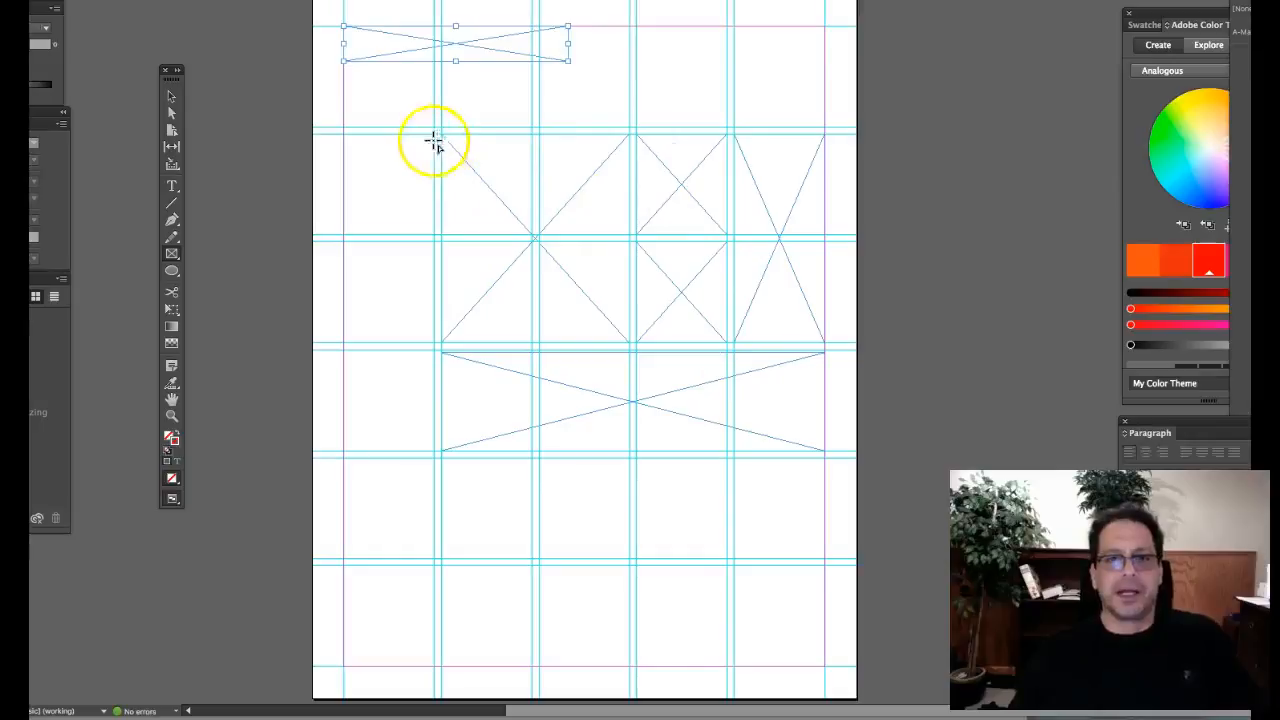
{"action": "mouse_move", "coordinate": [376, 522]}
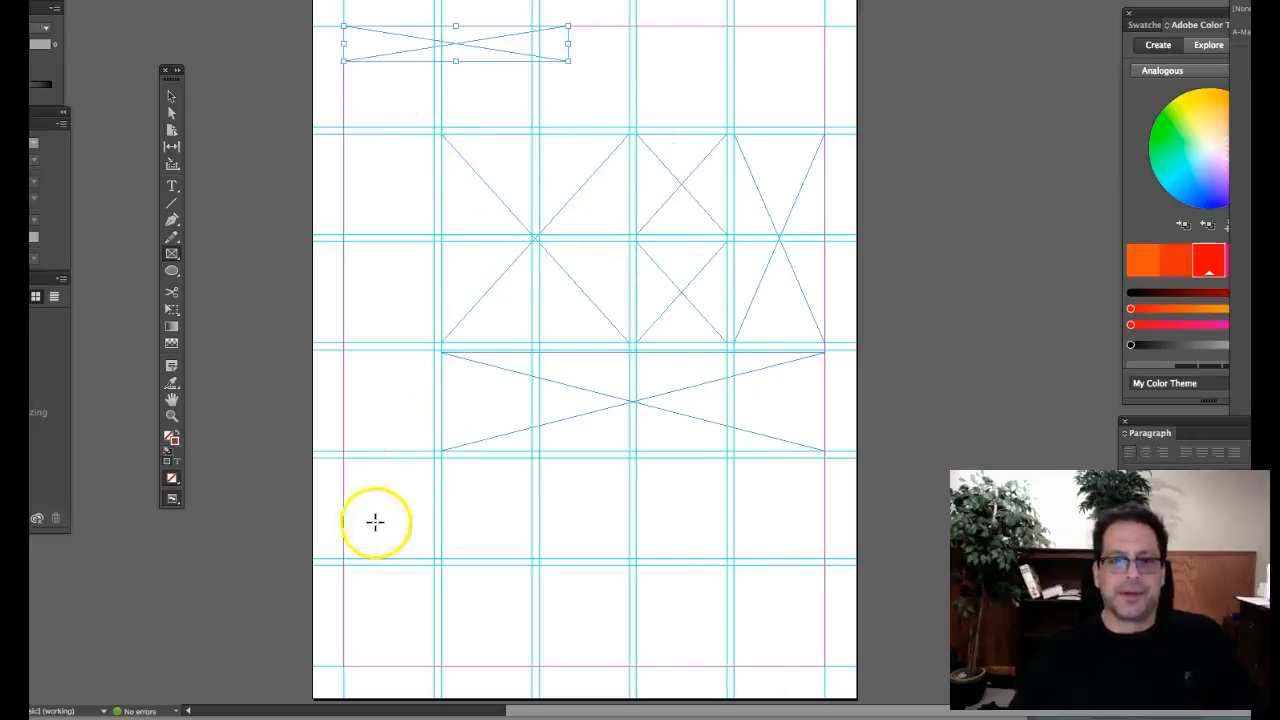
{"action": "mouse_move", "coordinate": [343, 568]}
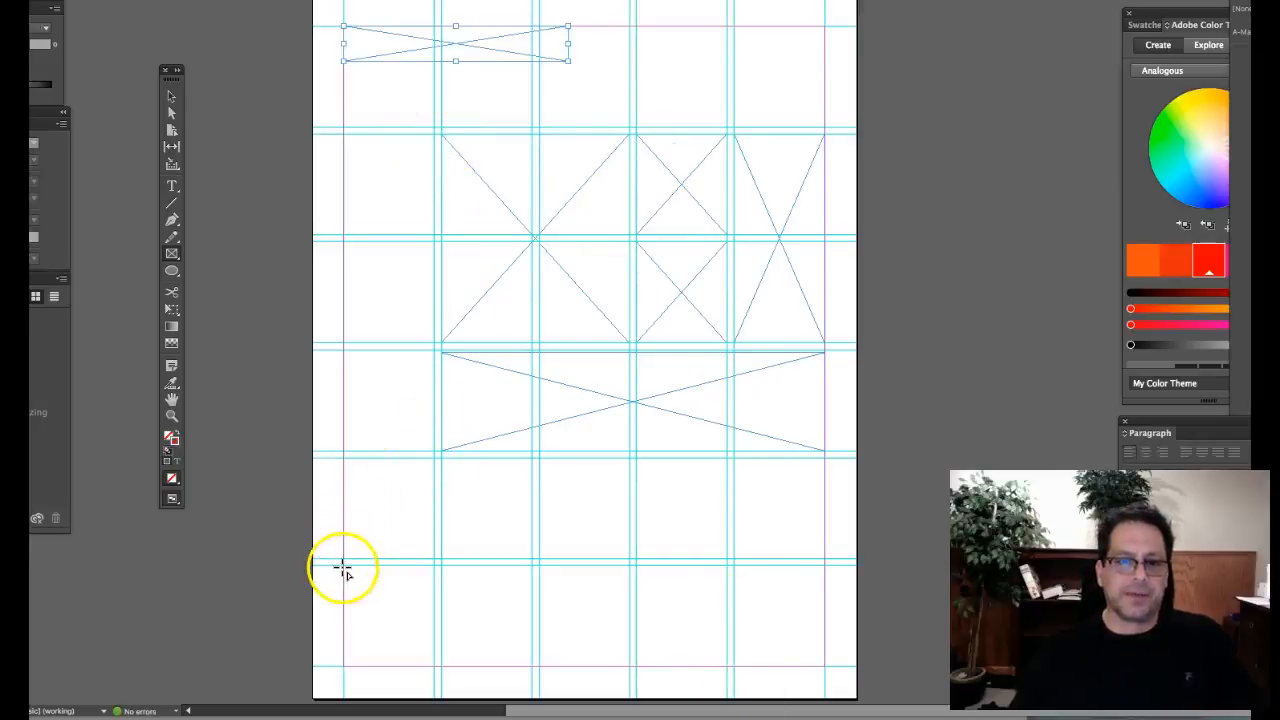
Dismiss the Rectangle size dialog and draw a thin frame across the two left columns near the bottom.
{"action": "left_click", "coordinate": [347, 553]}
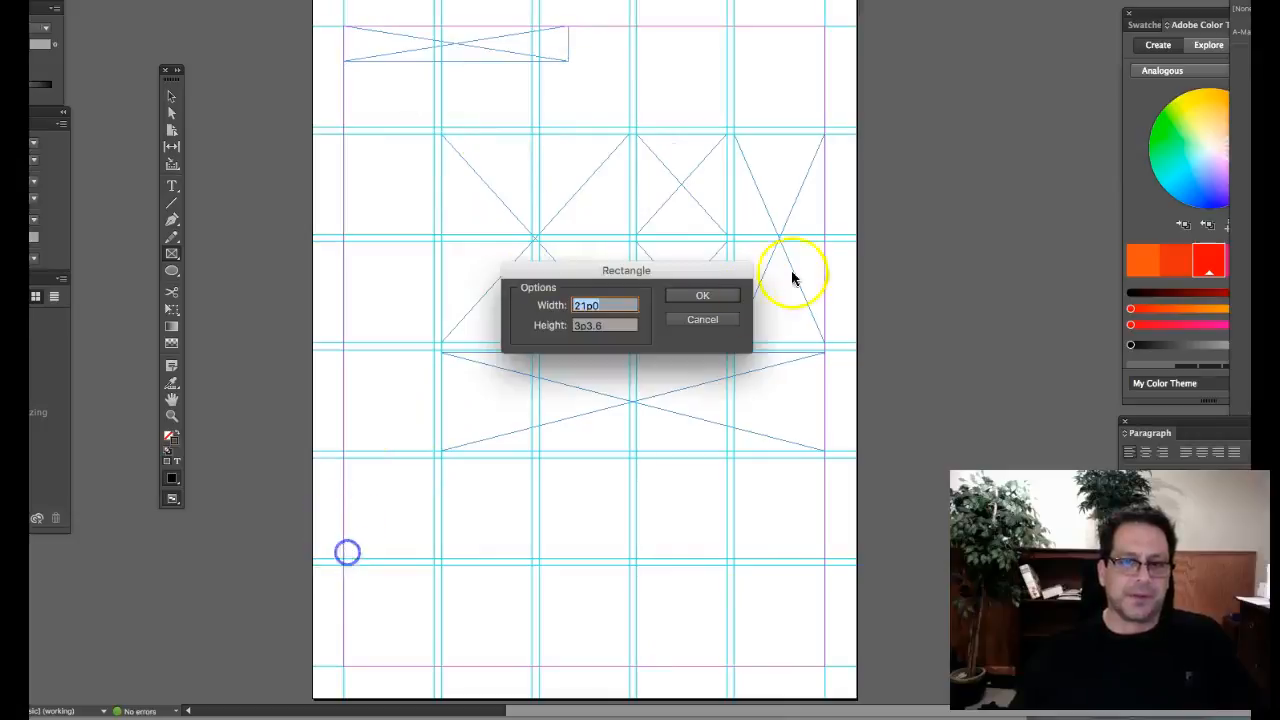
{"action": "left_click", "coordinate": [702, 294]}
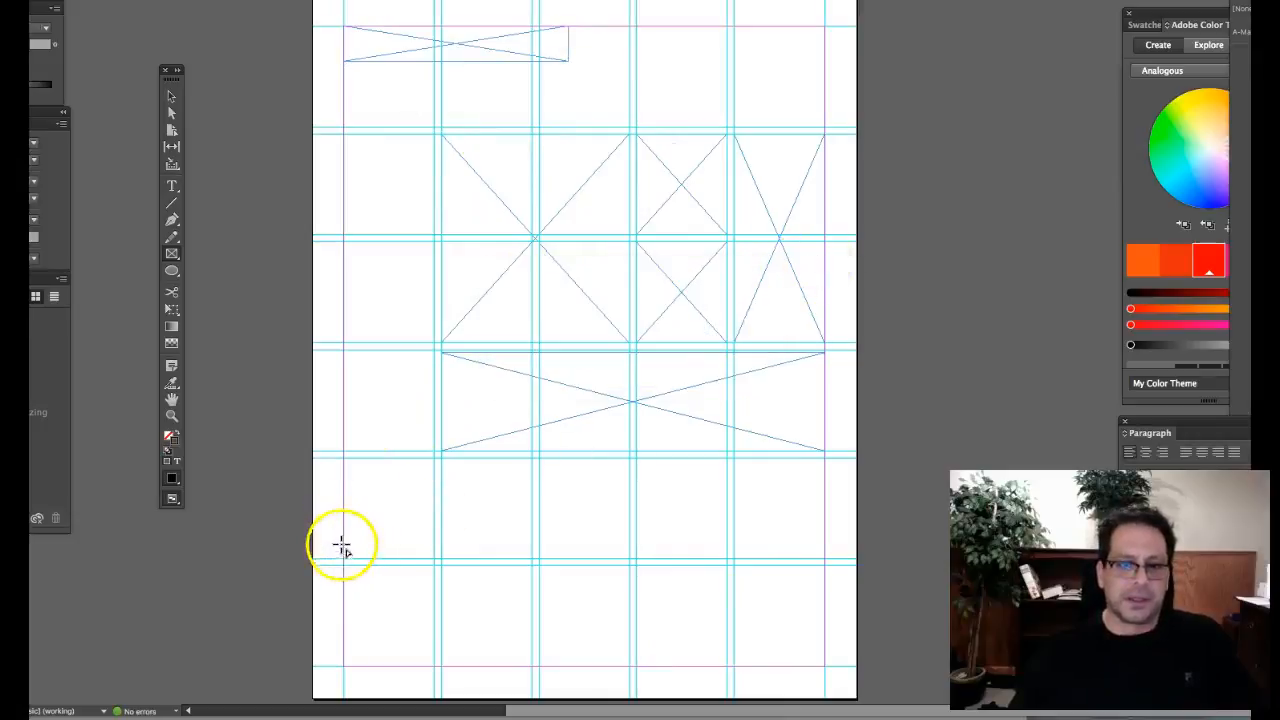
{"action": "left_click_drag", "start_coordinate": [345, 540], "coordinate": [520, 547]}
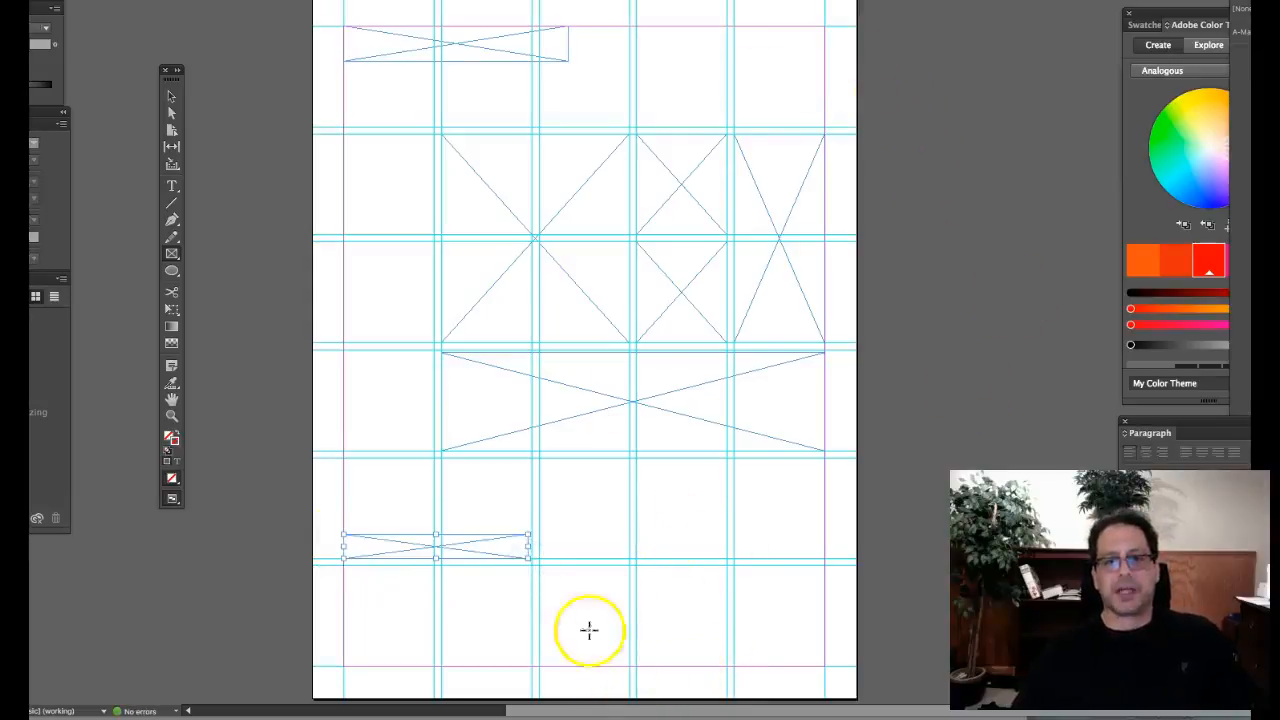
{"action": "mouse_move", "coordinate": [632, 128]}
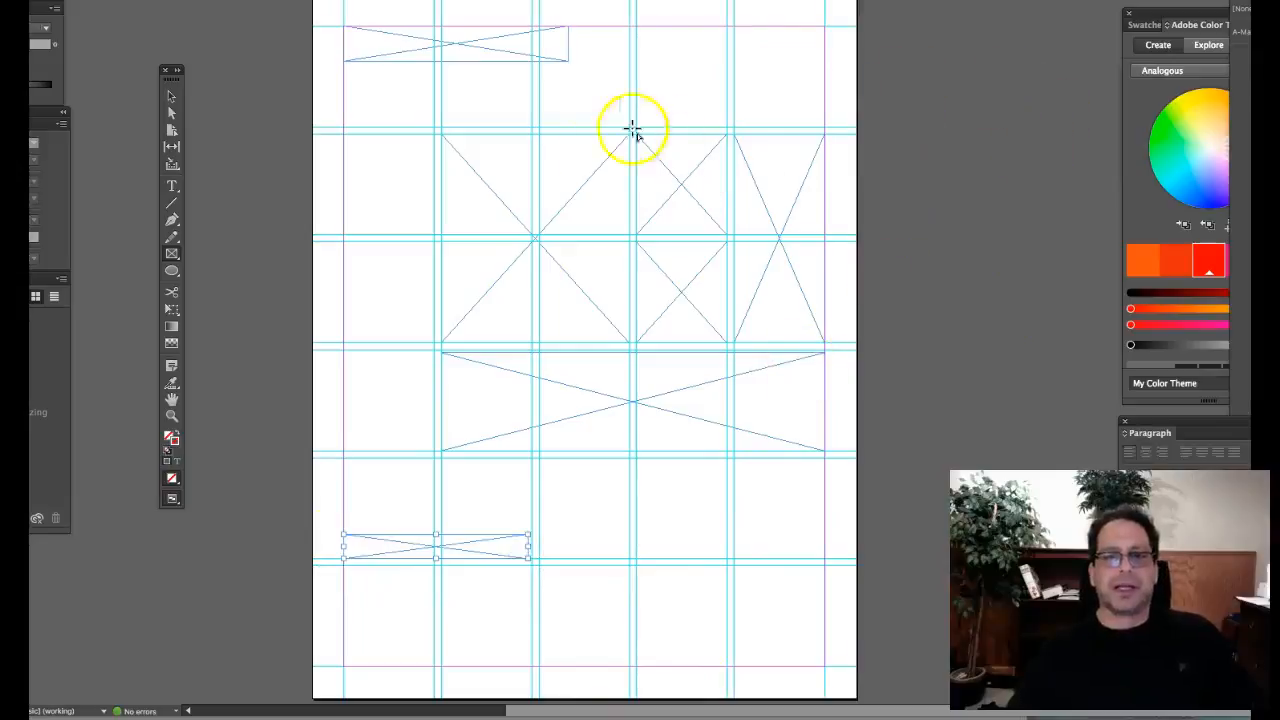
{"action": "mouse_move", "coordinate": [748, 160]}
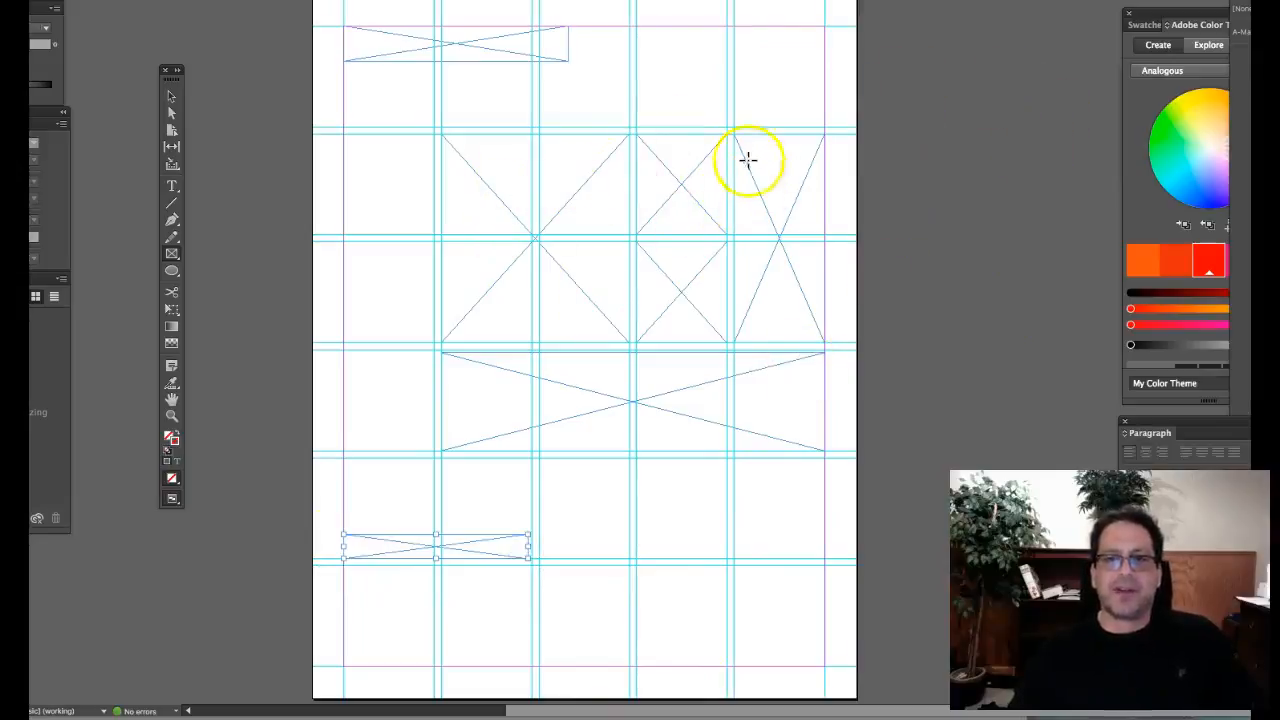
{"action": "mouse_move", "coordinate": [690, 280]}
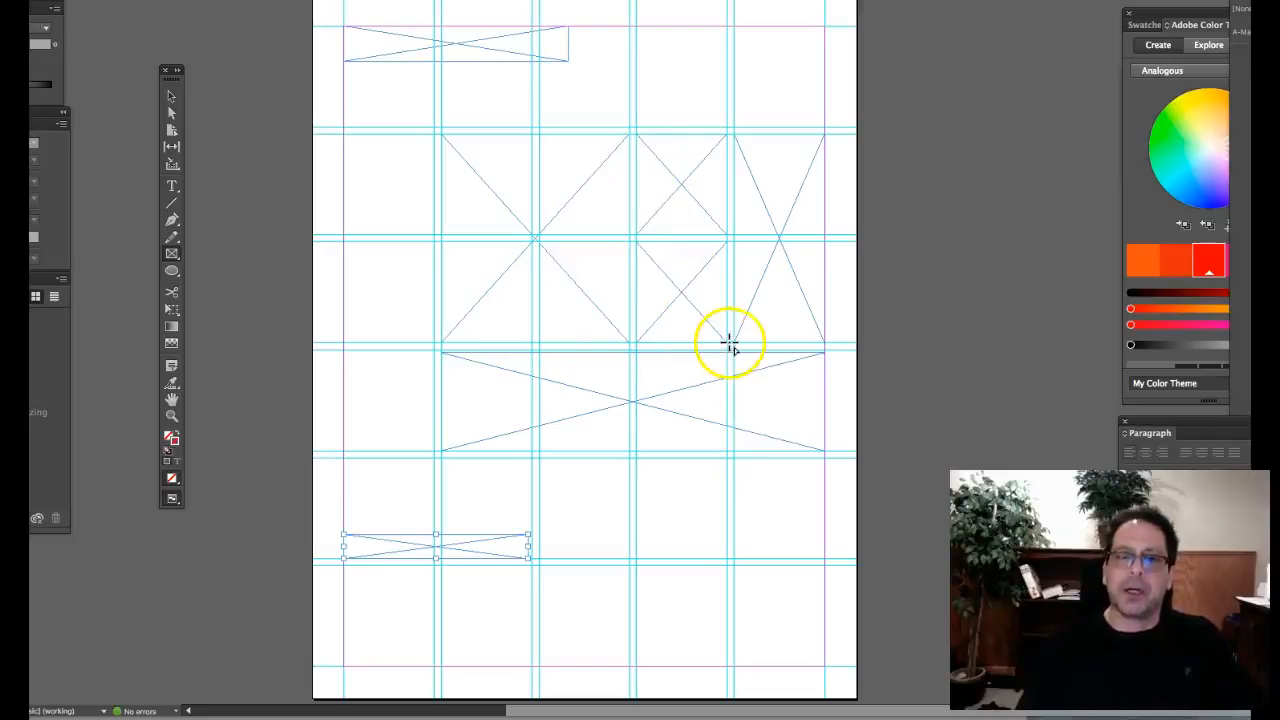
{"action": "mouse_move", "coordinate": [780, 225]}
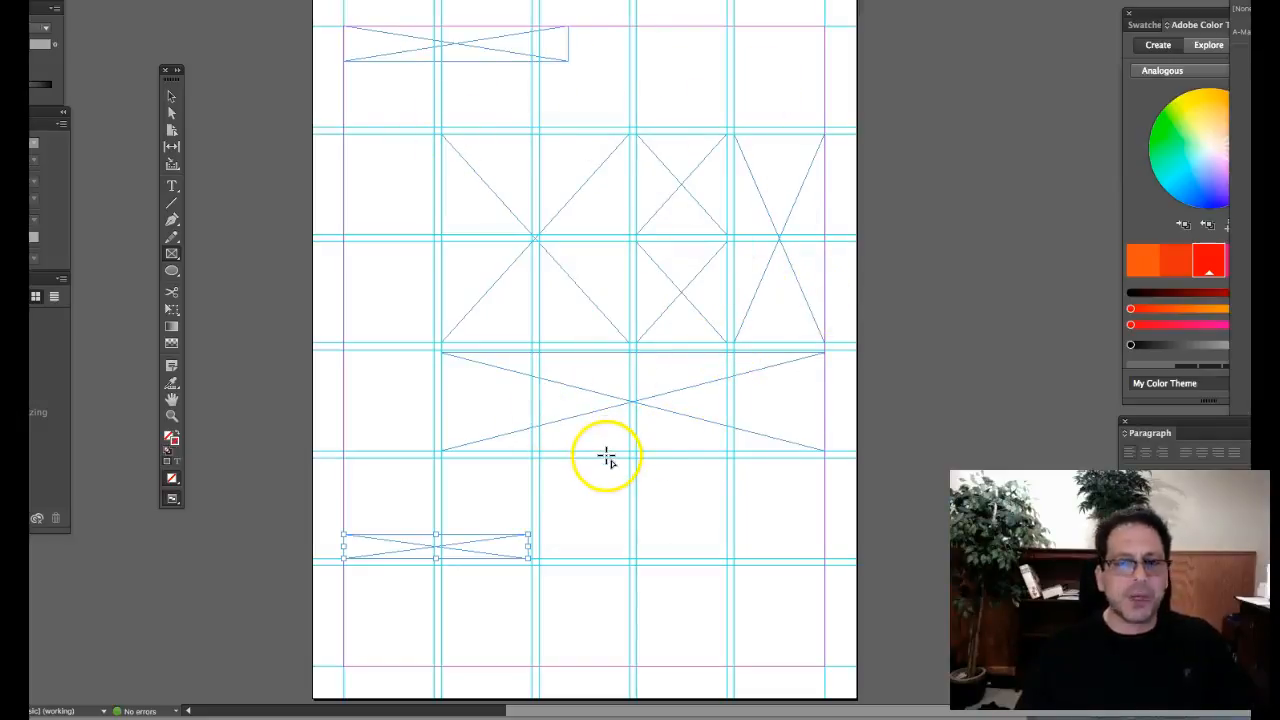
{"action": "mouse_move", "coordinate": [617, 438]}
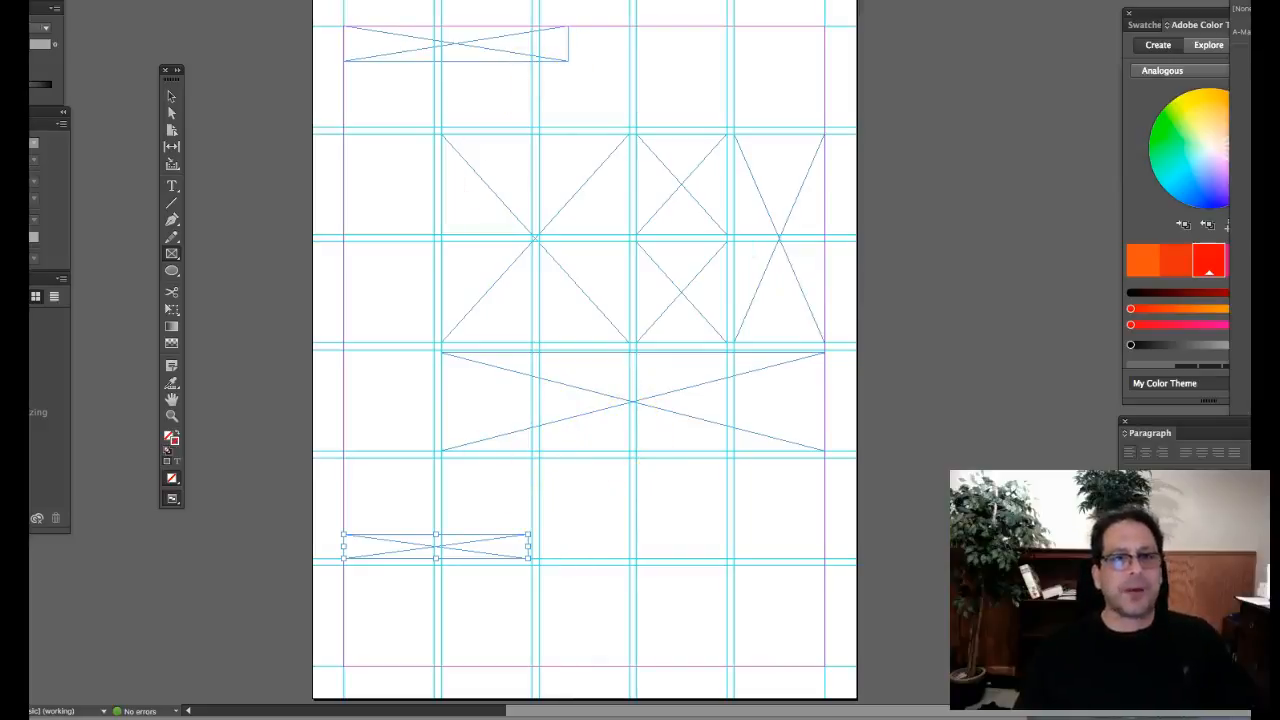
{"action": "mouse_move", "coordinate": [525, 174]}
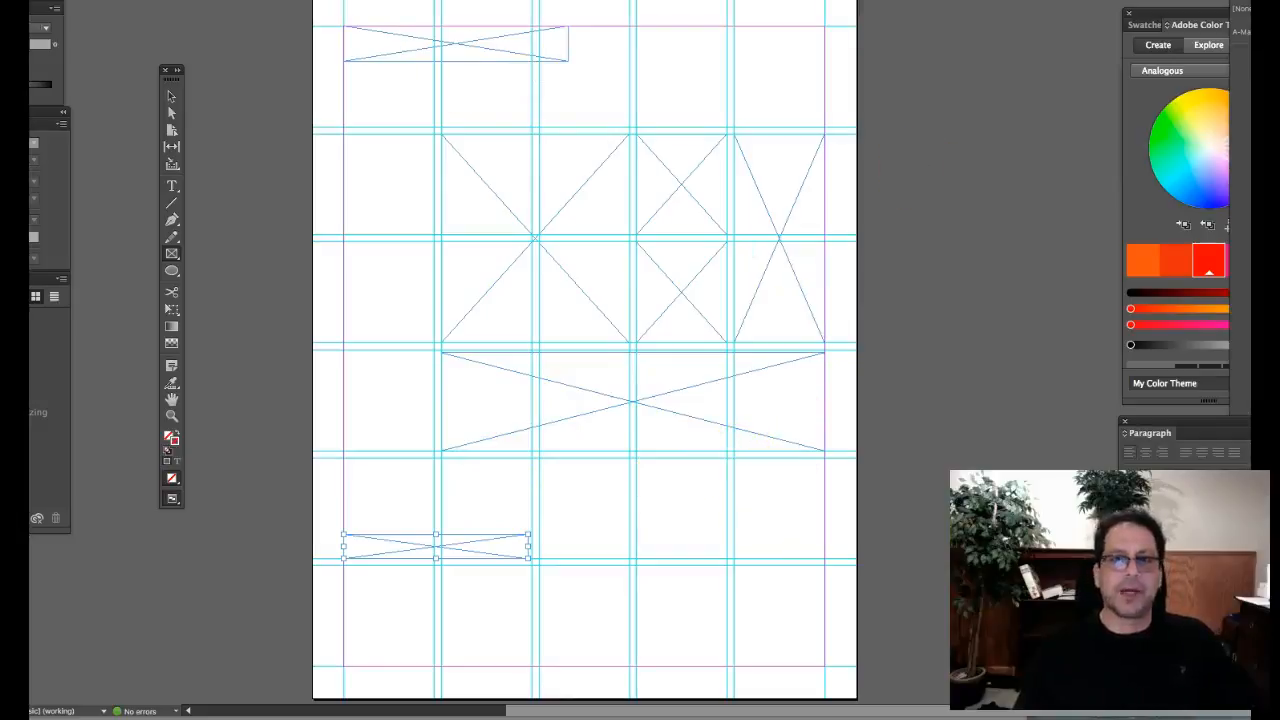
{"action": "mouse_move", "coordinate": [250, 22]}
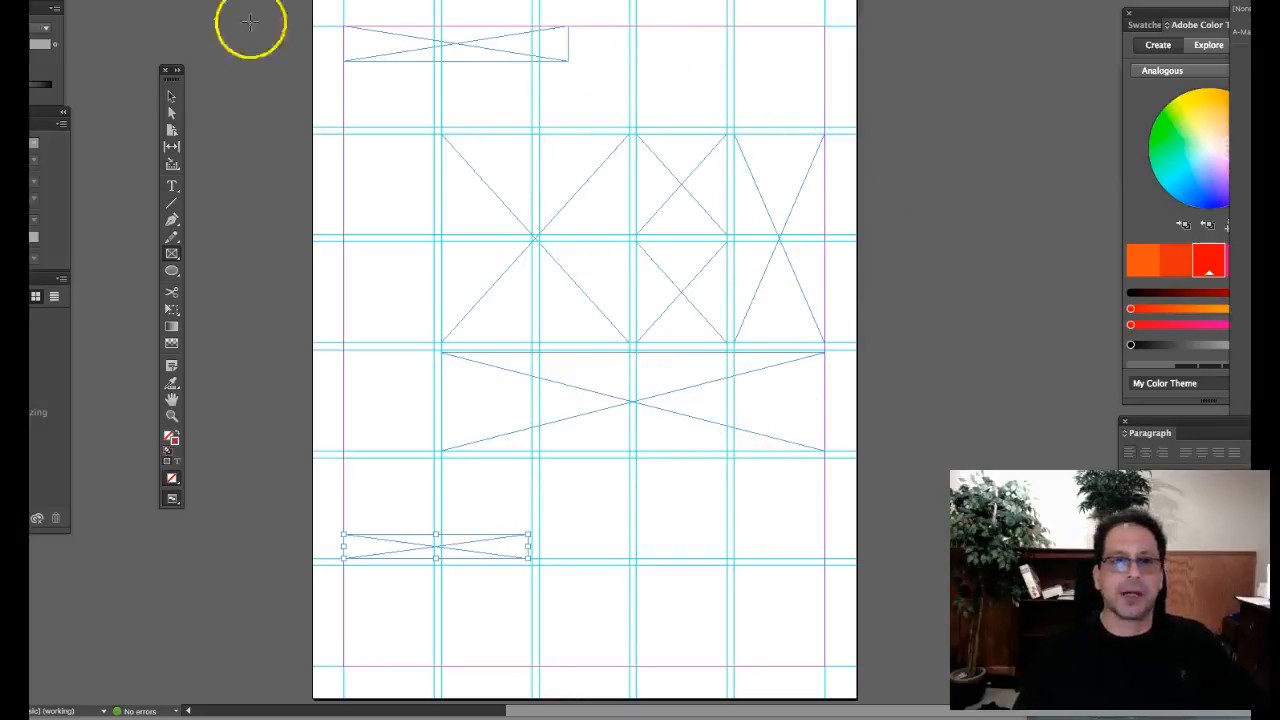